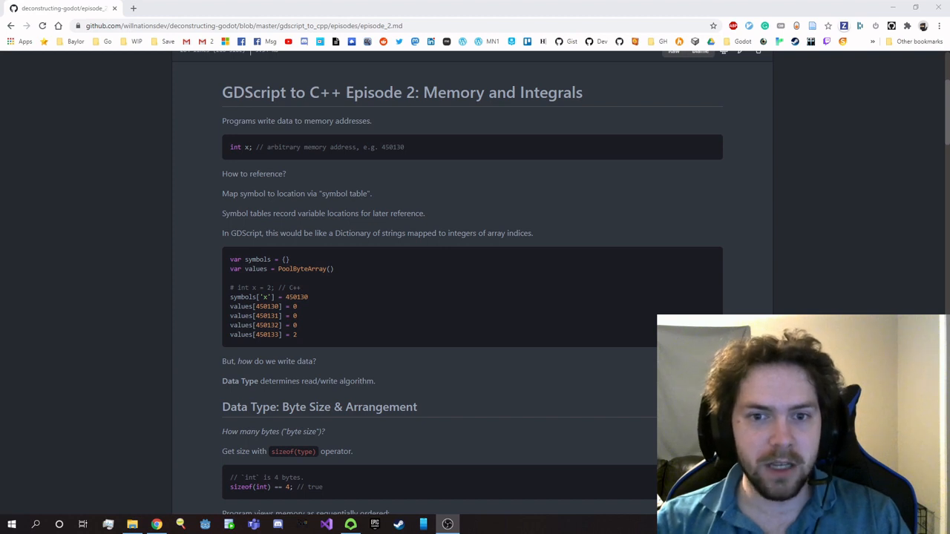
mouse_move(393, 132)
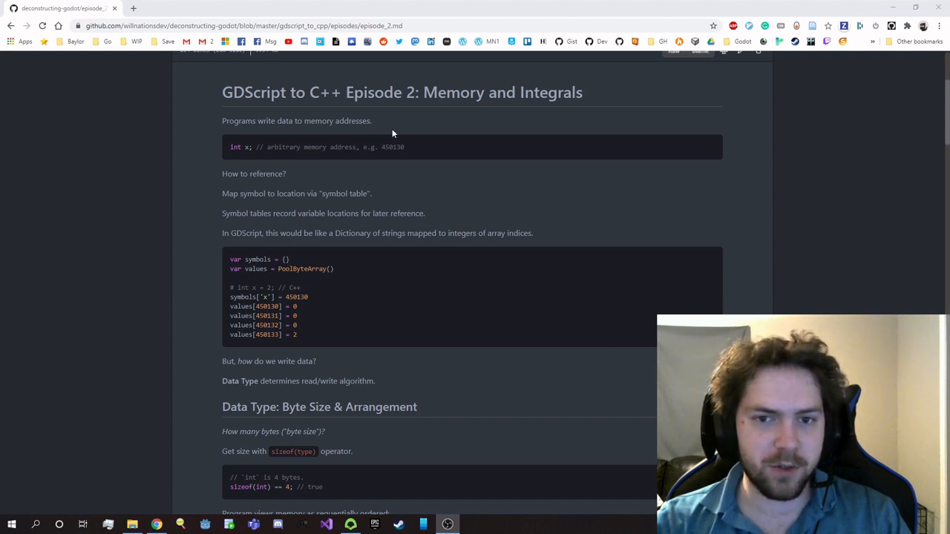
mouse_move(346, 163)
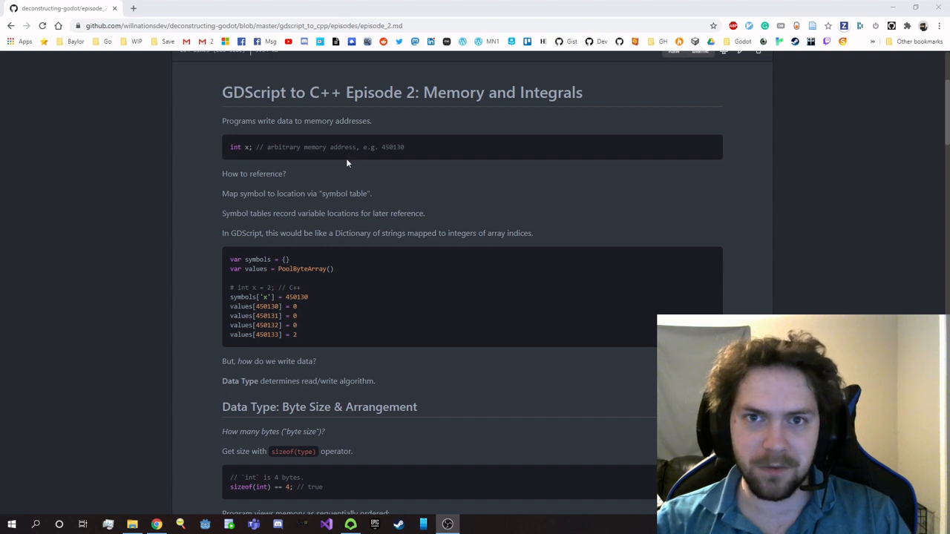
mouse_move(401, 172)
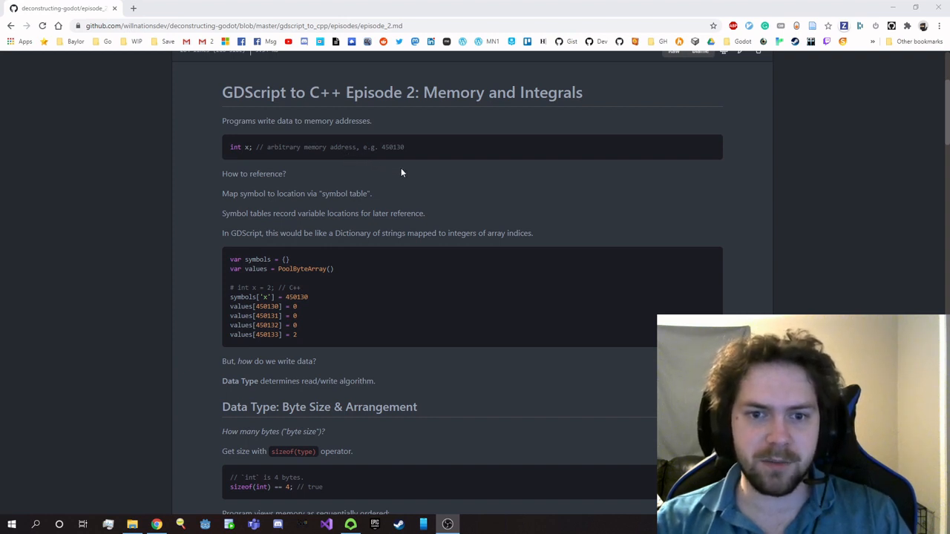
mouse_move(405, 167)
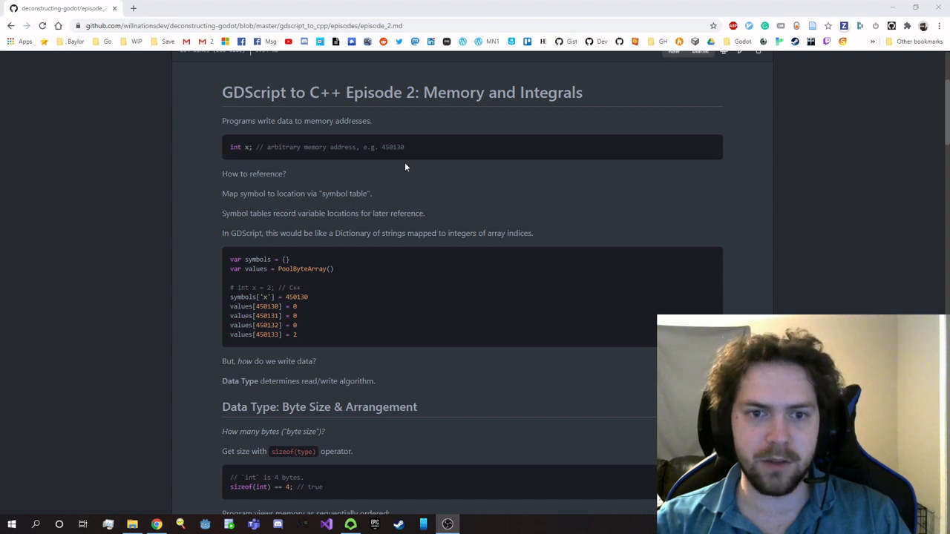
Scroll episode_2.md down to Byte Size & Arrangement and its decimal and binary literal examples
double_click(245, 147)
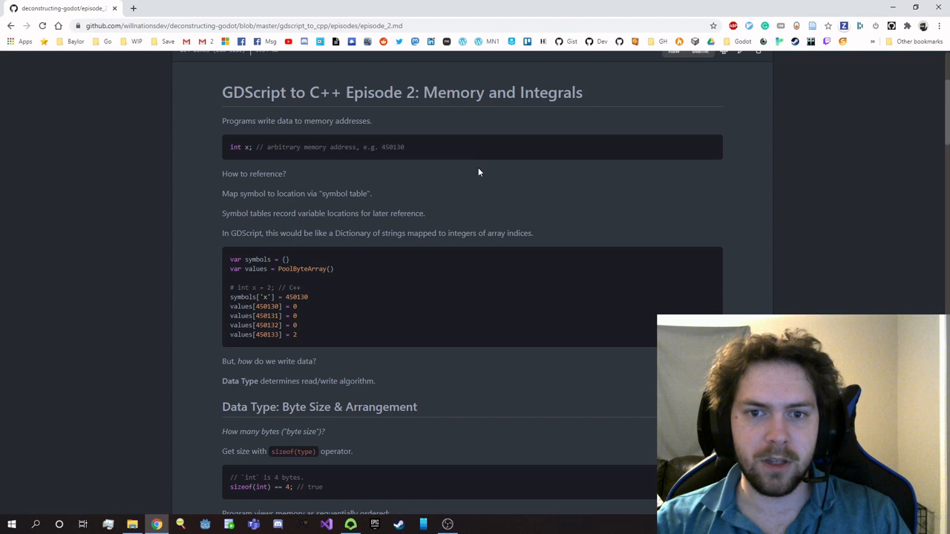
mouse_move(479, 180)
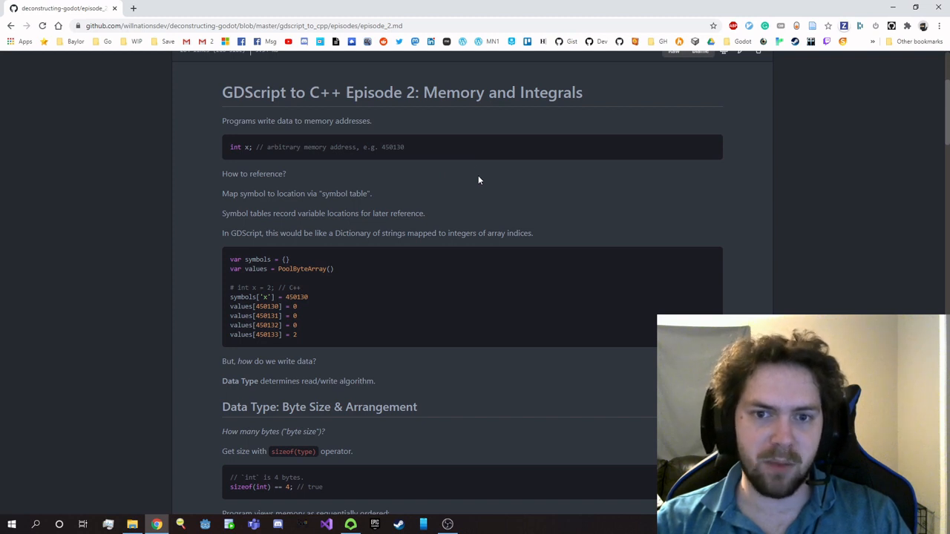
mouse_move(468, 196)
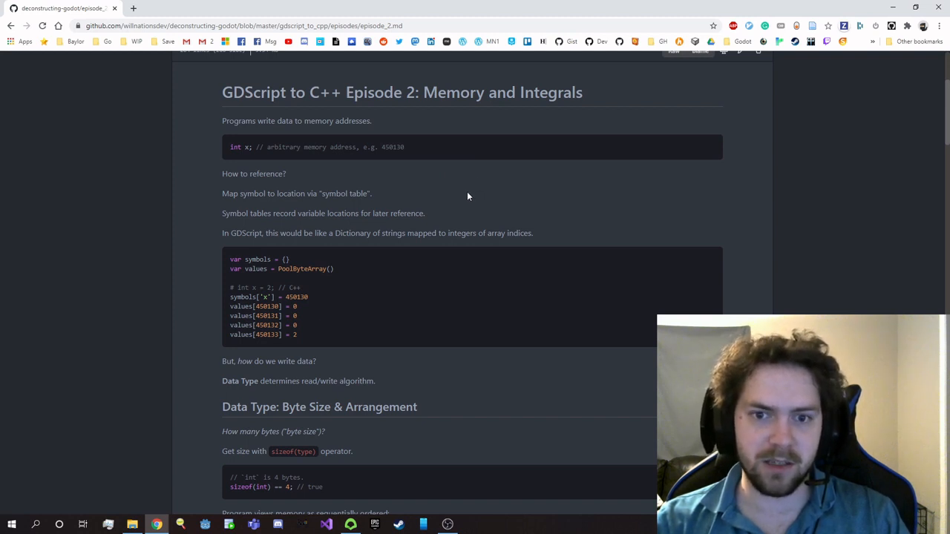
mouse_move(514, 194)
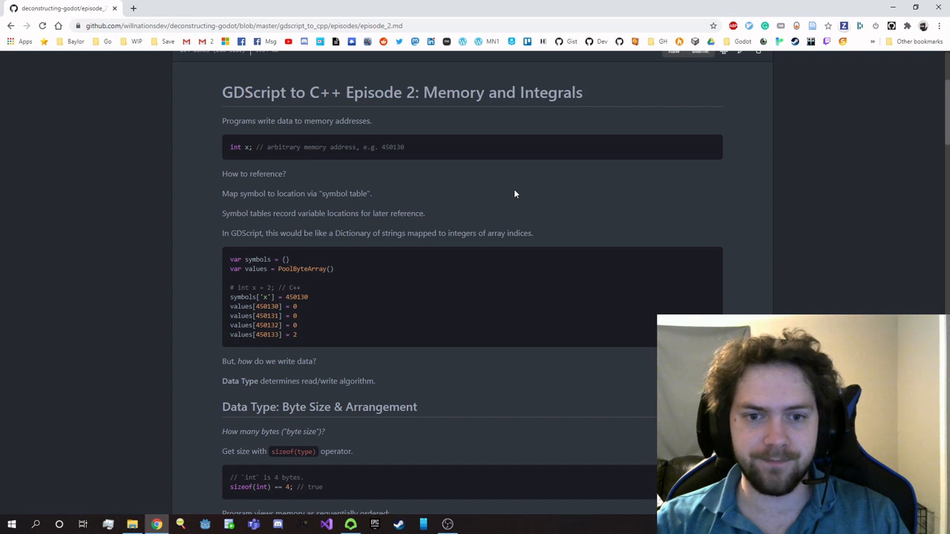
mouse_move(379, 273)
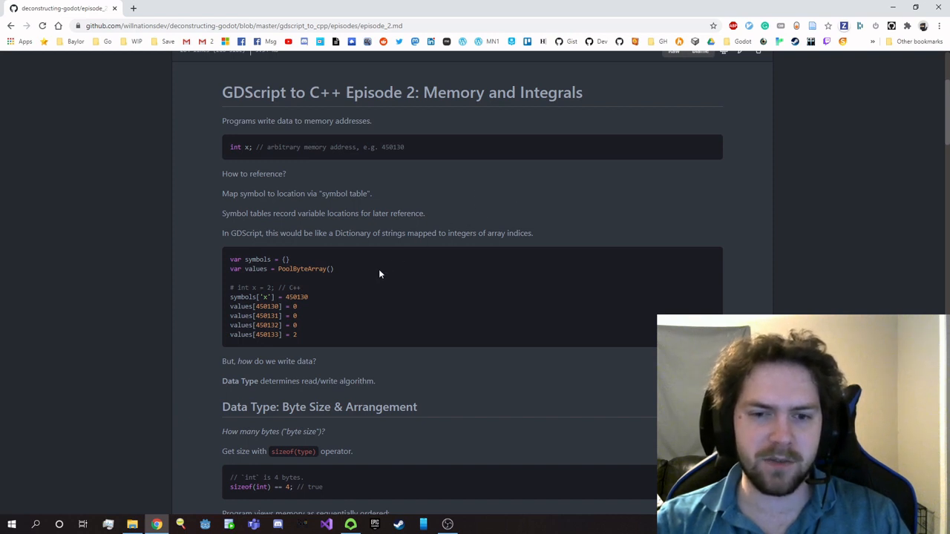
mouse_move(270, 305)
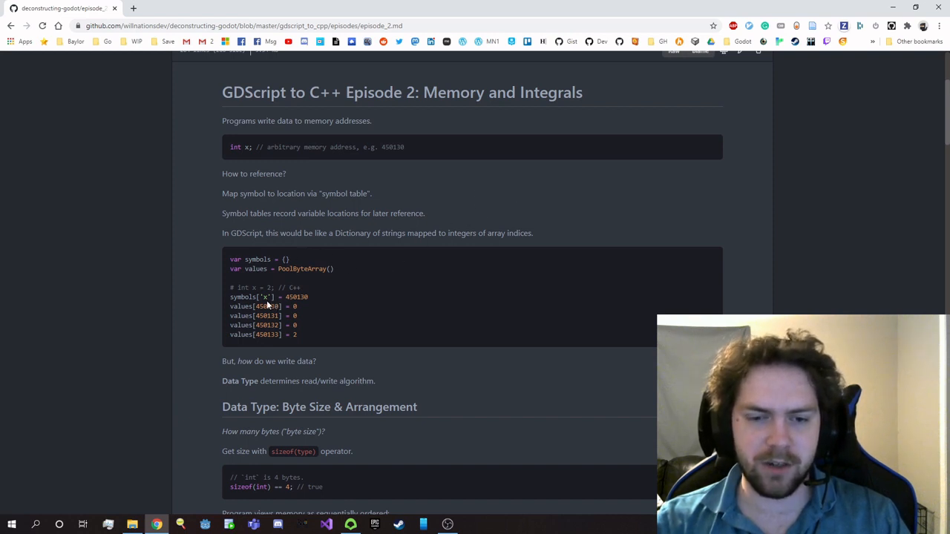
mouse_move(319, 298)
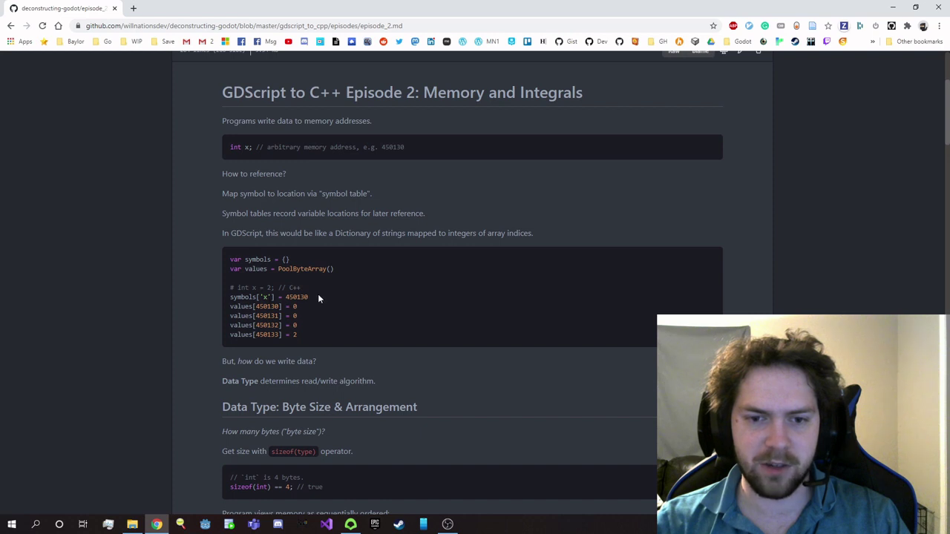
double_click(296, 296)
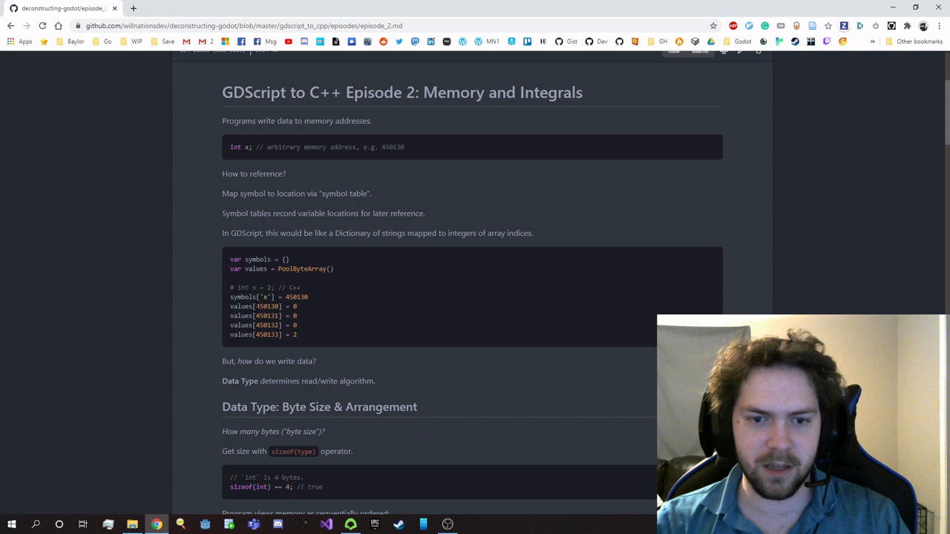
mouse_move(305, 307)
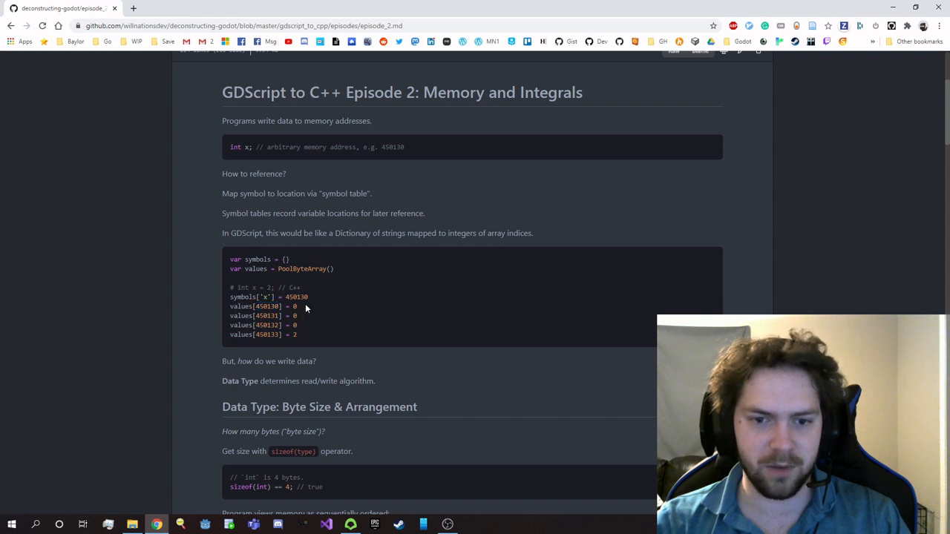
mouse_move(299, 318)
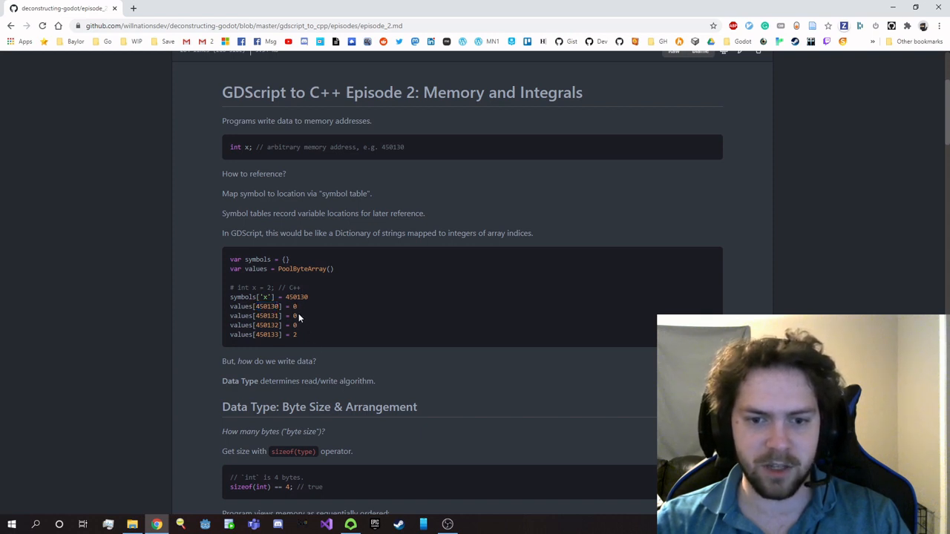
mouse_move(386, 316)
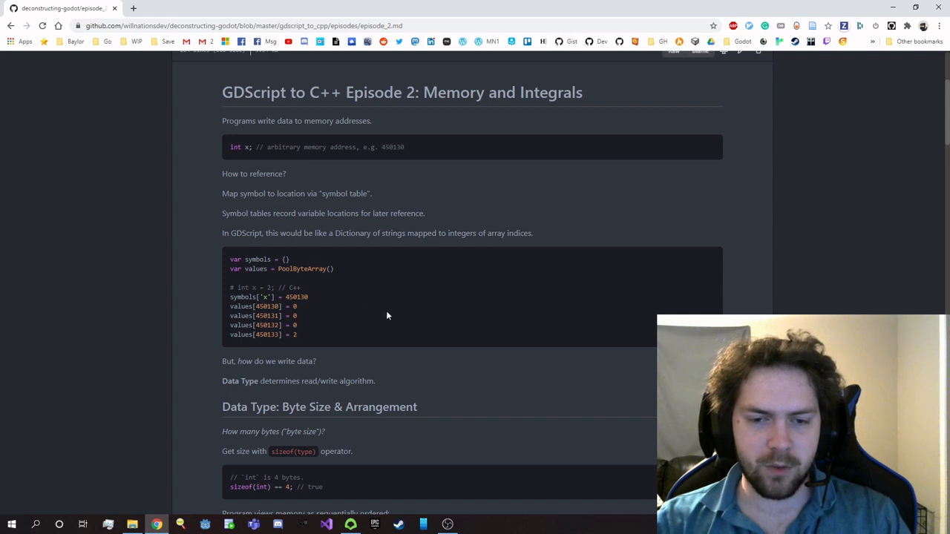
mouse_move(306, 336)
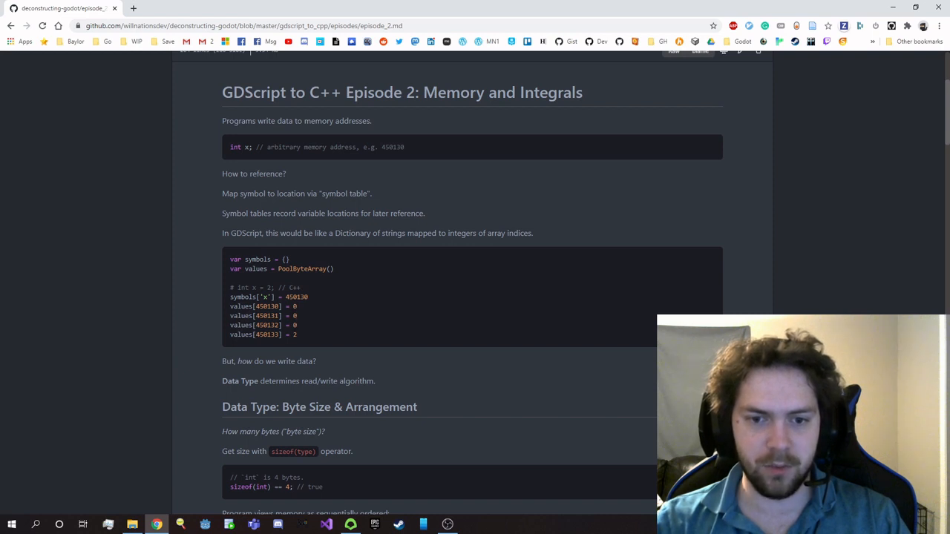
mouse_move(312, 320)
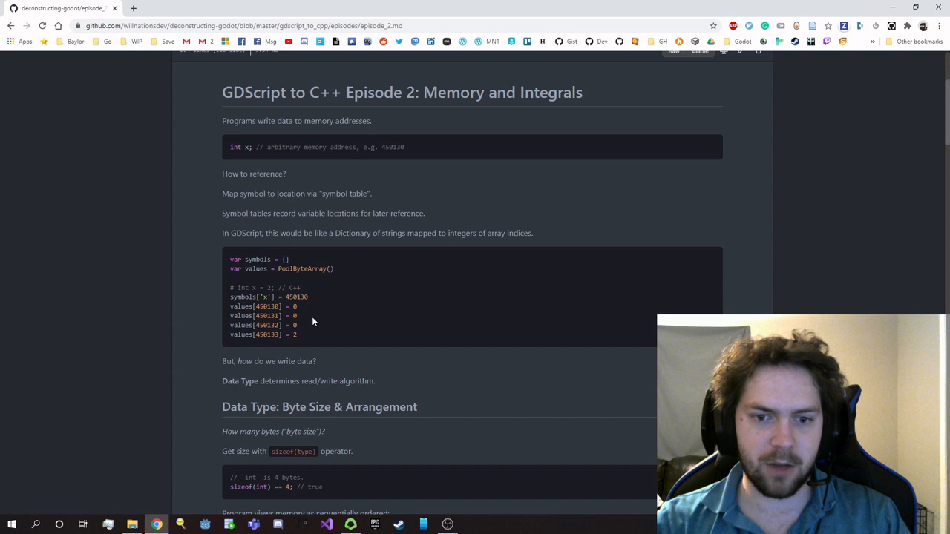
mouse_move(346, 315)
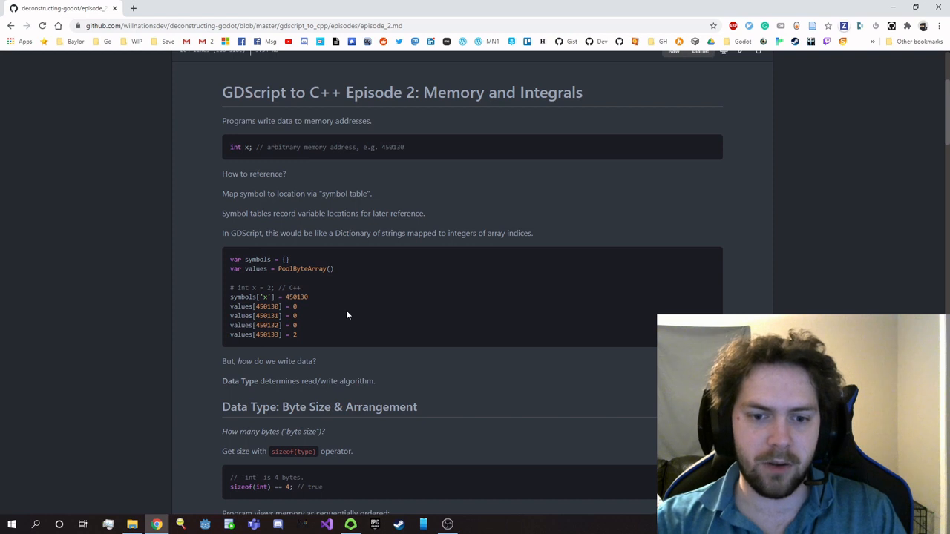
mouse_move(364, 308)
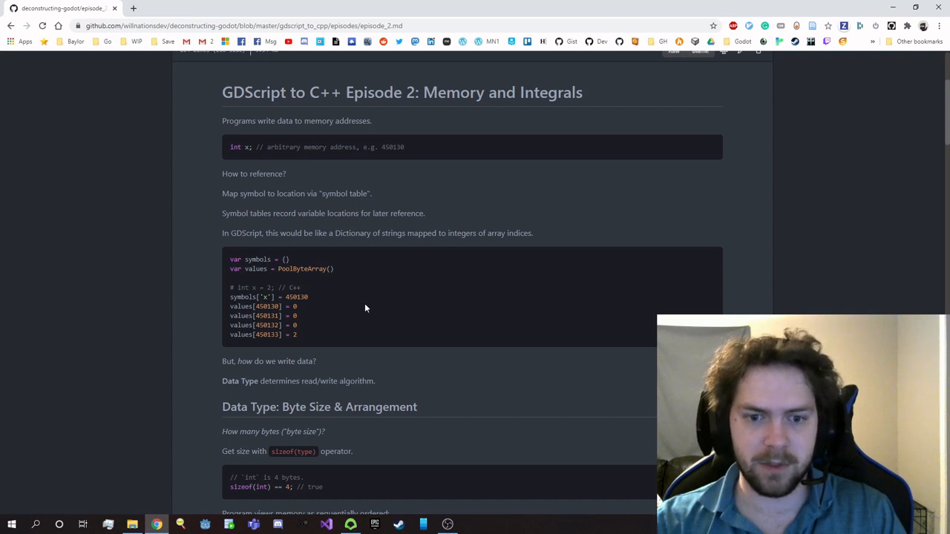
mouse_move(206, 320)
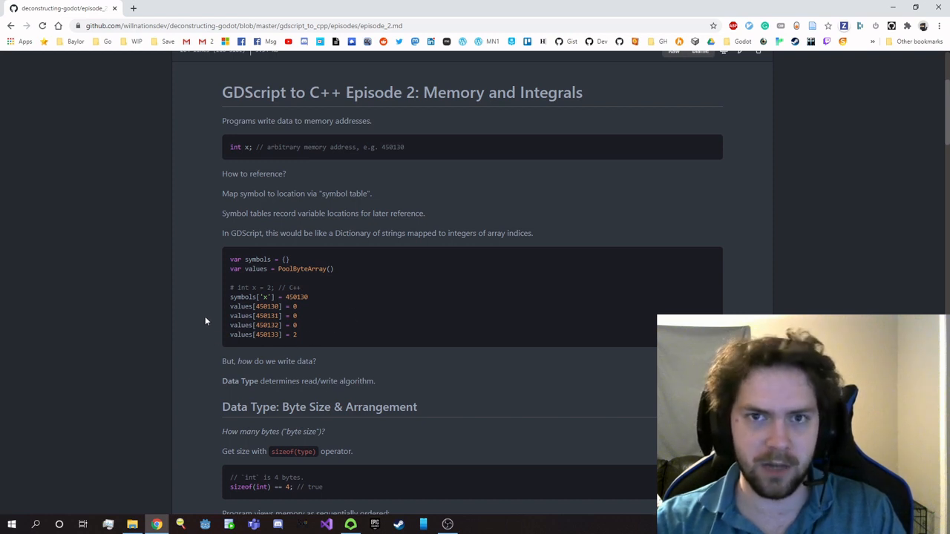
scroll(down, 3)
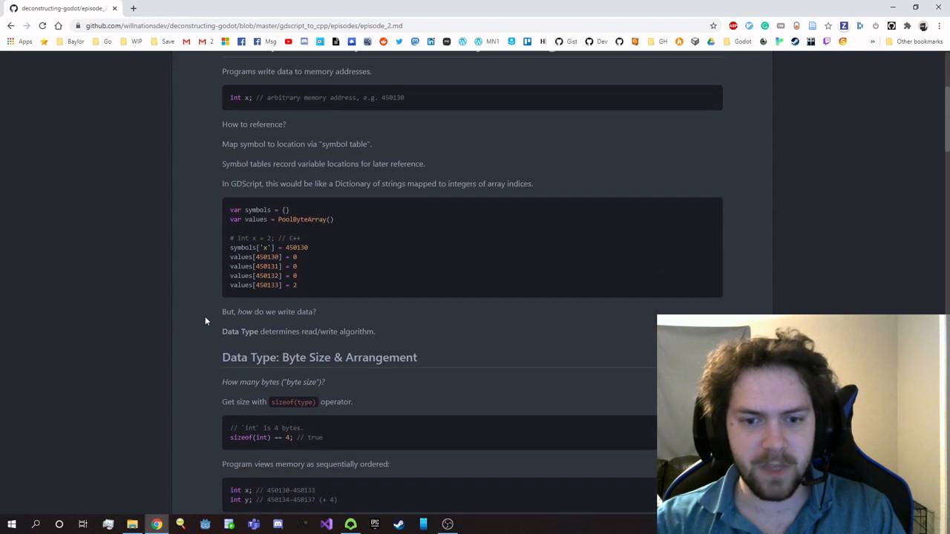
scroll(down, 3)
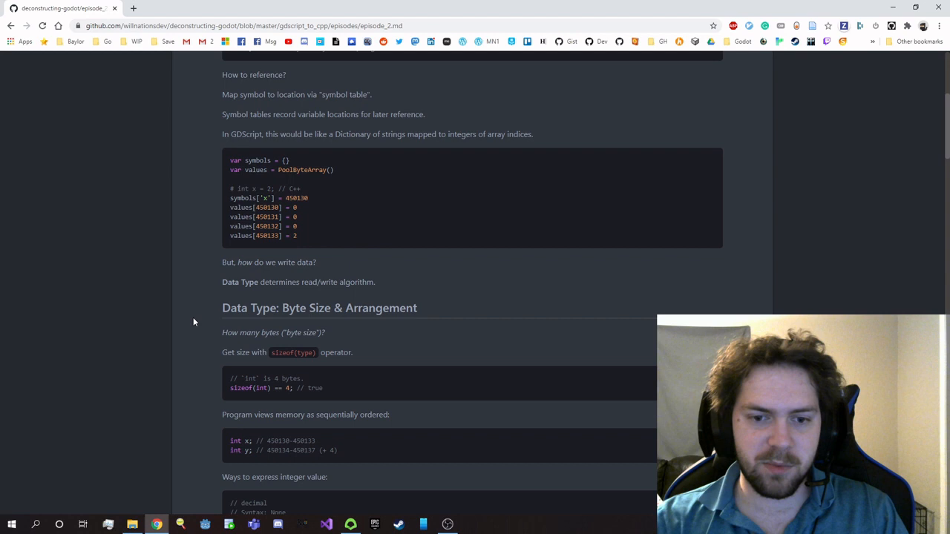
scroll(down, 3)
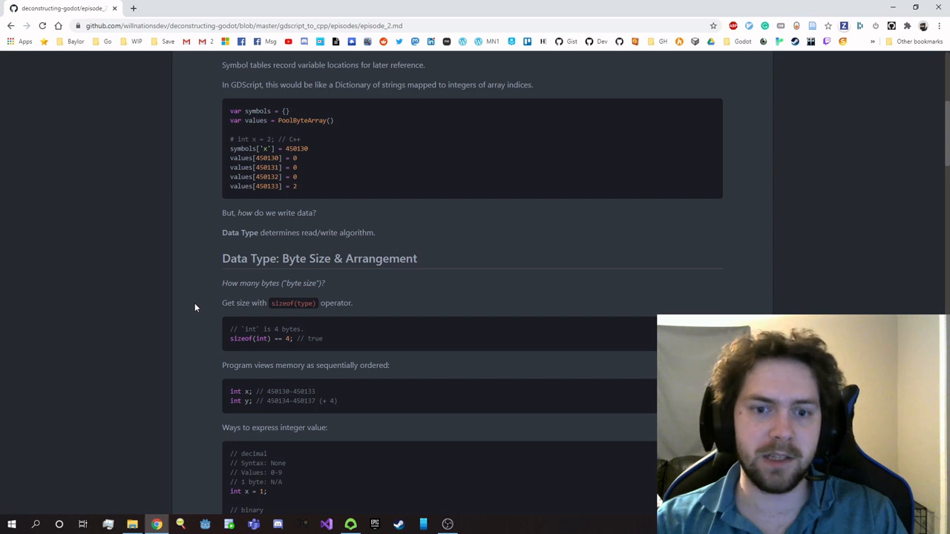
mouse_move(227, 344)
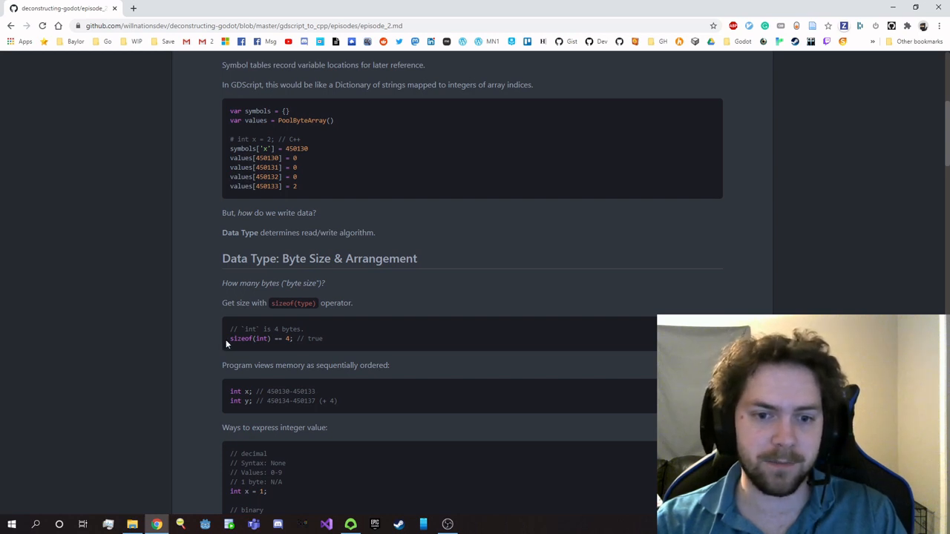
mouse_move(289, 354)
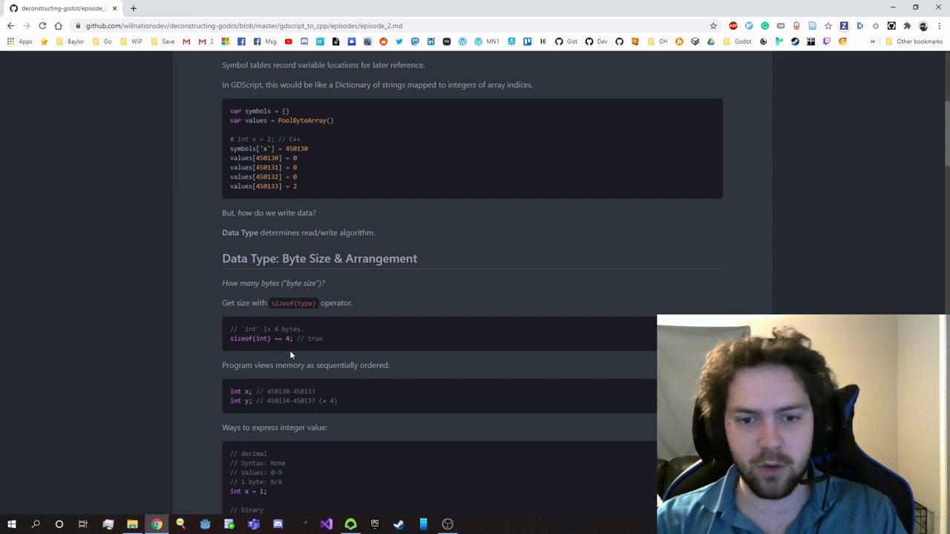
mouse_move(334, 350)
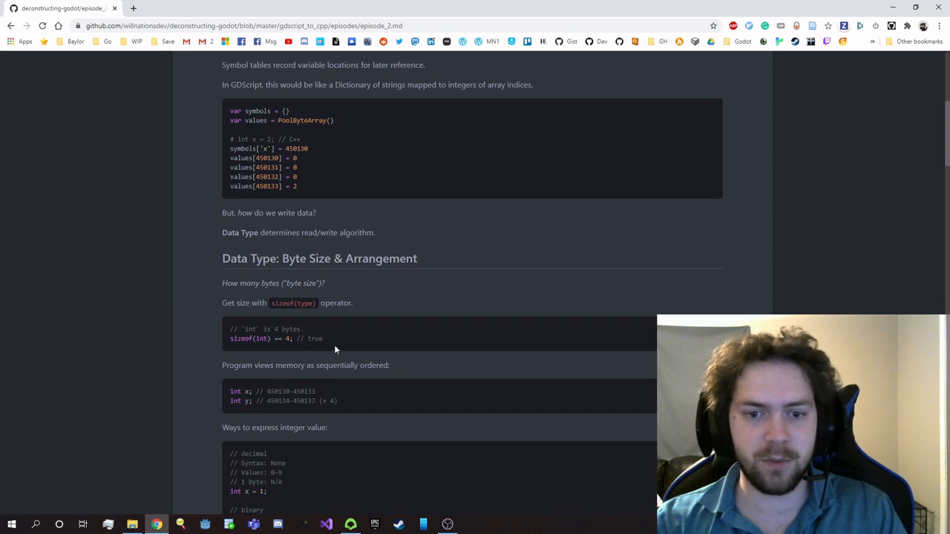
scroll(down, 3)
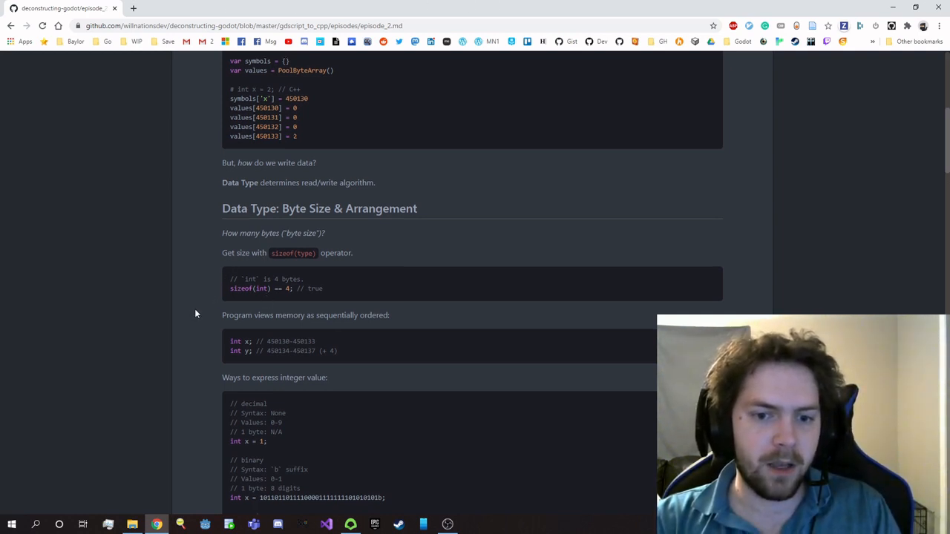
scroll(down, 3)
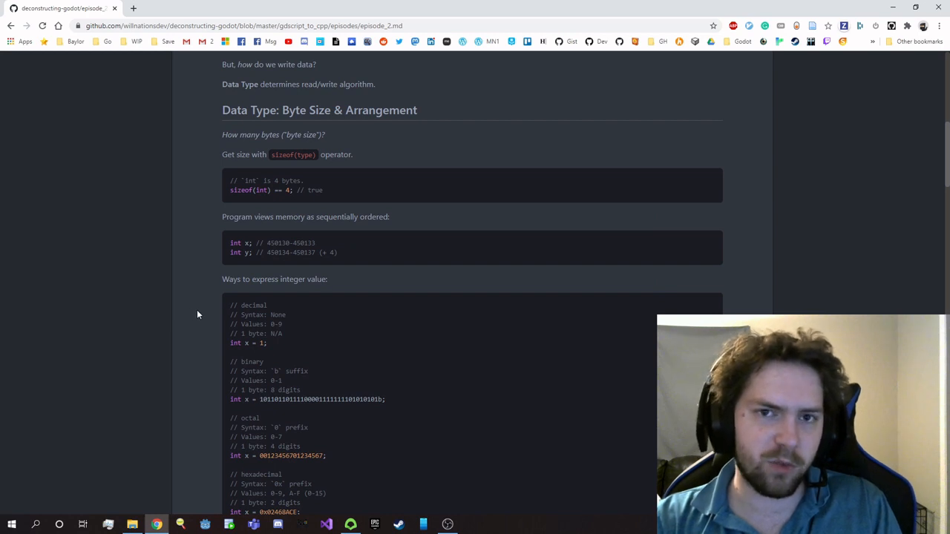
scroll(down, 3)
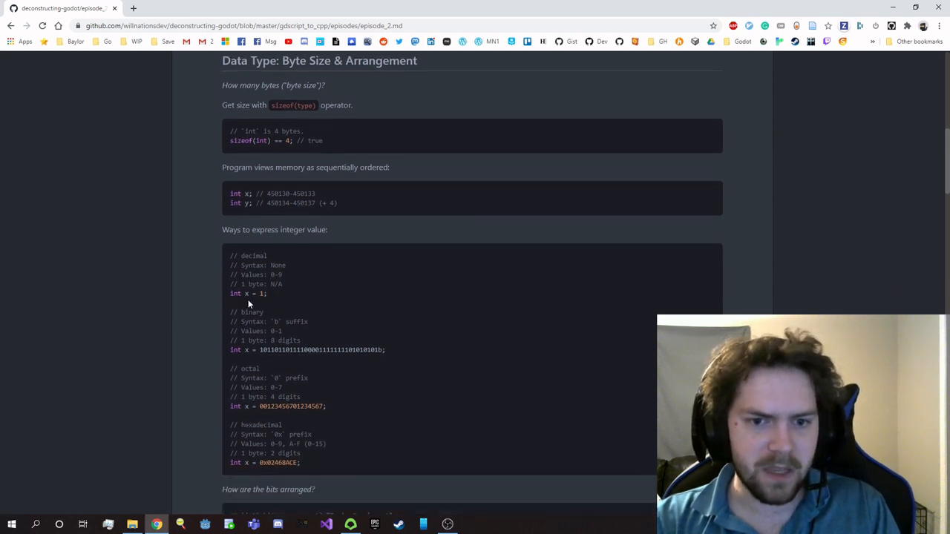
mouse_move(276, 297)
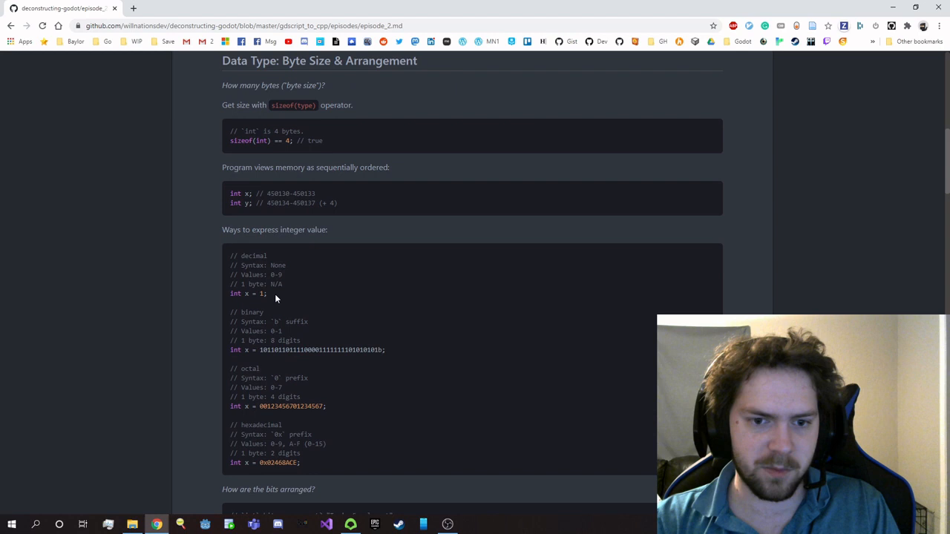
mouse_move(287, 298)
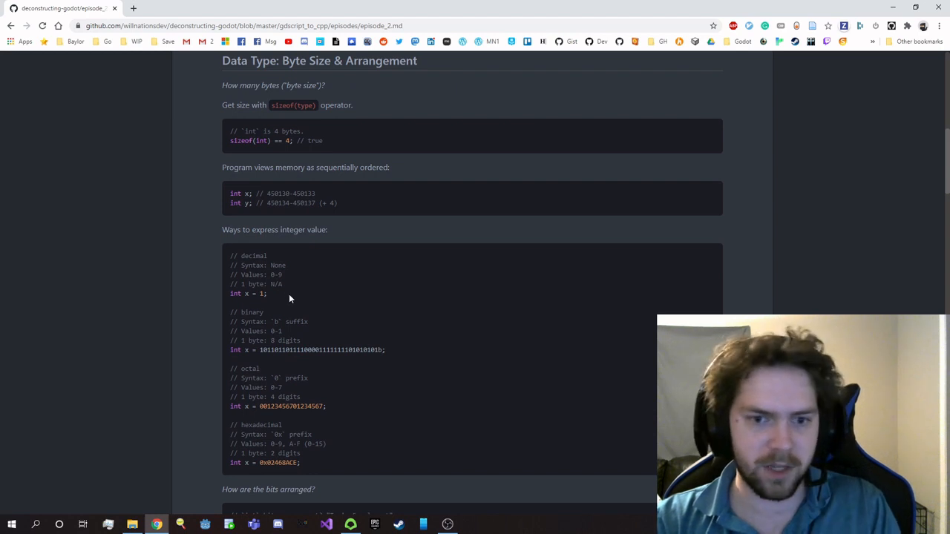
mouse_move(284, 364)
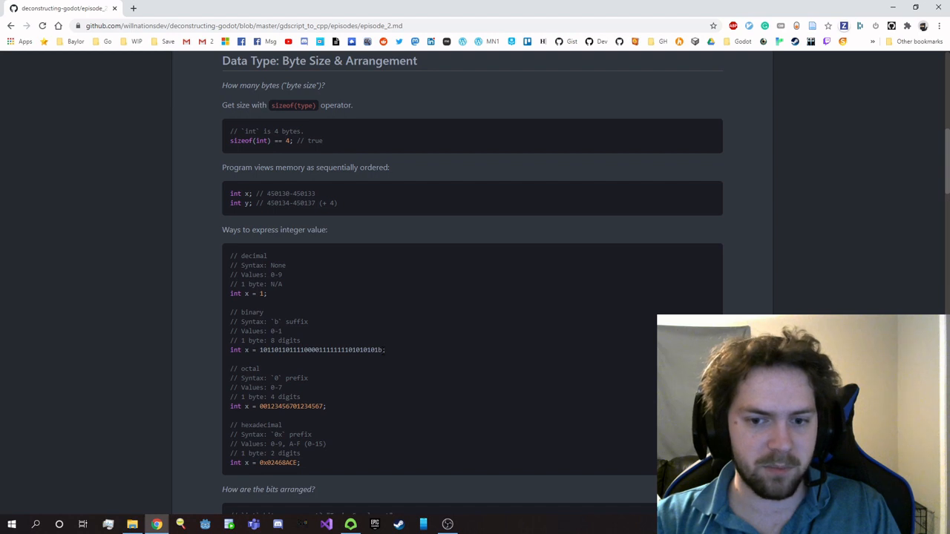
mouse_move(324, 386)
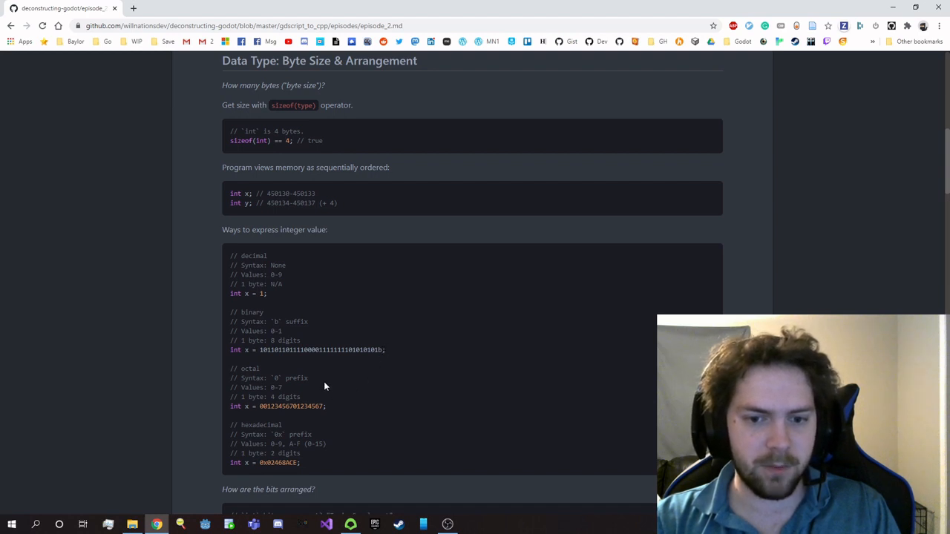
mouse_move(327, 385)
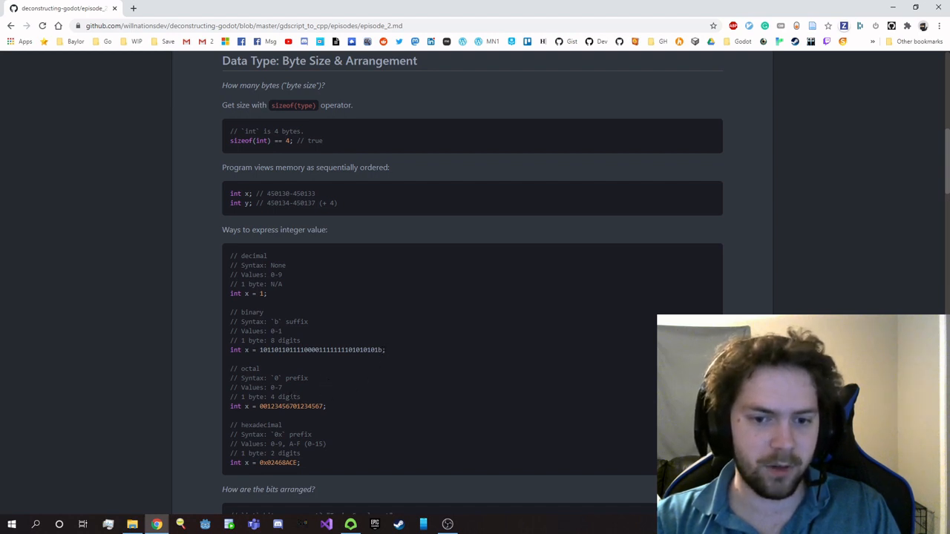
mouse_move(319, 392)
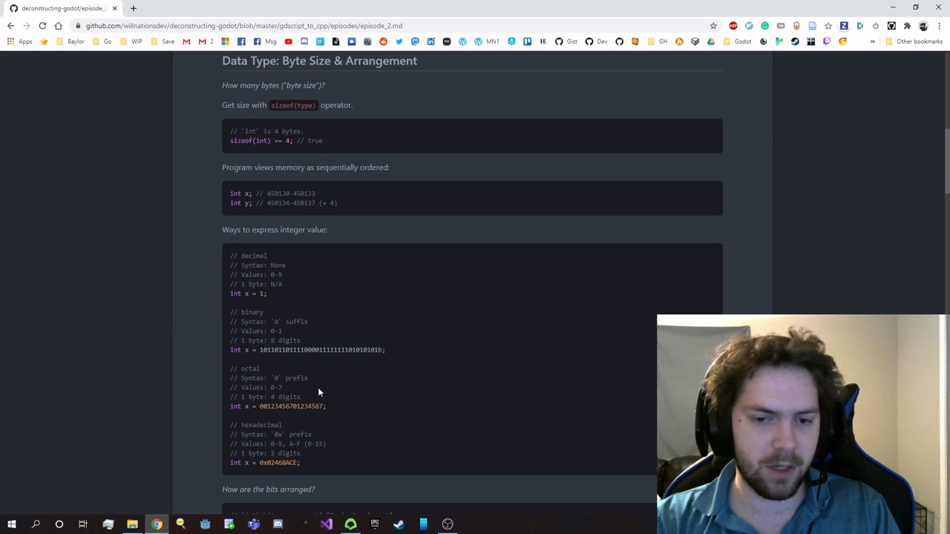
mouse_move(311, 417)
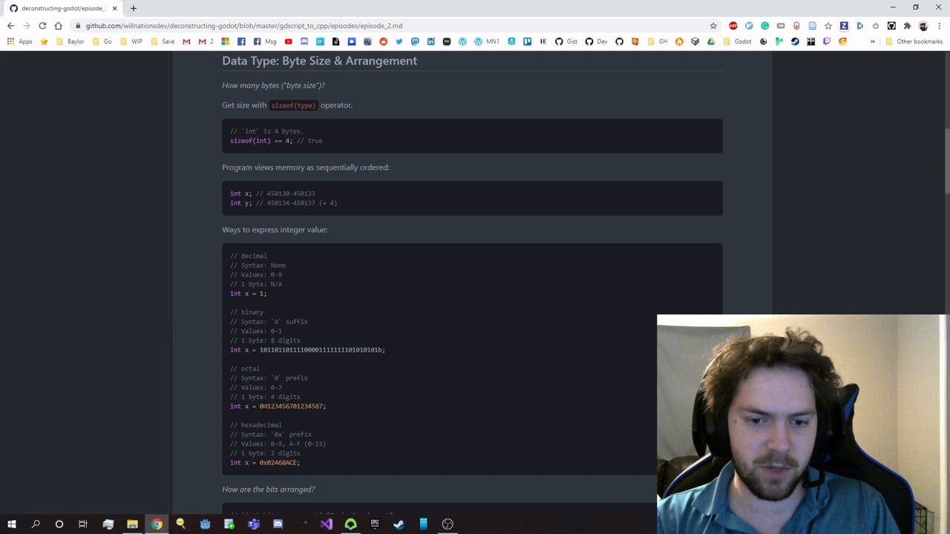
mouse_move(263, 410)
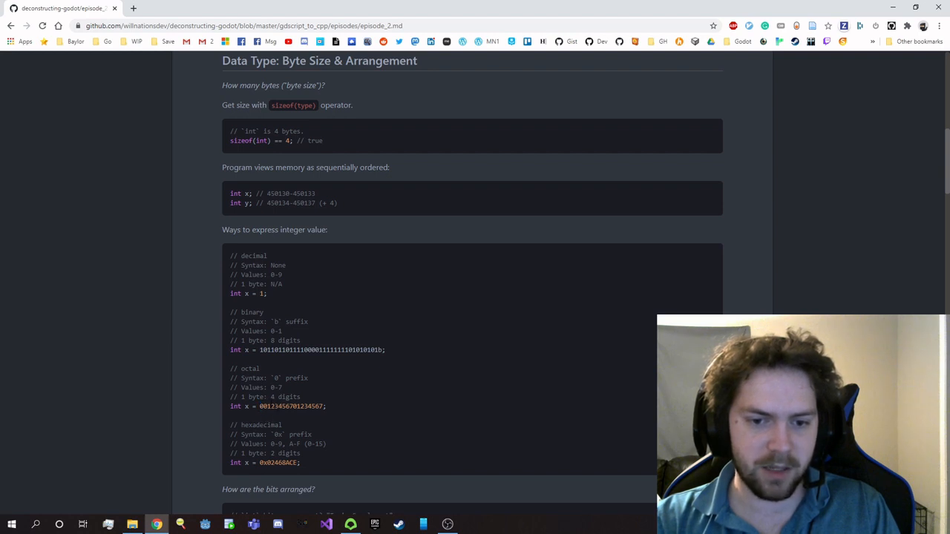
double_click(291, 406)
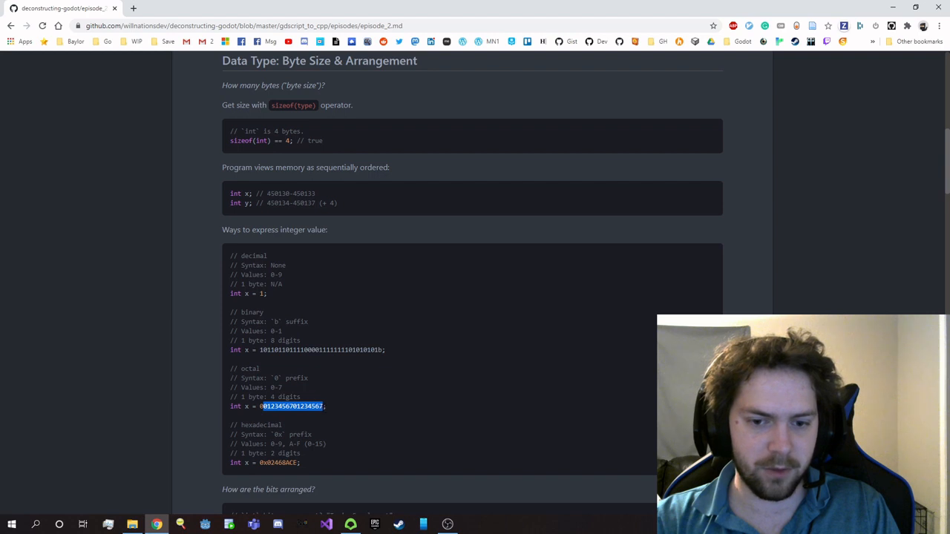
click(337, 407)
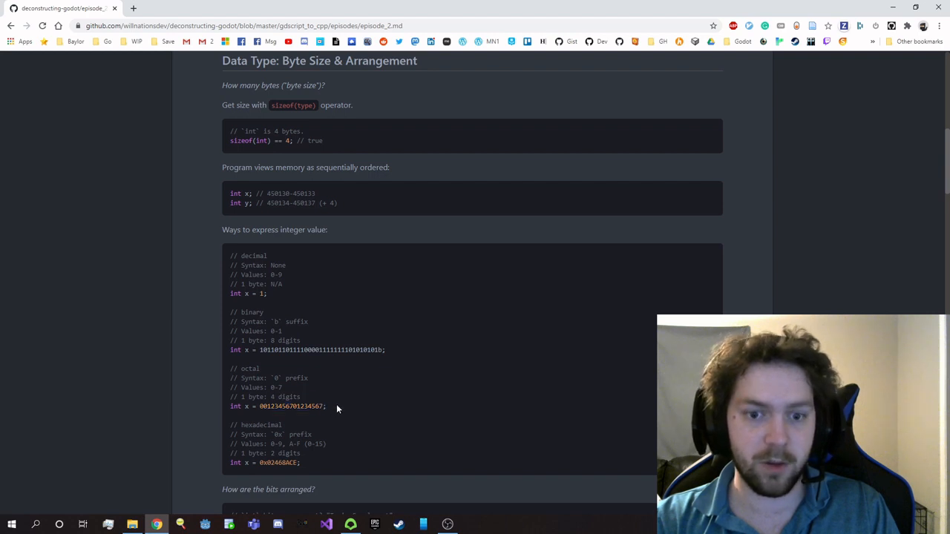
mouse_move(178, 379)
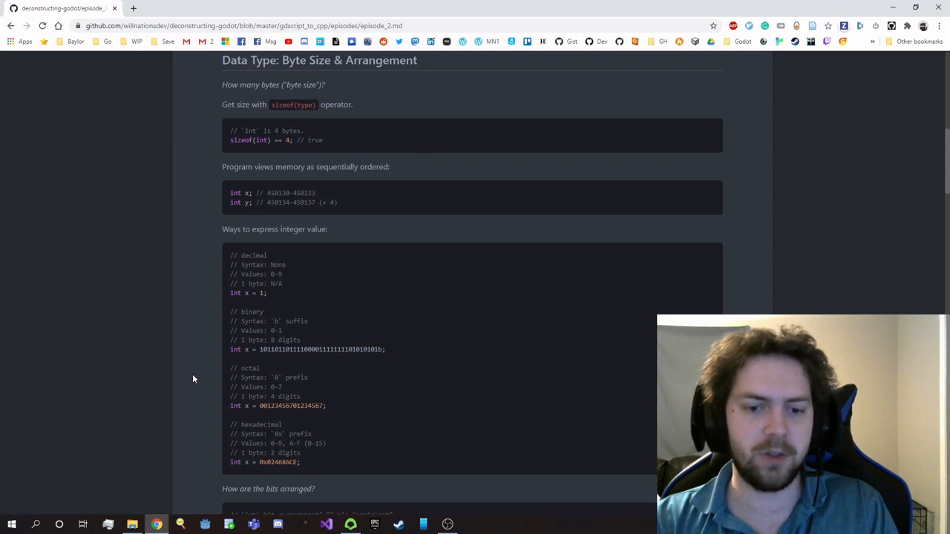
scroll(down, 3)
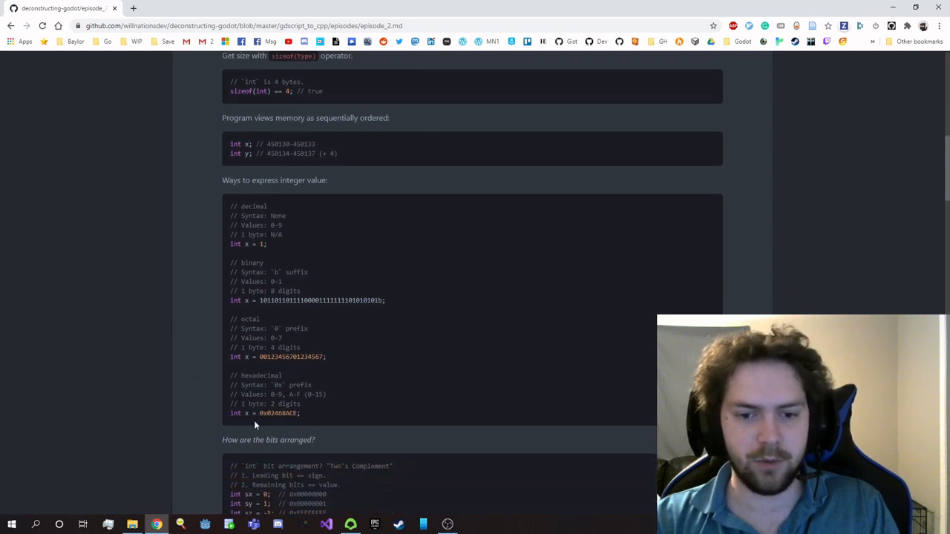
mouse_move(336, 412)
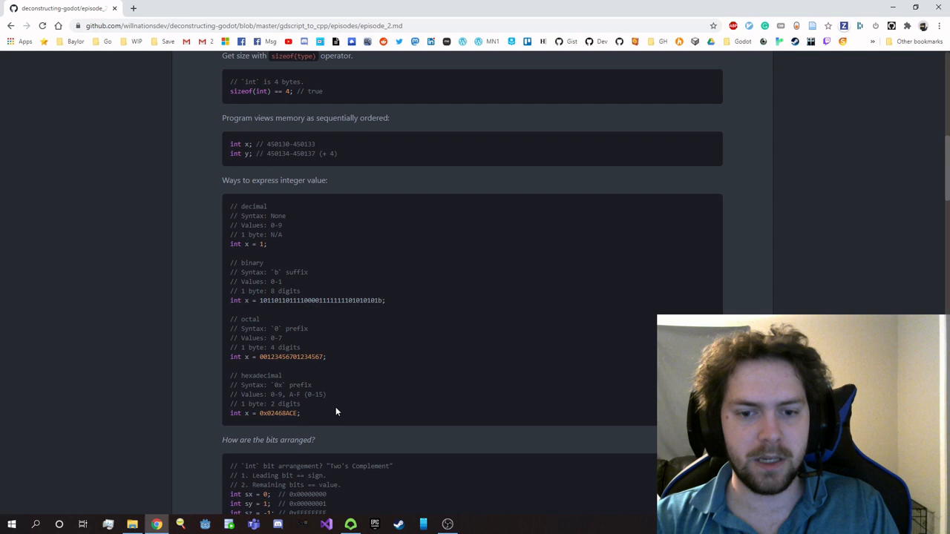
mouse_move(351, 399)
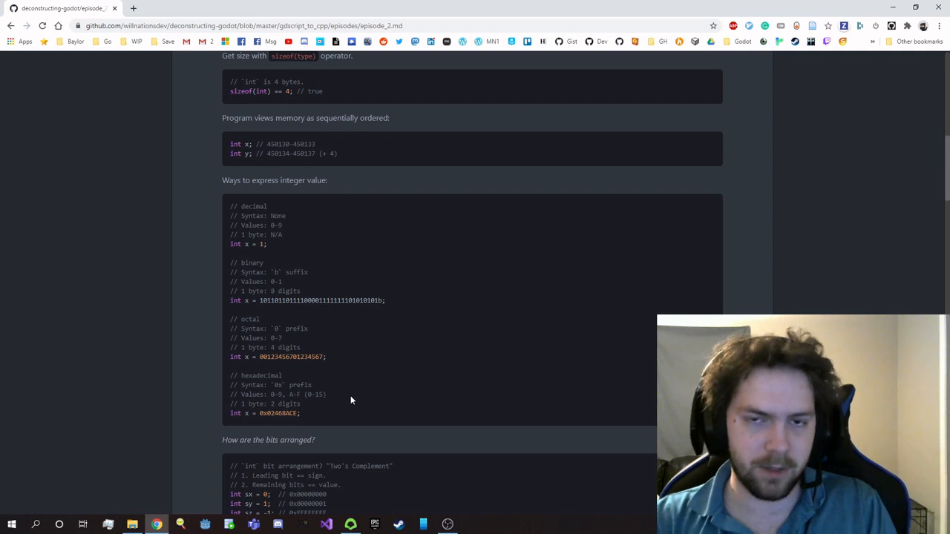
mouse_move(355, 403)
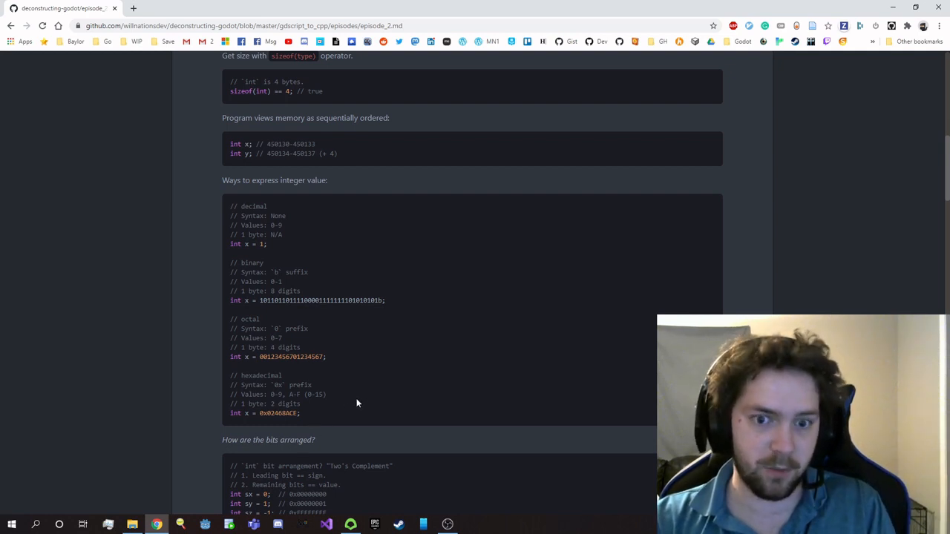
mouse_move(285, 434)
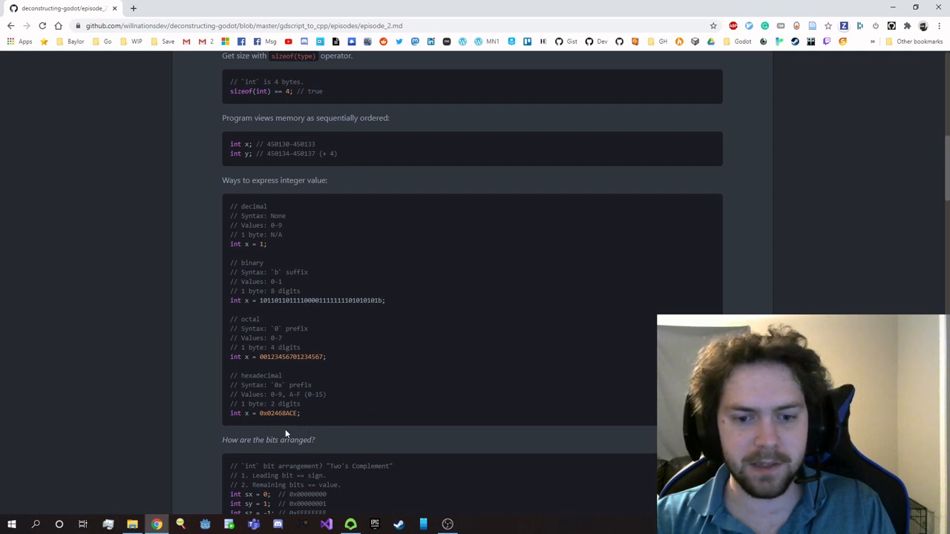
mouse_move(280, 423)
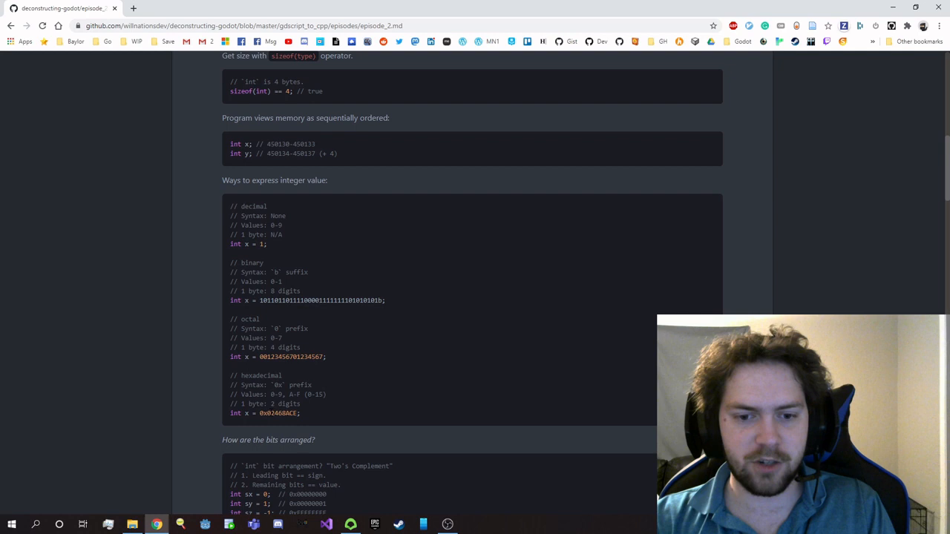
double_click(282, 413)
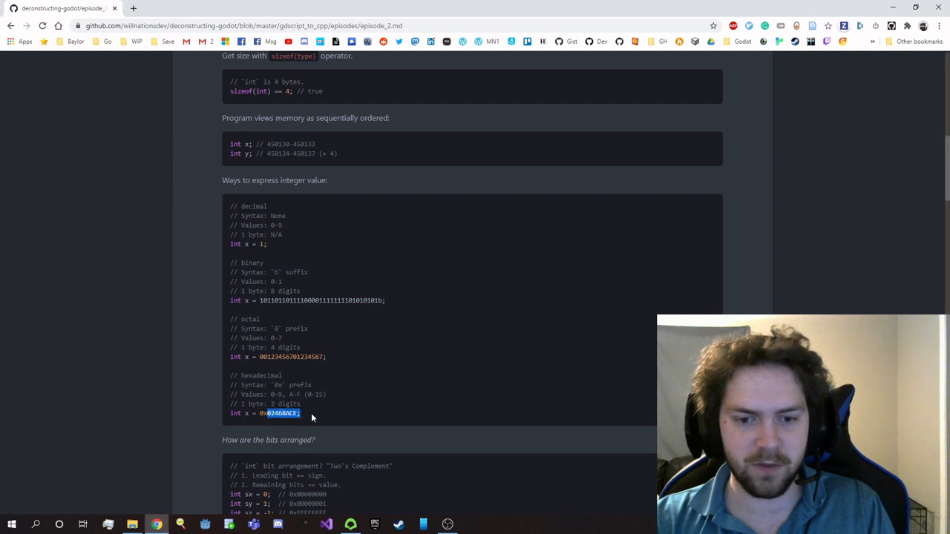
Scroll down to the 'How are the bits arranged?' two's complement examples
scroll(down, 3)
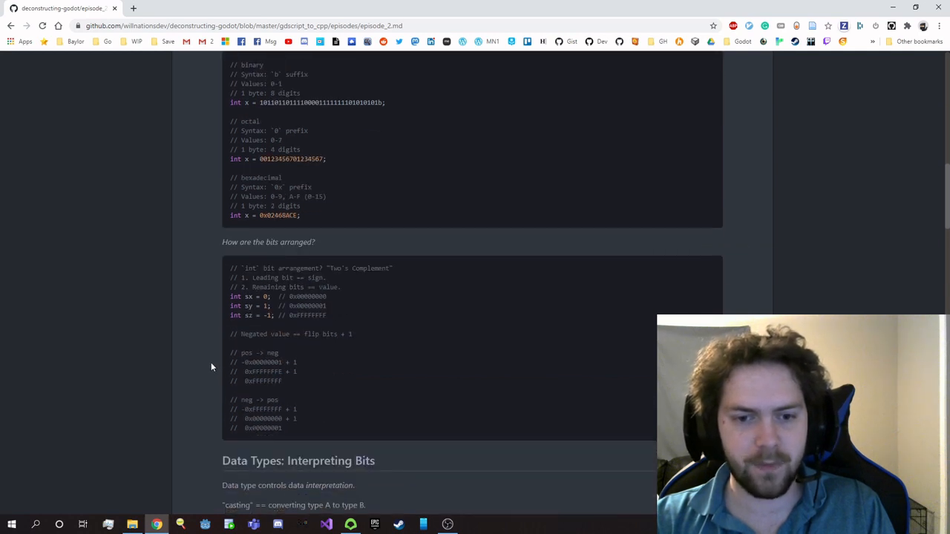
mouse_move(197, 312)
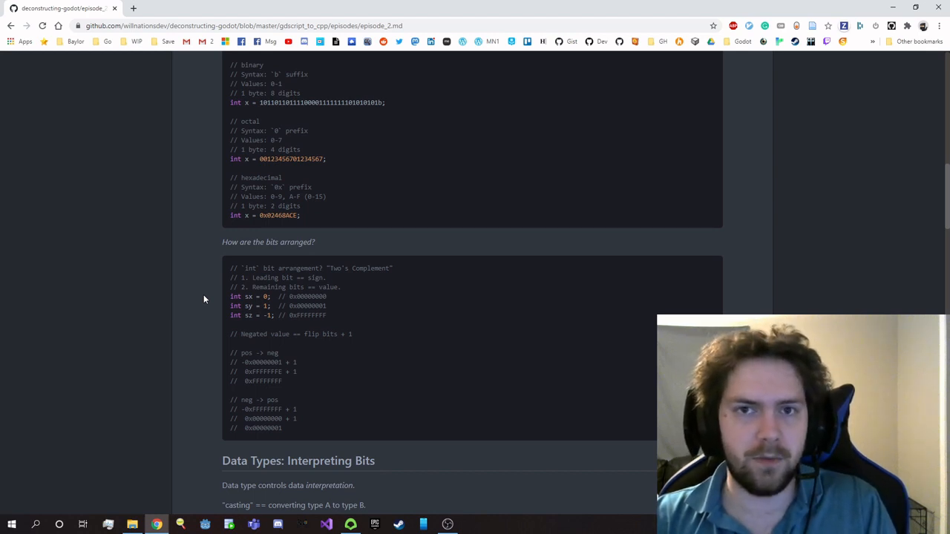
mouse_move(285, 332)
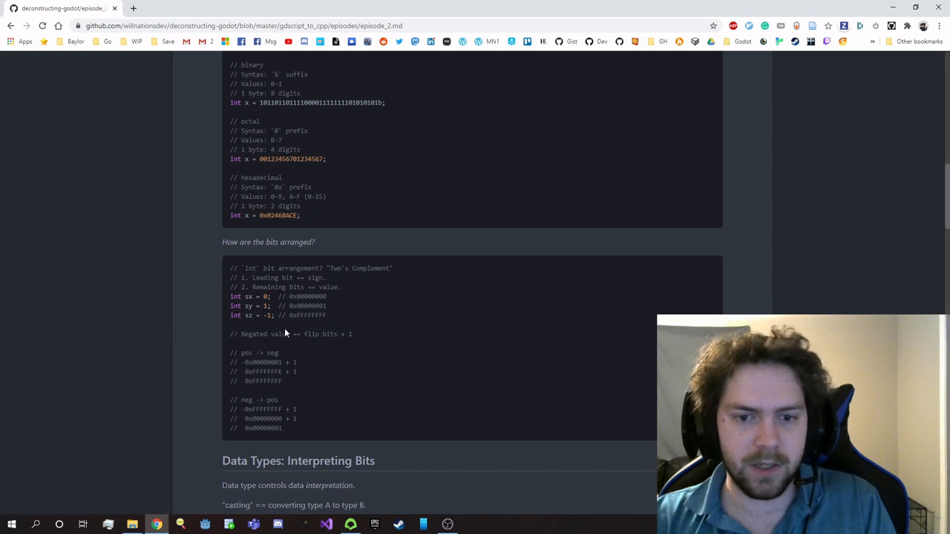
mouse_move(333, 314)
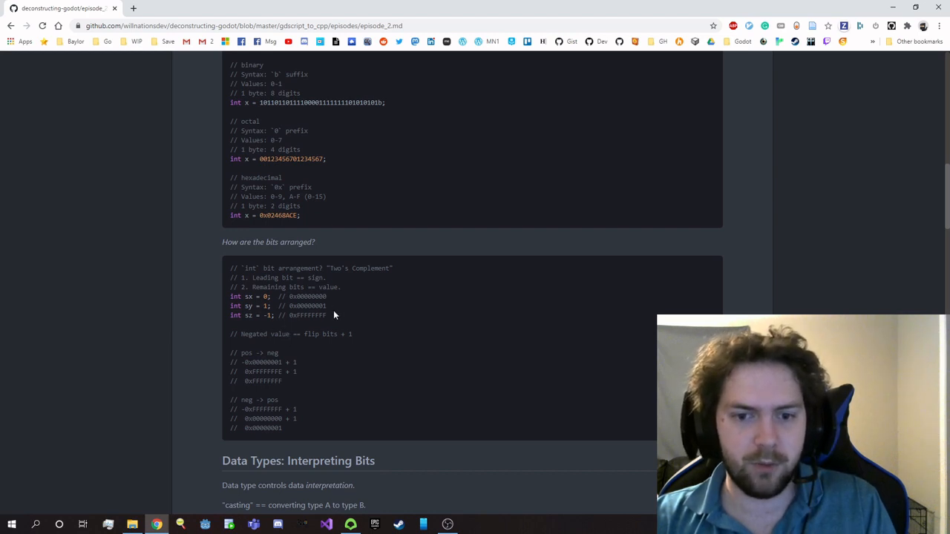
mouse_move(266, 327)
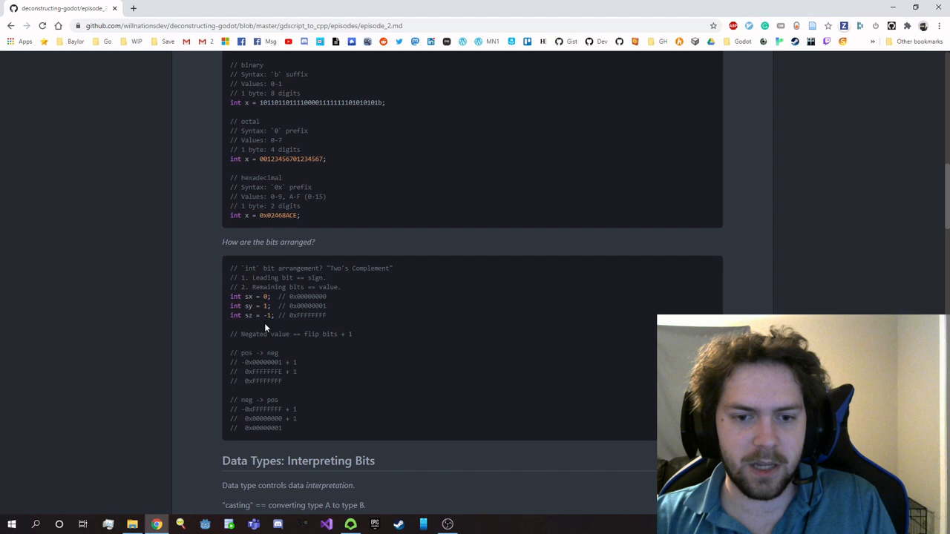
mouse_move(297, 323)
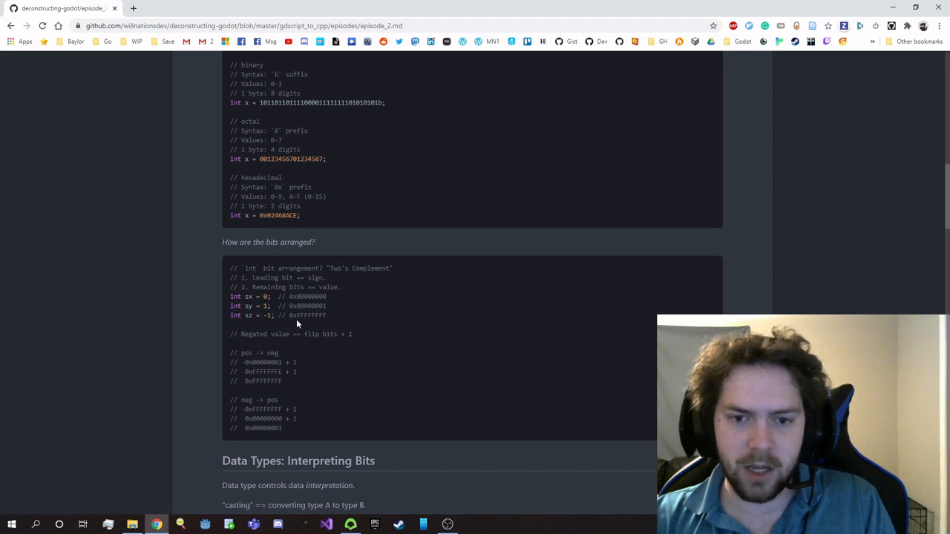
mouse_move(330, 323)
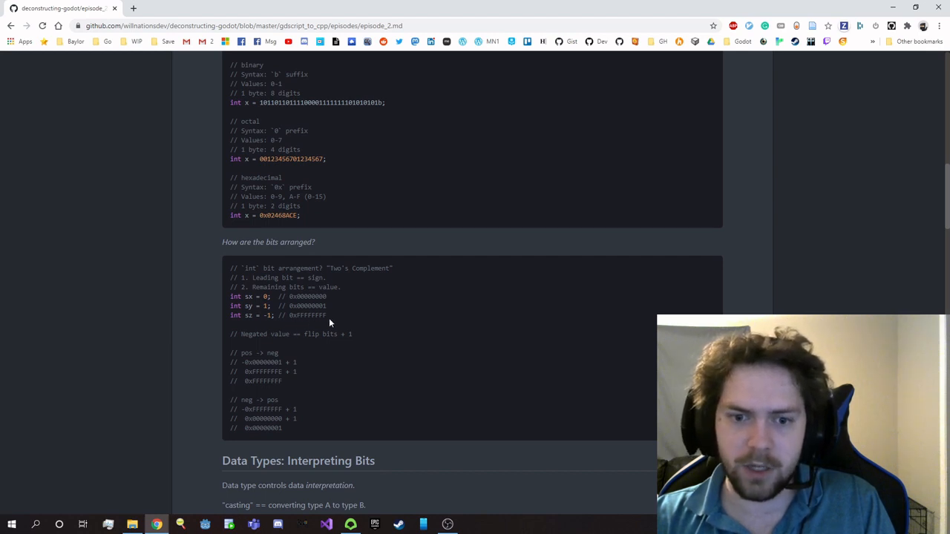
mouse_move(298, 326)
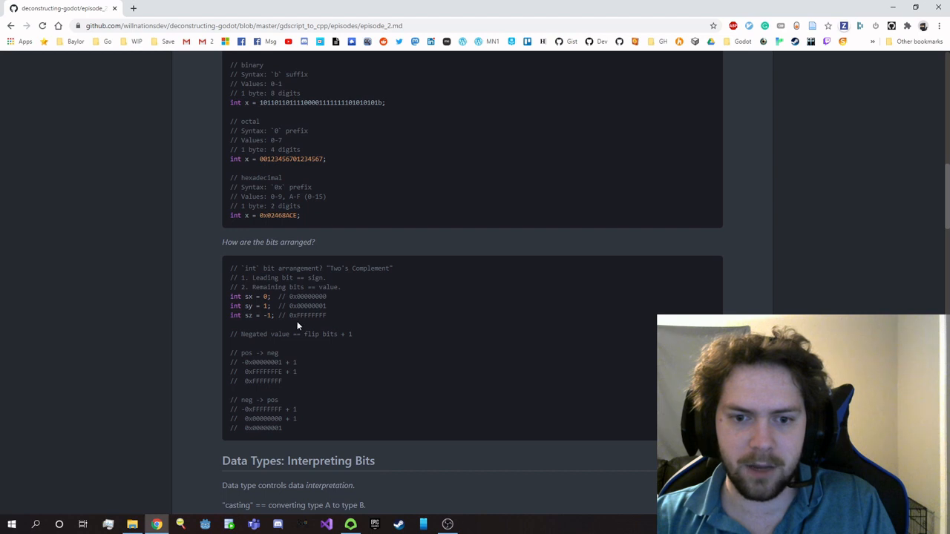
mouse_move(326, 321)
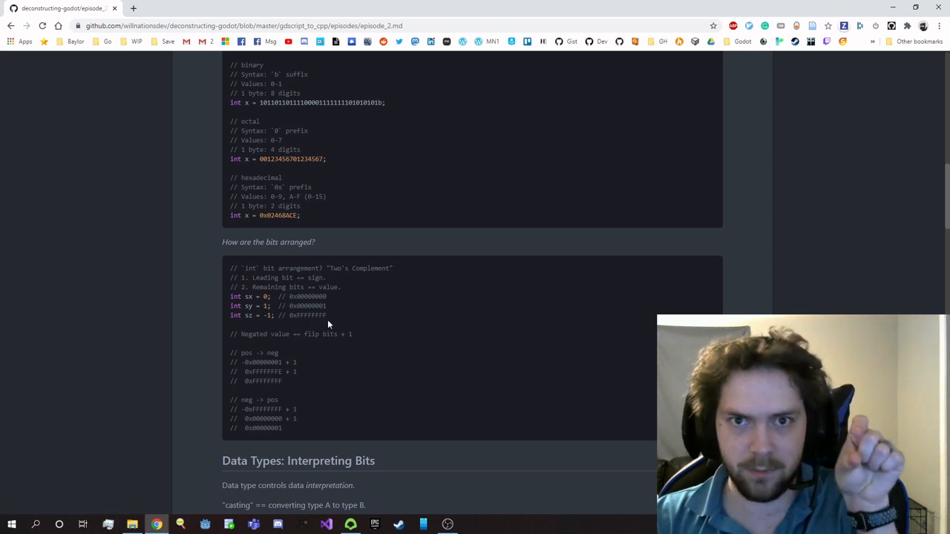
mouse_move(343, 324)
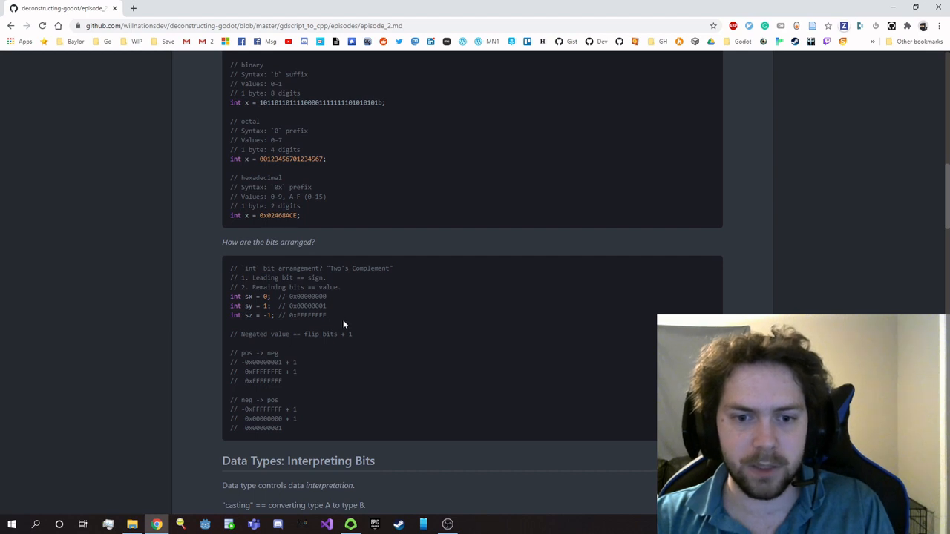
mouse_move(367, 340)
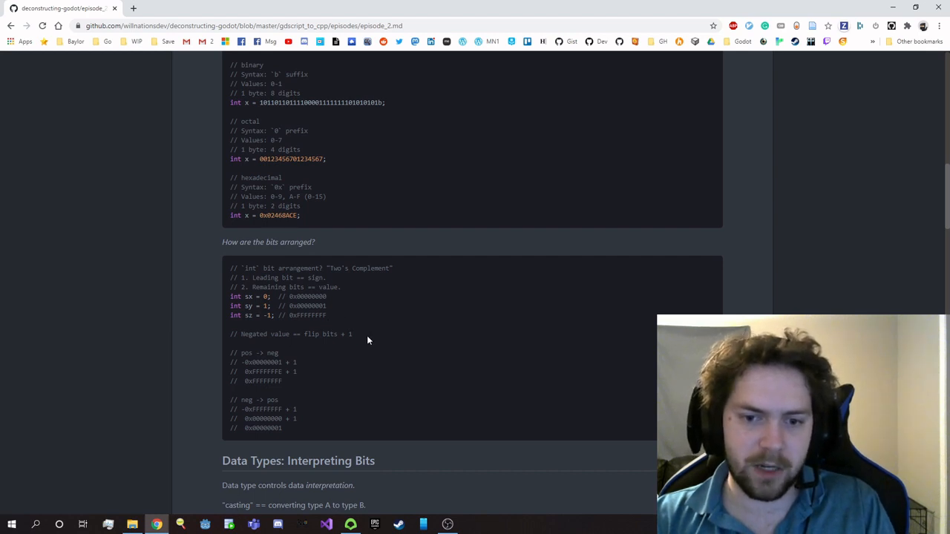
mouse_move(310, 342)
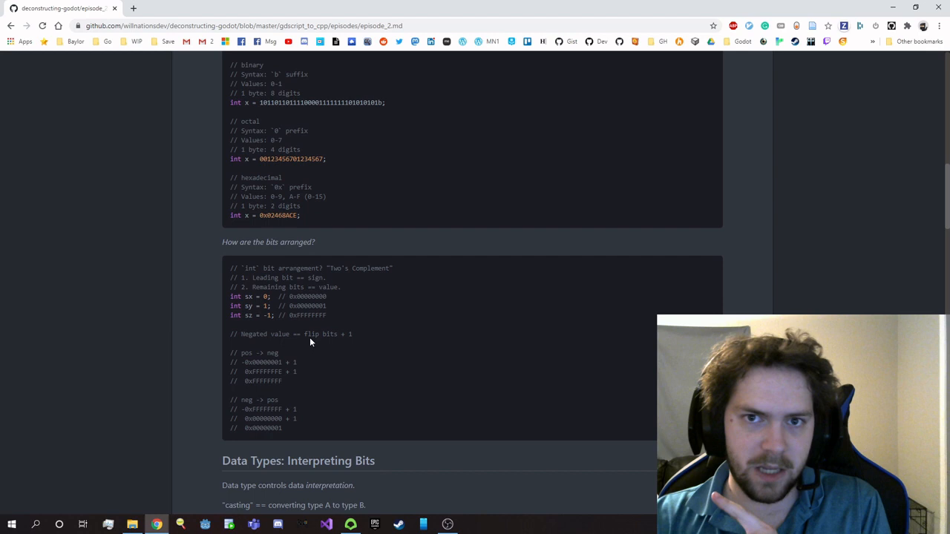
mouse_move(310, 341)
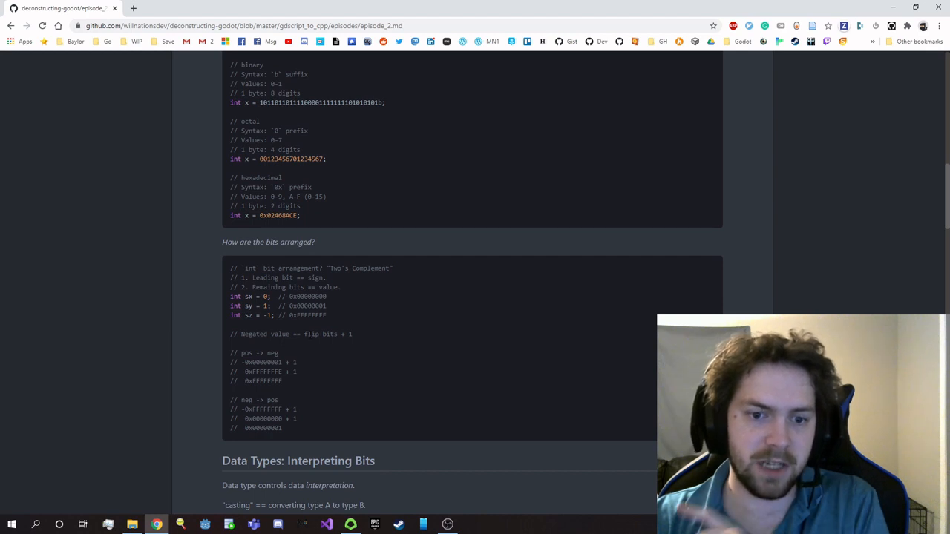
mouse_move(383, 335)
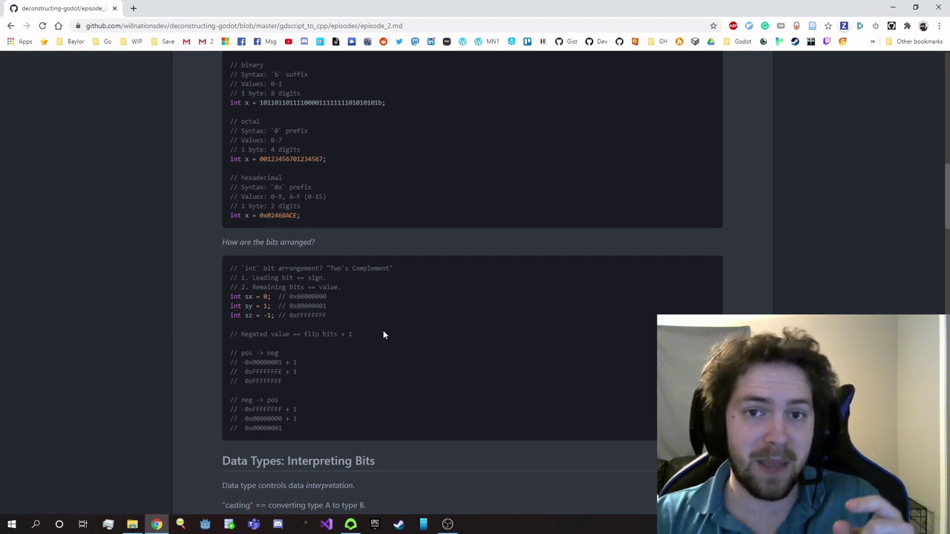
mouse_move(311, 368)
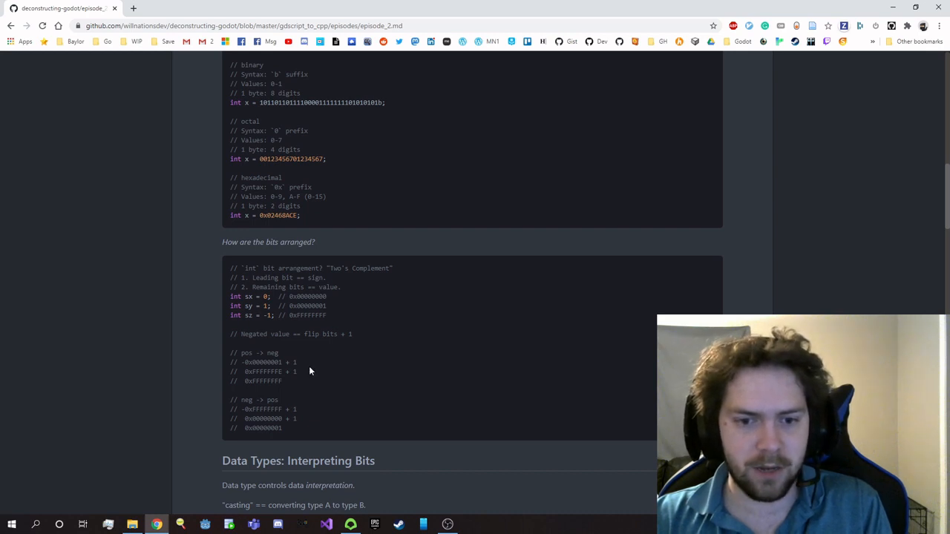
mouse_move(304, 382)
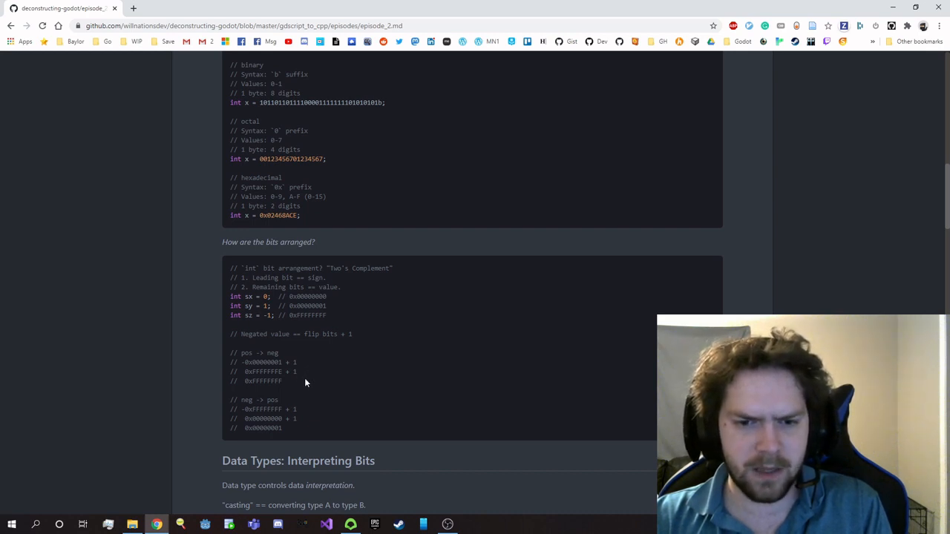
mouse_move(299, 385)
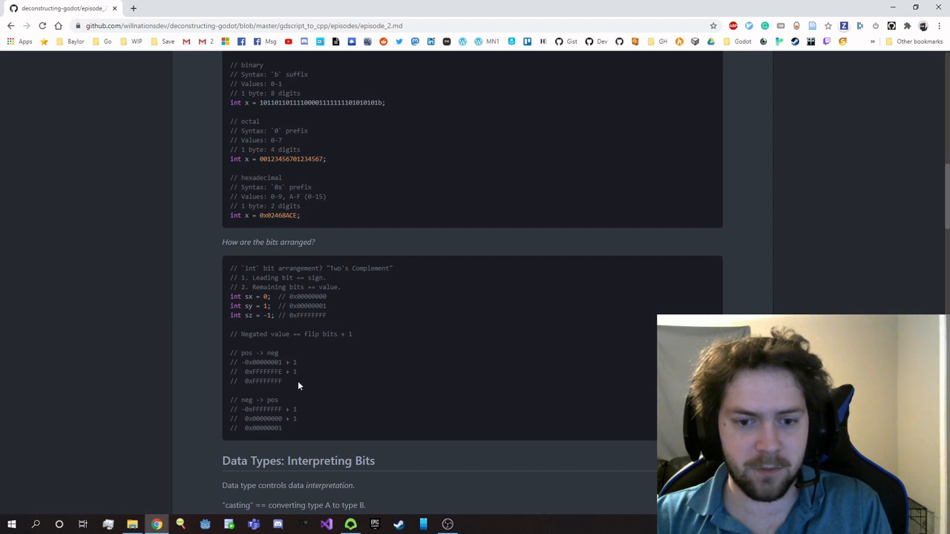
mouse_move(305, 414)
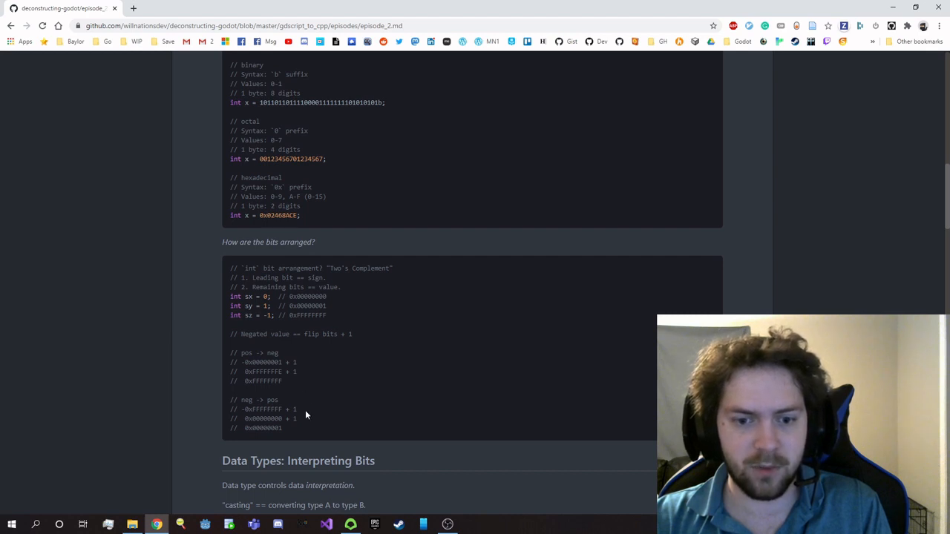
mouse_move(291, 432)
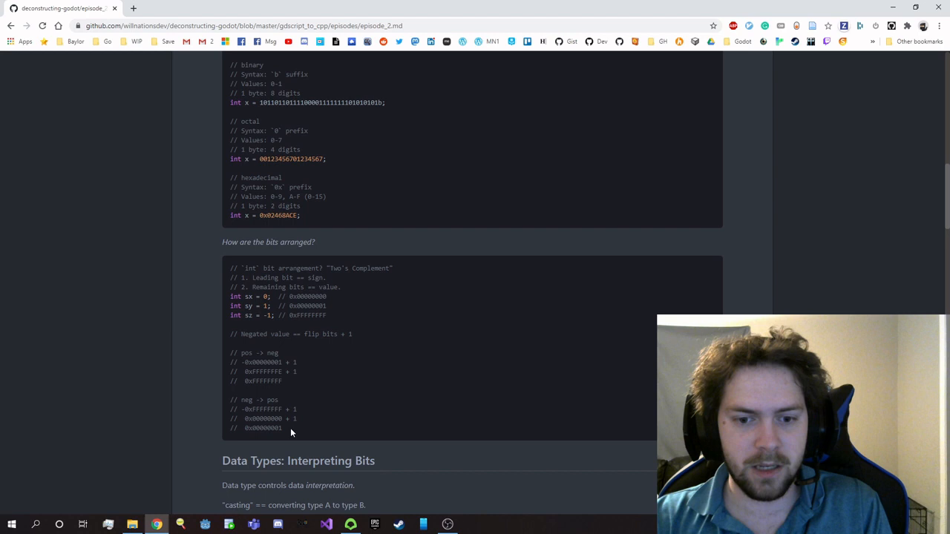
mouse_move(204, 400)
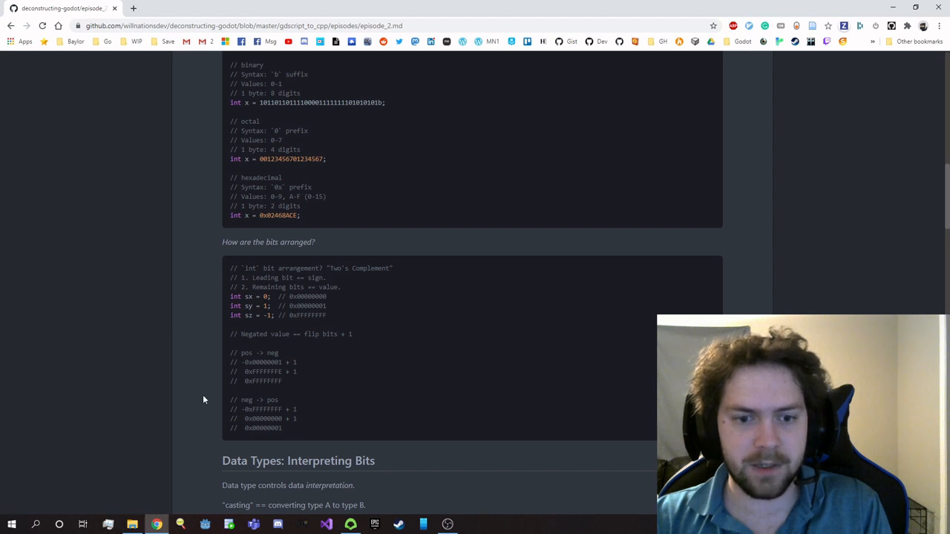
mouse_move(197, 395)
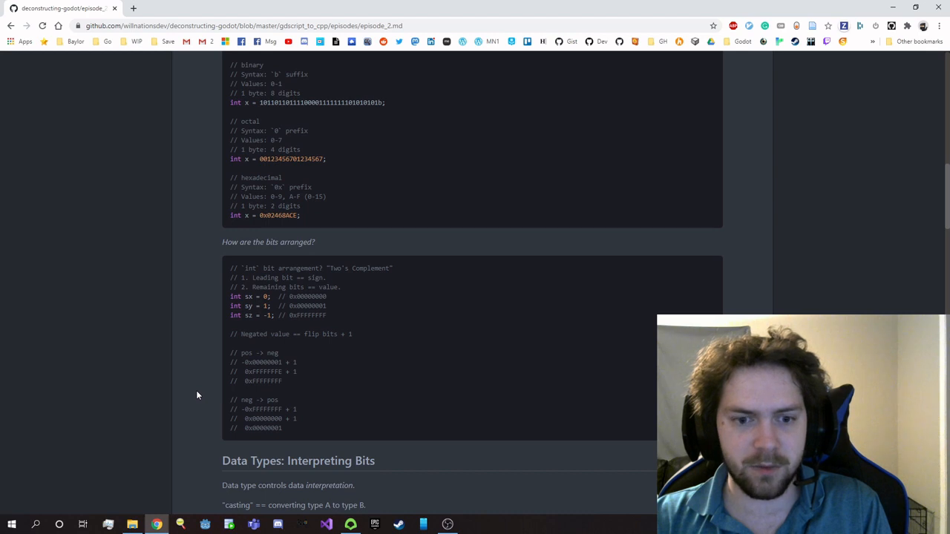
Scroll to Interpreting Bits and briefly highlight the nested str(int("1")) cast
scroll(down, 3)
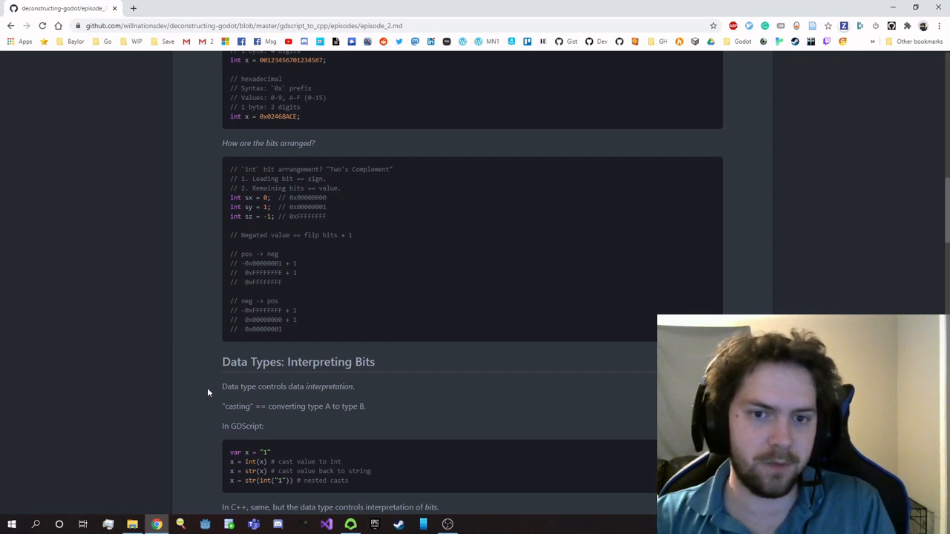
scroll(down, 3)
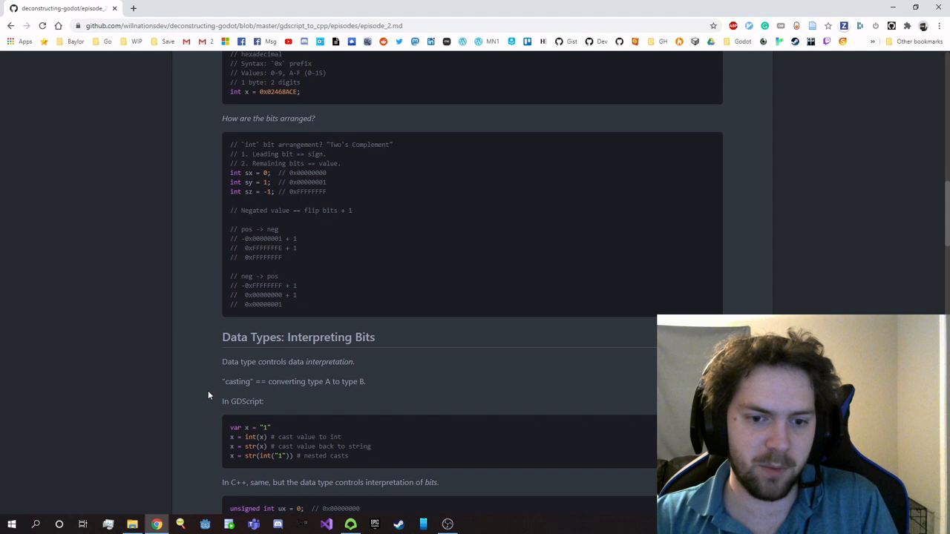
scroll(down, 3)
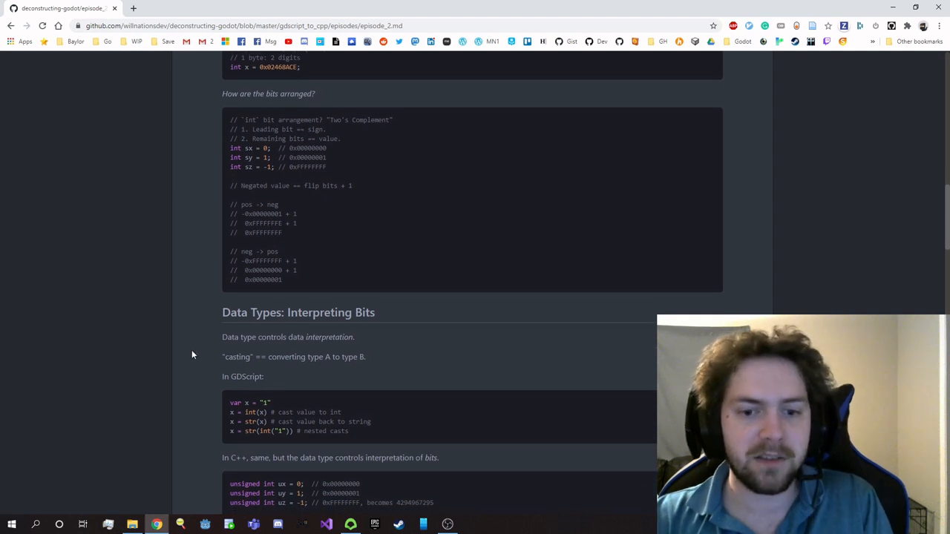
mouse_move(205, 339)
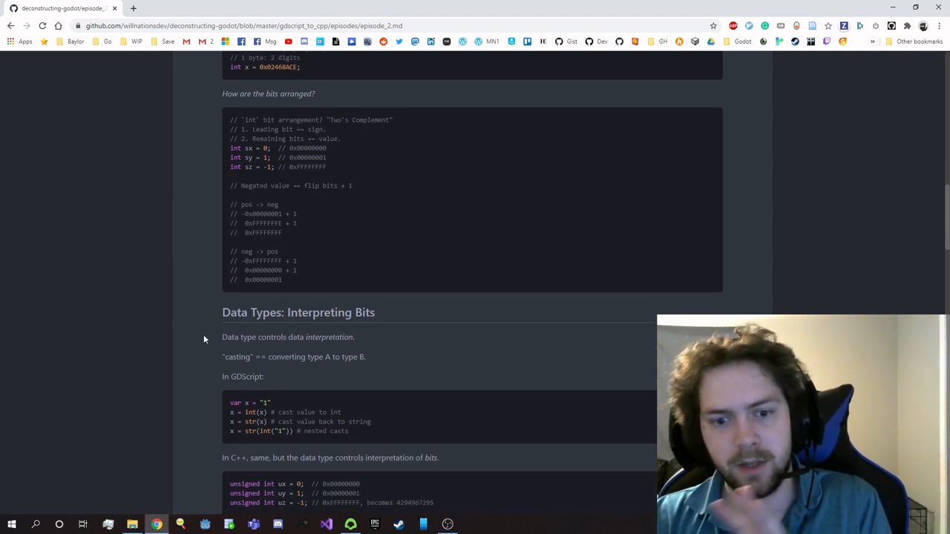
scroll(down, 3)
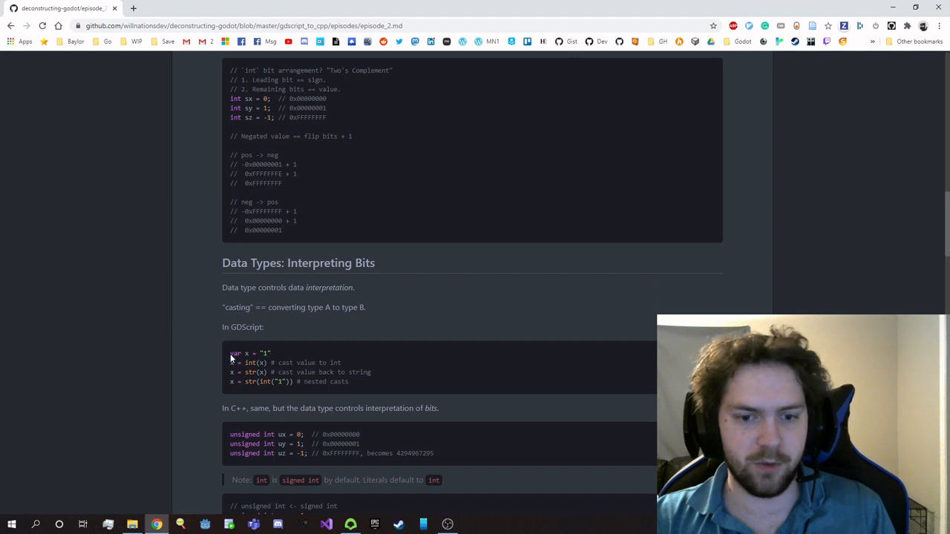
double_click(263, 381)
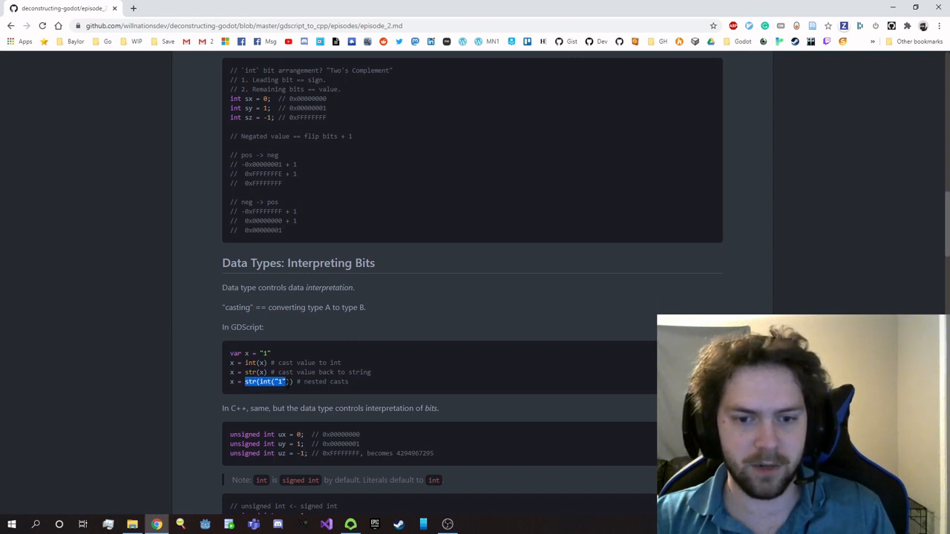
click(188, 362)
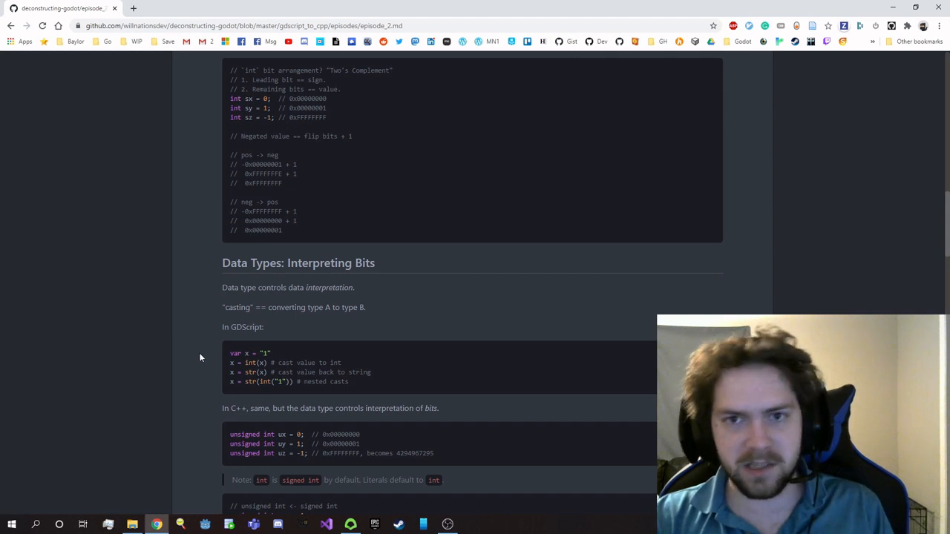
Scroll slightly to the C++ unsigned int block and the signed-by-default note
scroll(down, 3)
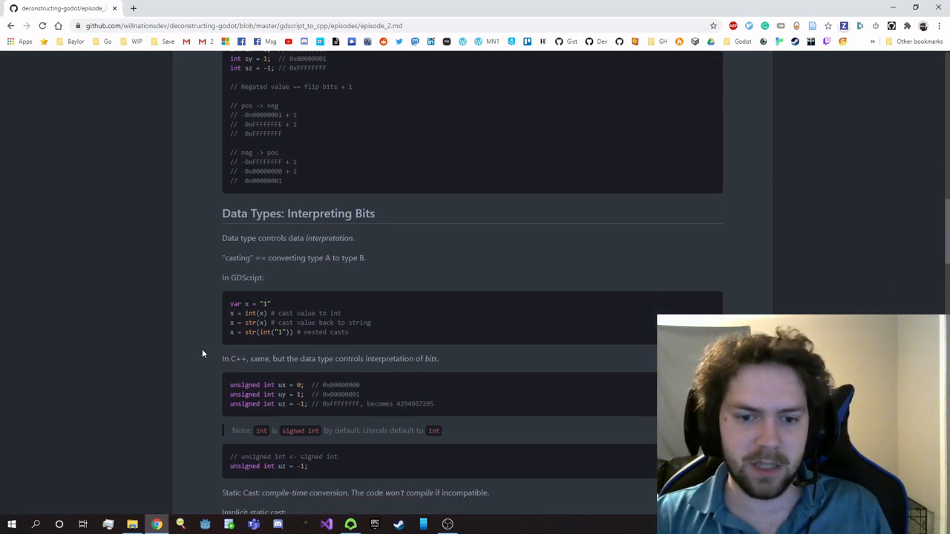
mouse_move(230, 371)
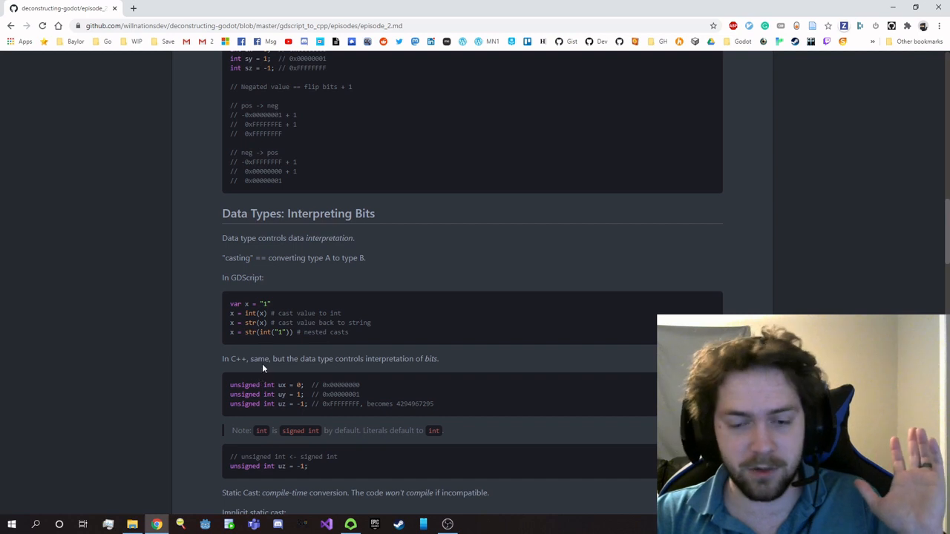
mouse_move(271, 374)
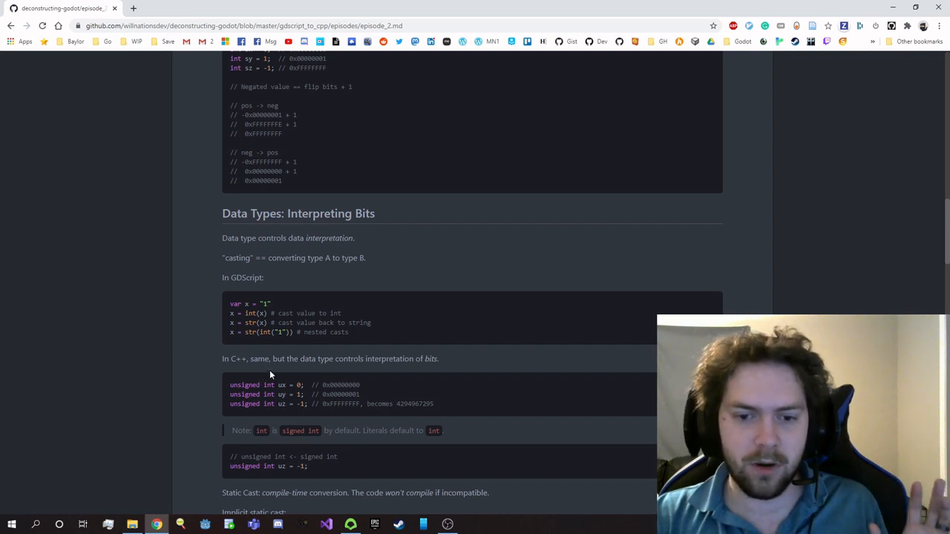
mouse_move(300, 370)
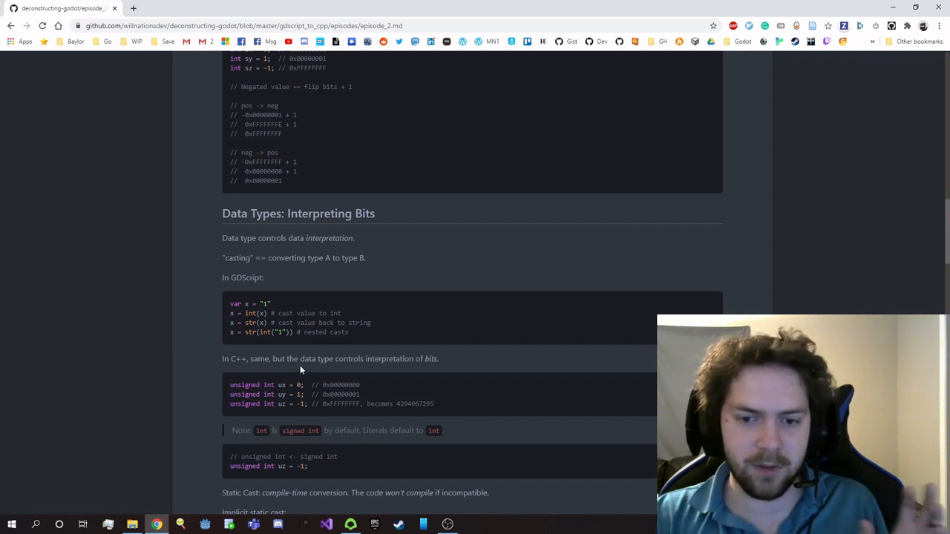
mouse_move(298, 415)
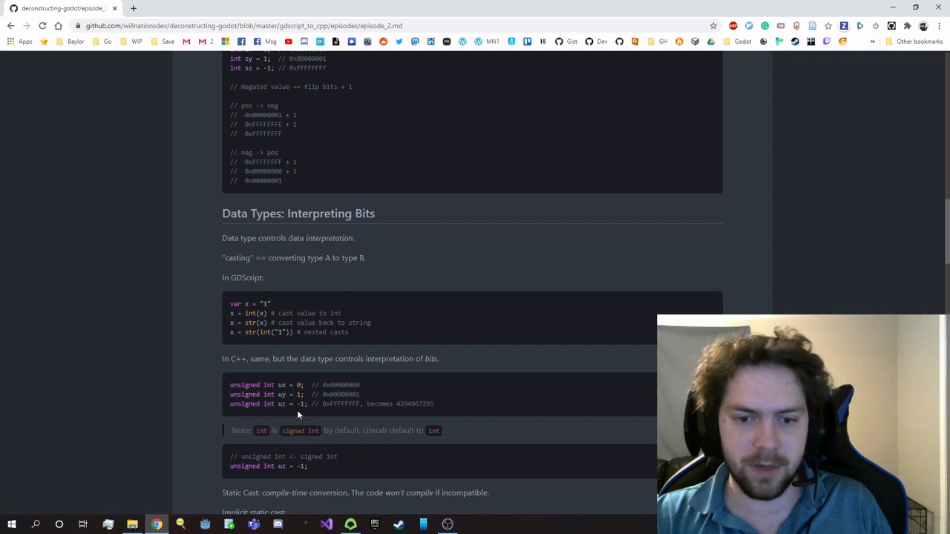
mouse_move(345, 414)
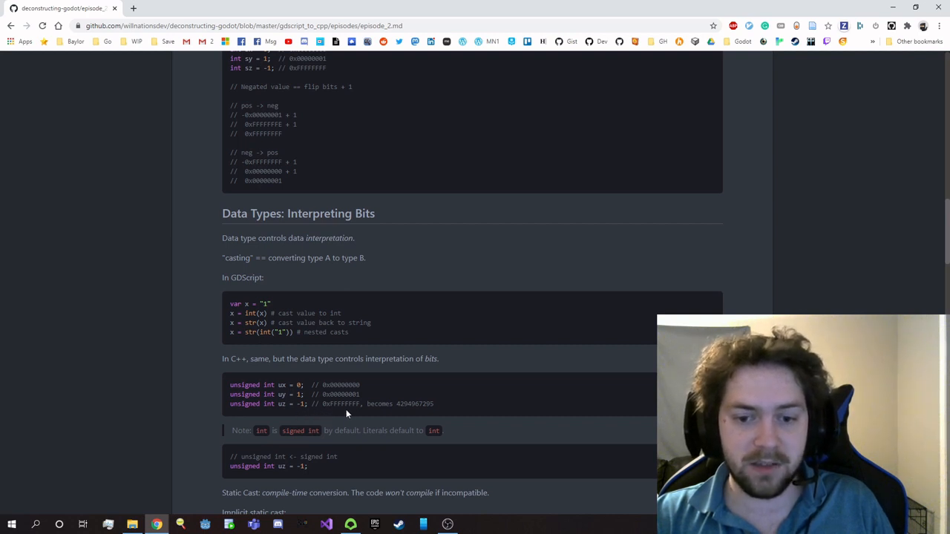
mouse_move(364, 413)
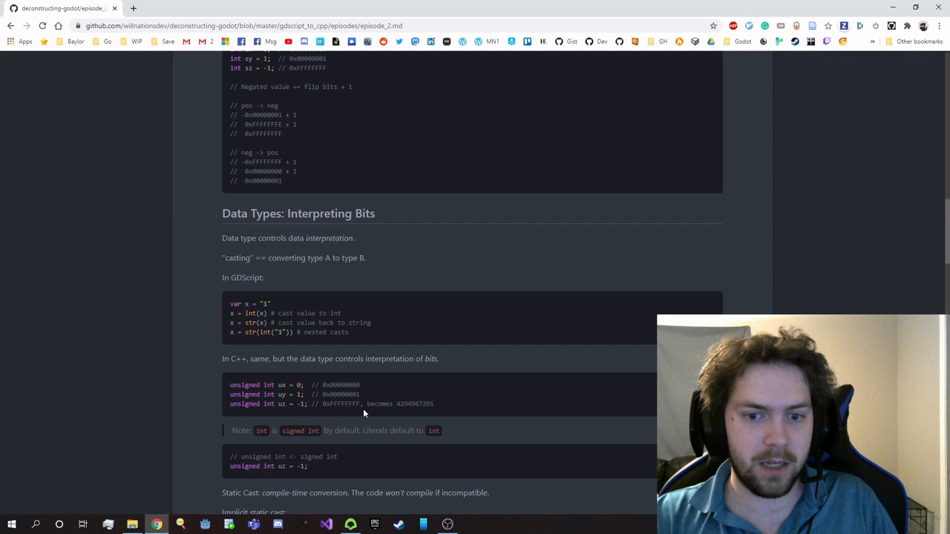
mouse_move(361, 423)
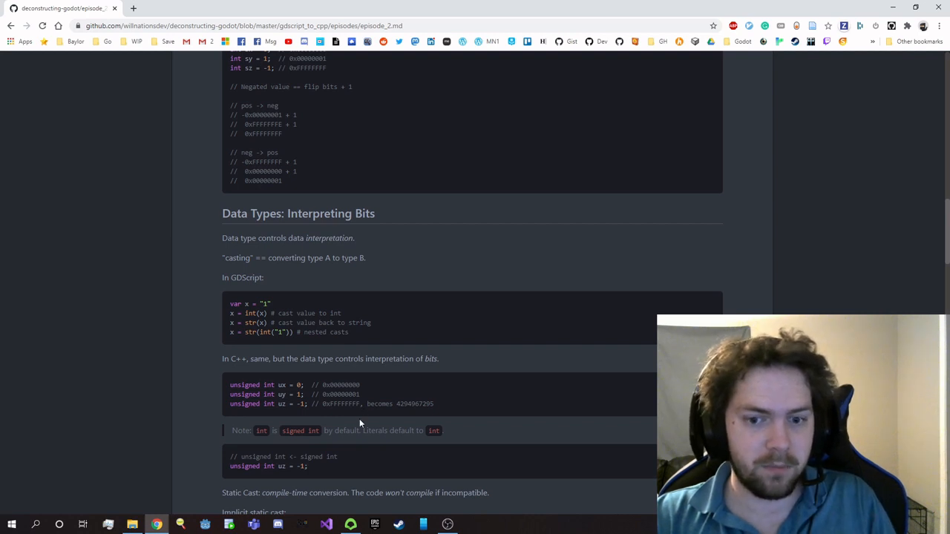
mouse_move(271, 415)
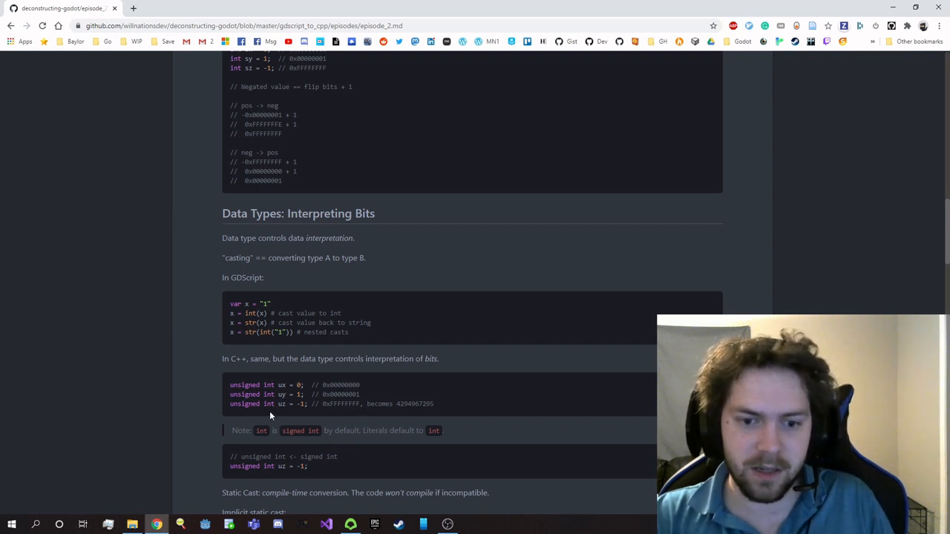
mouse_move(418, 415)
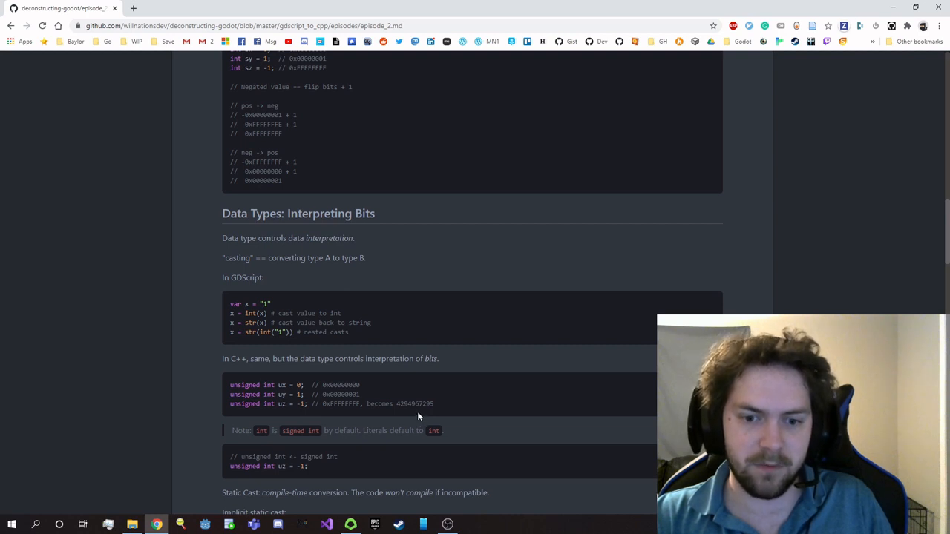
Scroll past the implicit and explicit static cast blocks to the Notice bullets
scroll(down, 3)
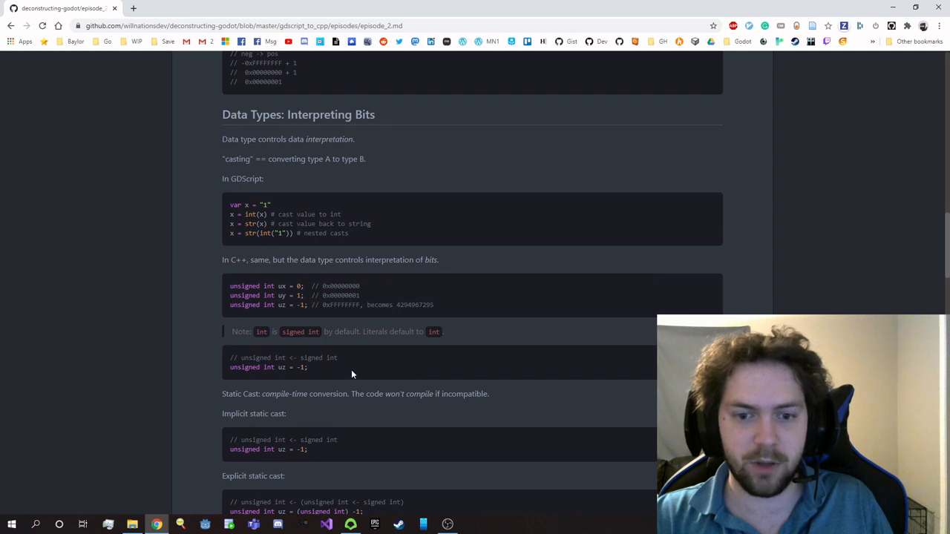
mouse_move(295, 342)
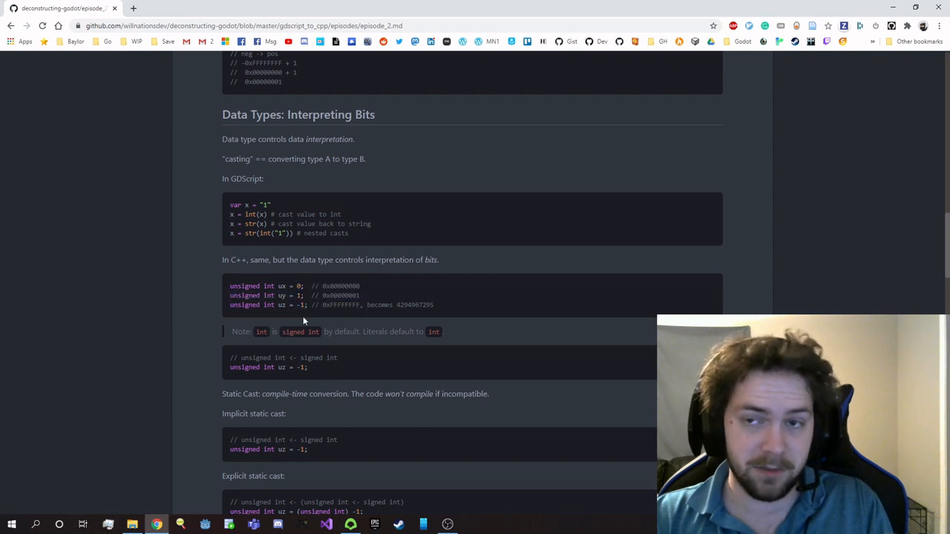
mouse_move(310, 351)
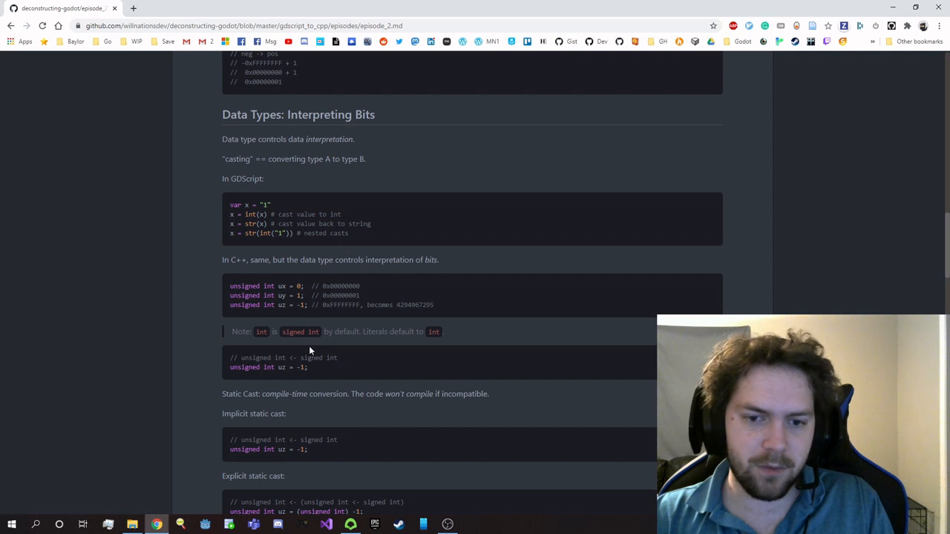
mouse_move(301, 345)
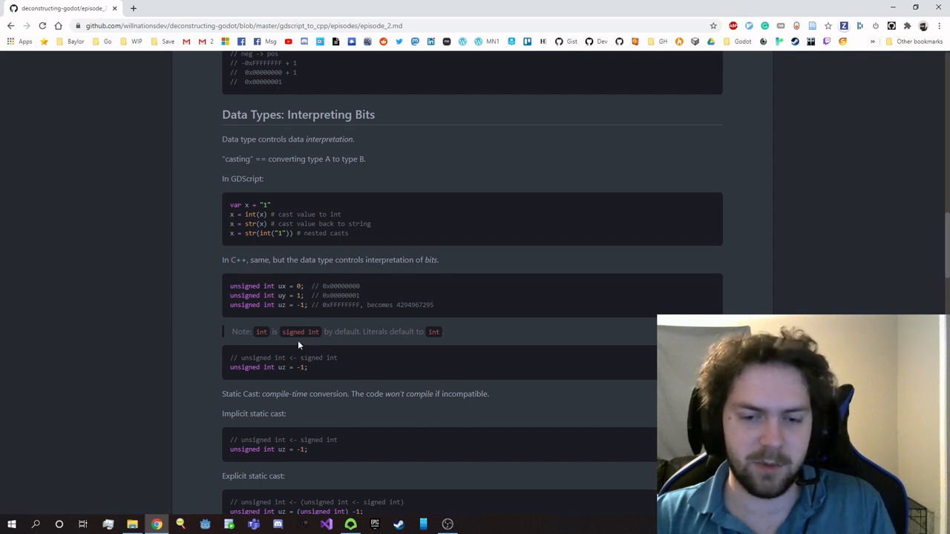
mouse_move(299, 344)
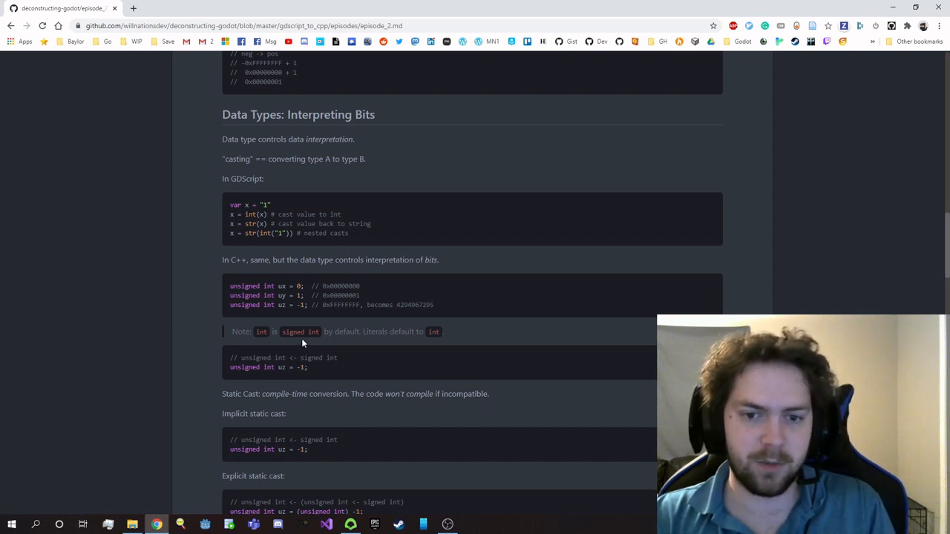
mouse_move(315, 373)
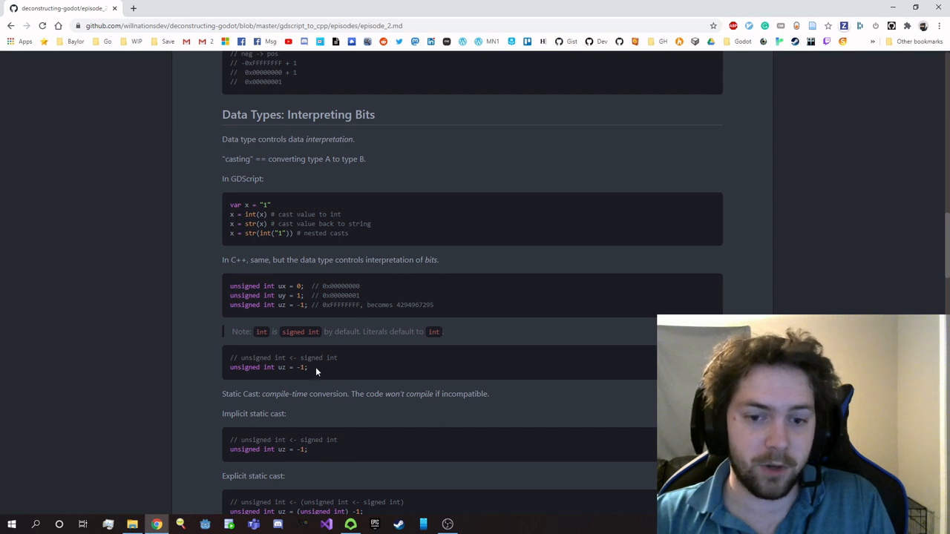
mouse_move(317, 377)
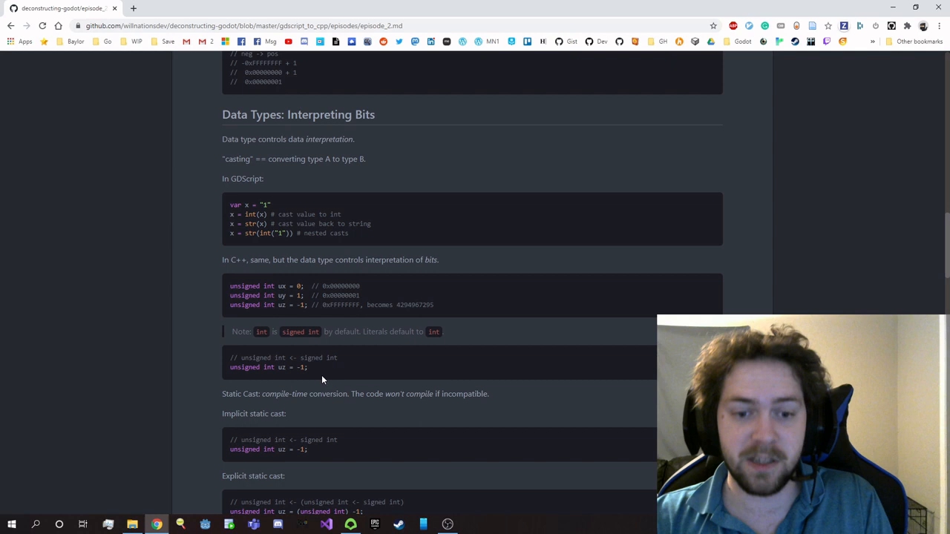
mouse_move(253, 406)
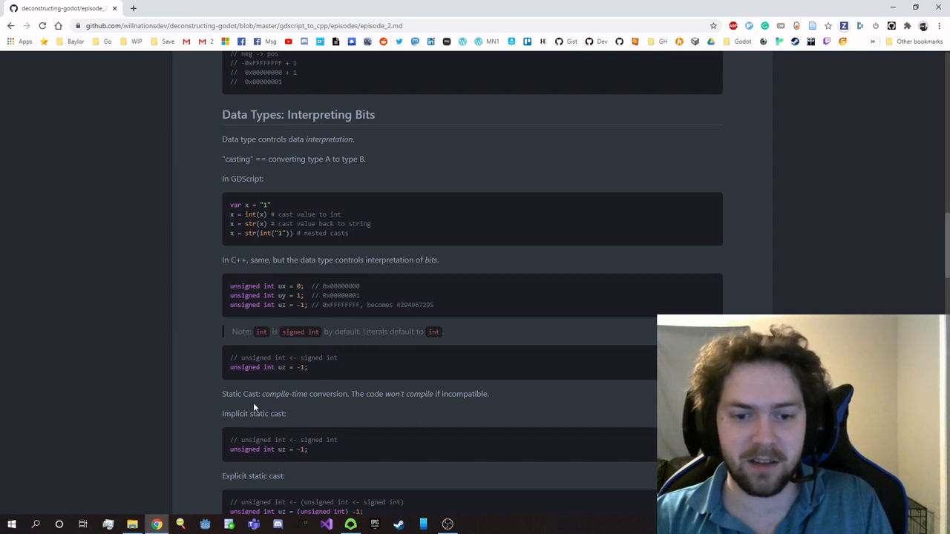
mouse_move(319, 407)
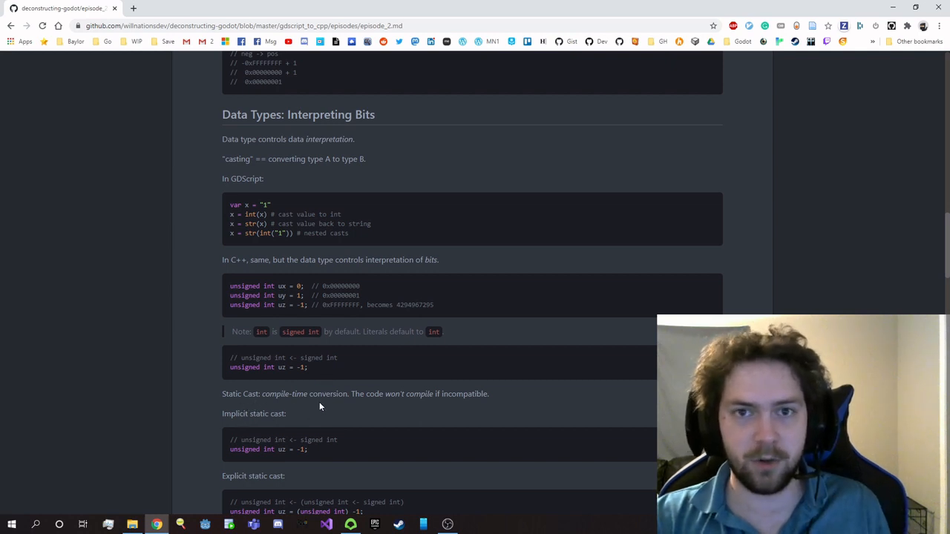
mouse_move(329, 407)
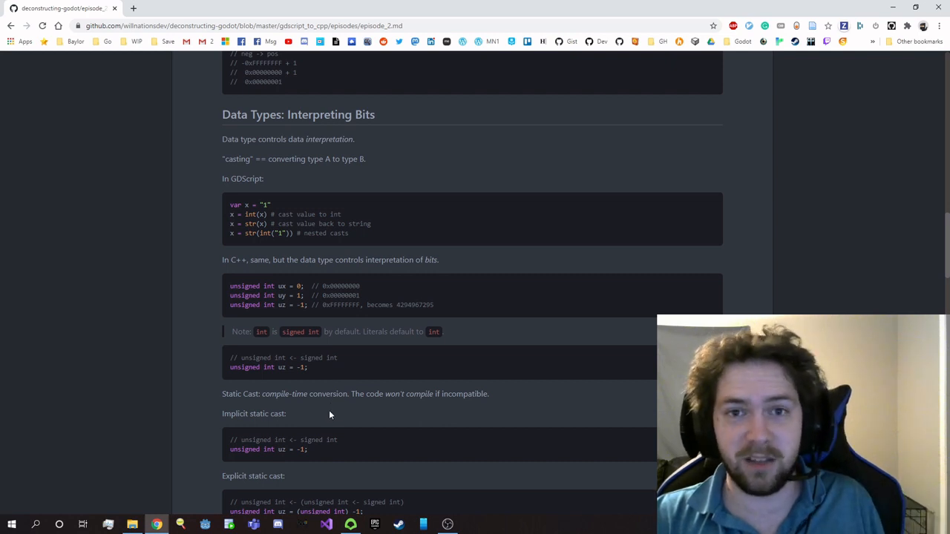
scroll(down, 3)
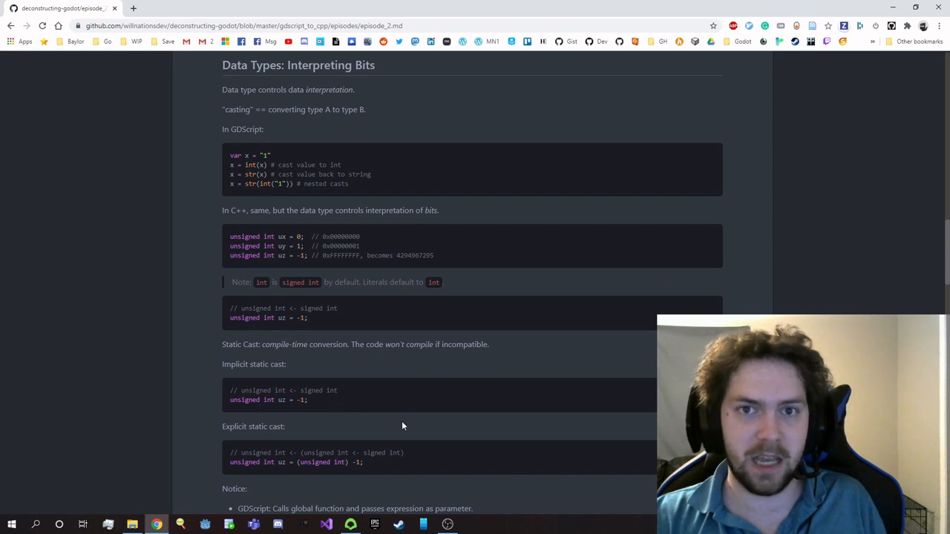
mouse_move(413, 430)
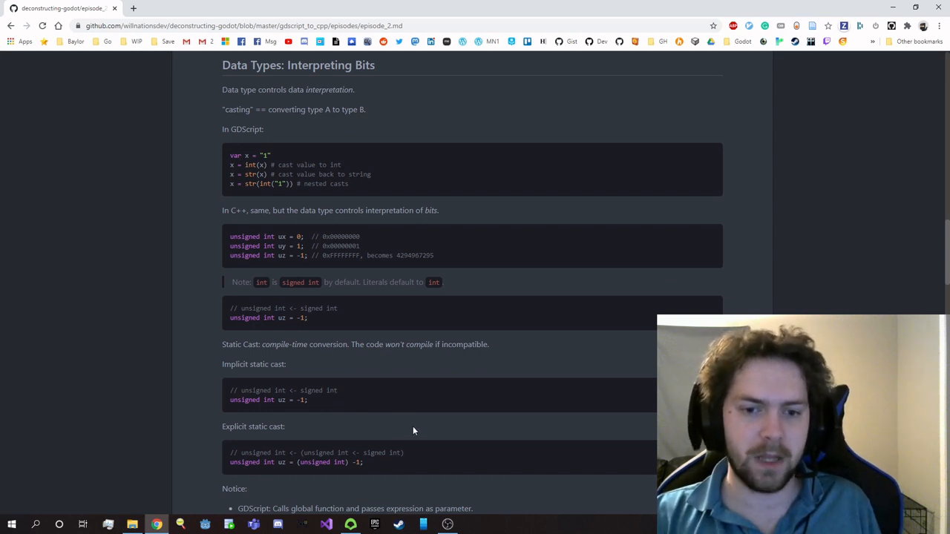
scroll(down, 3)
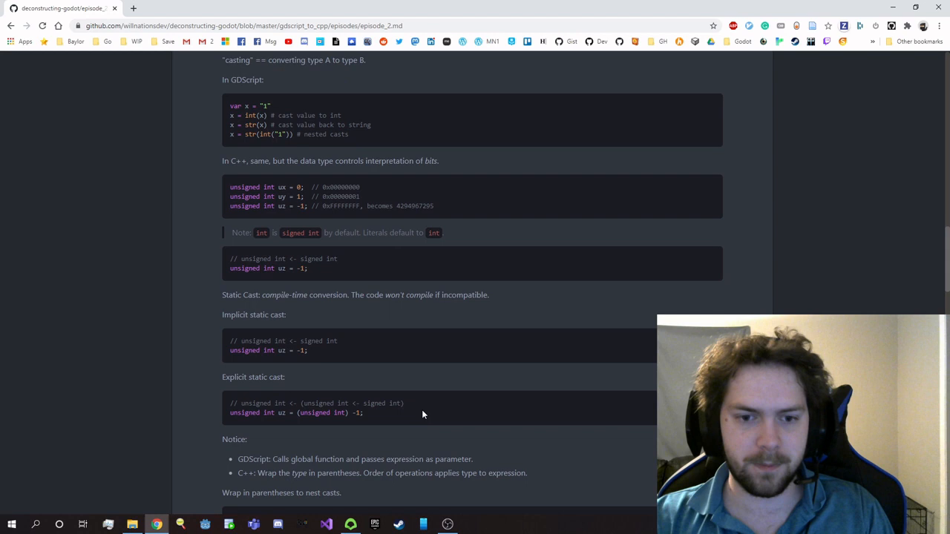
Scroll through the nested casts block to the Byte Size Variation heading
scroll(down, 3)
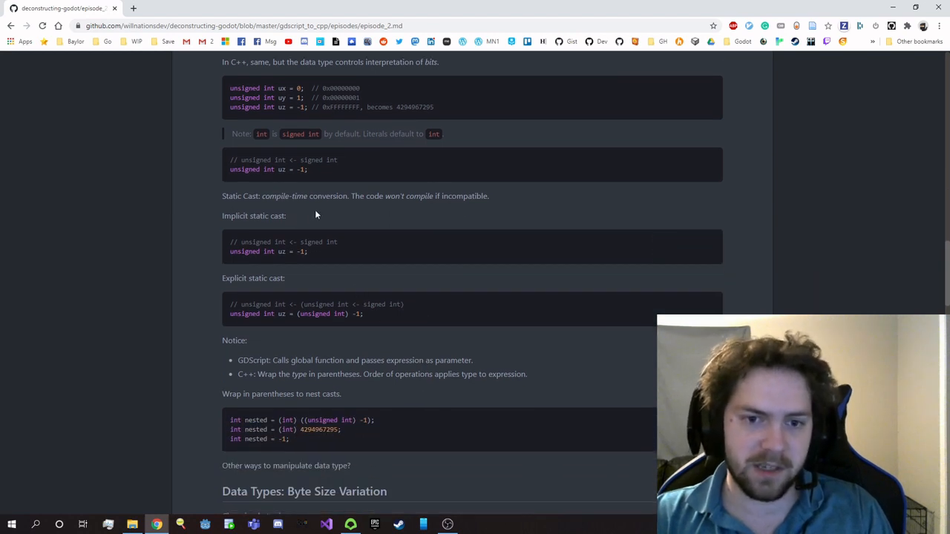
mouse_move(310, 262)
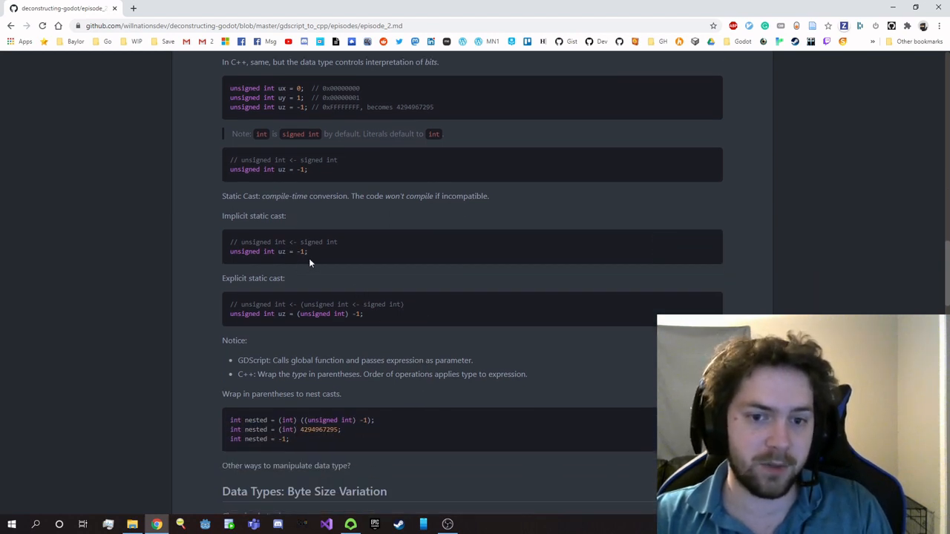
mouse_move(303, 265)
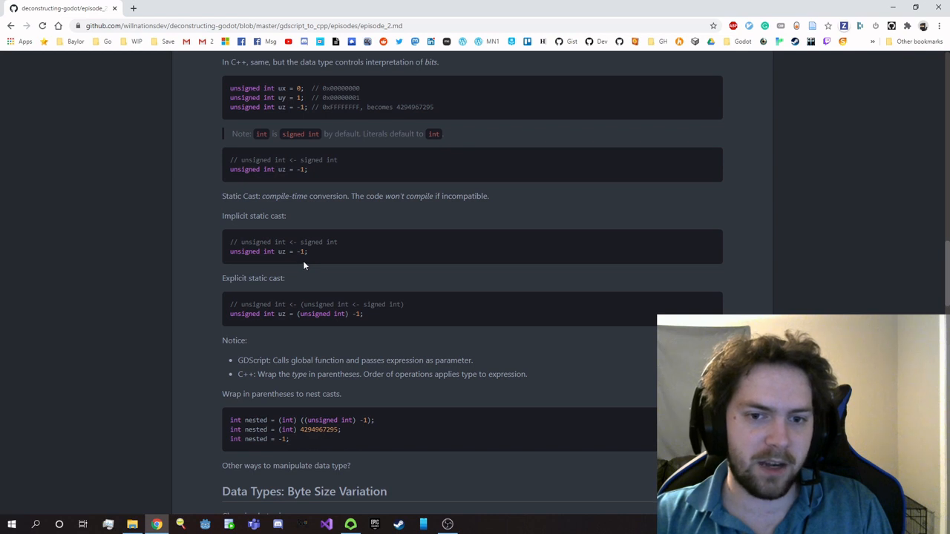
mouse_move(304, 270)
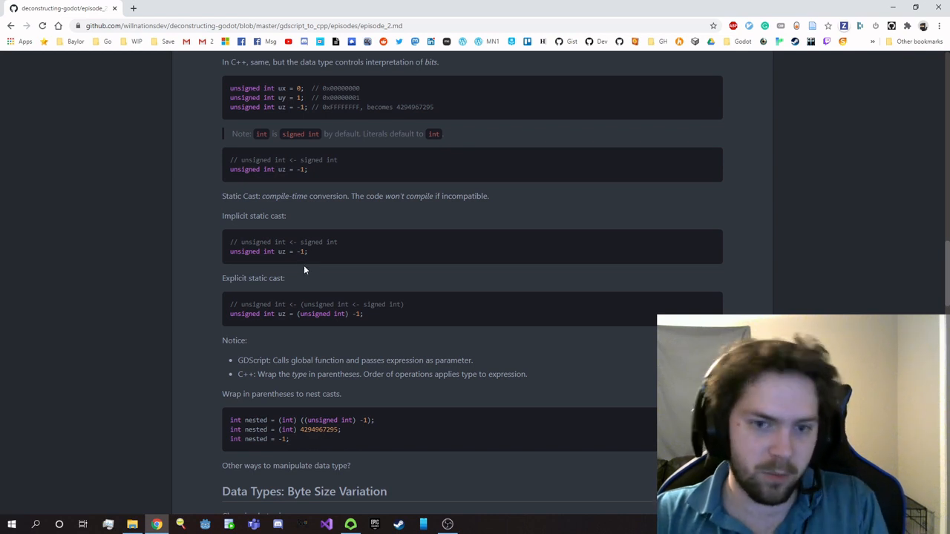
mouse_move(345, 327)
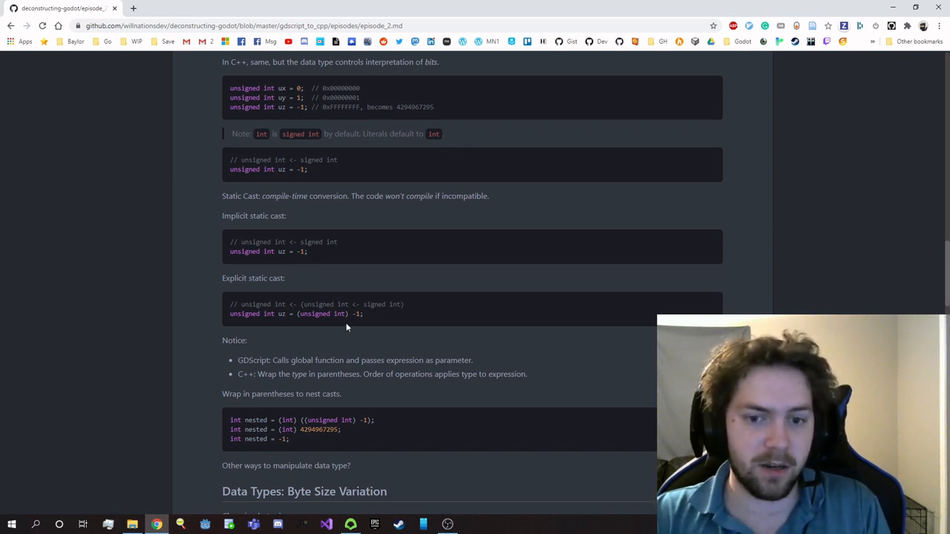
mouse_move(350, 323)
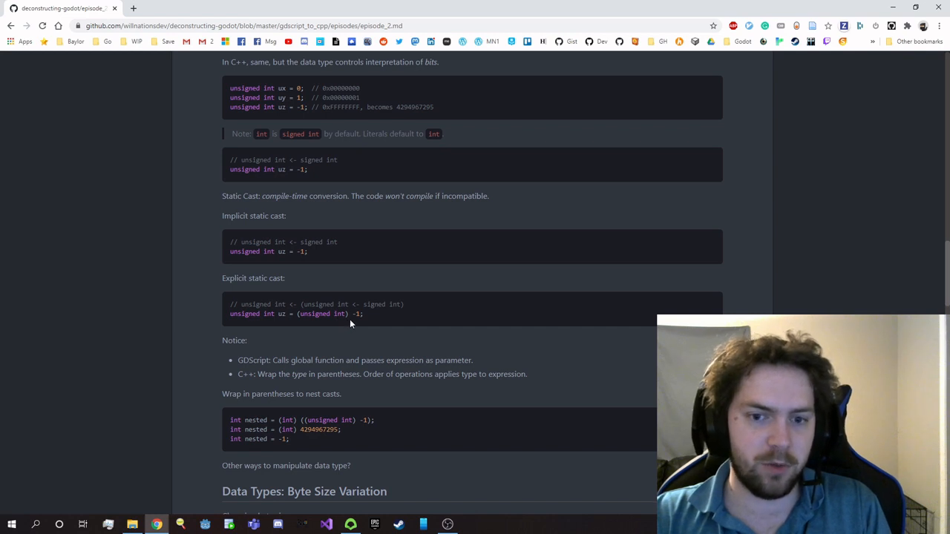
mouse_move(300, 323)
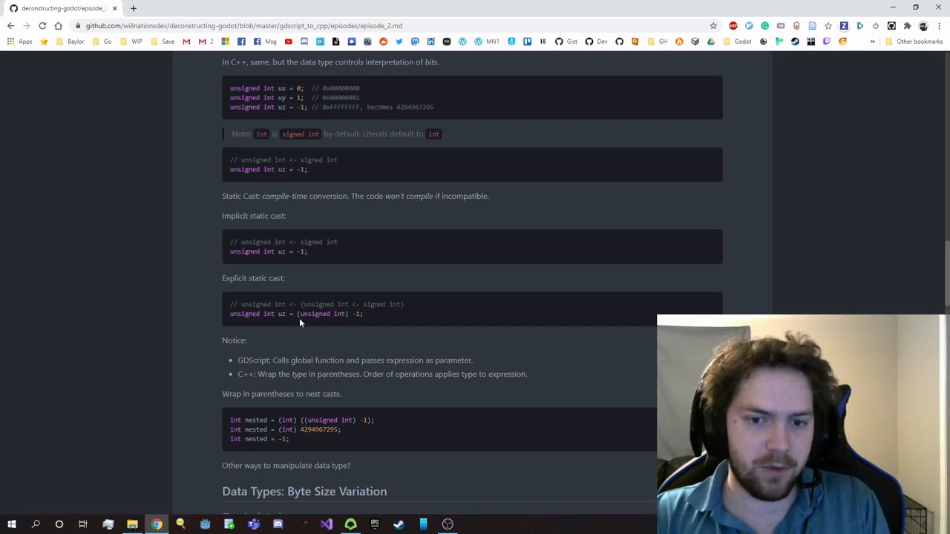
mouse_move(311, 325)
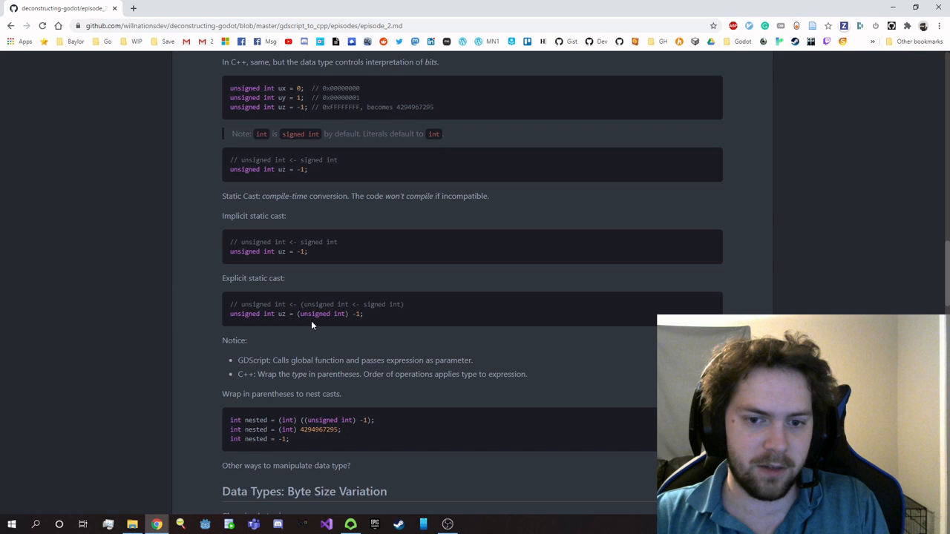
mouse_move(349, 327)
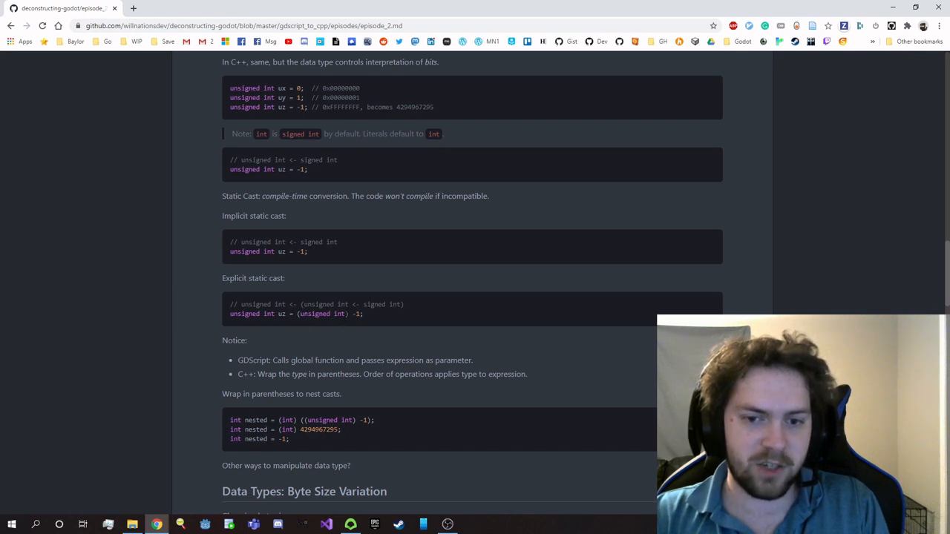
double_click(355, 313)
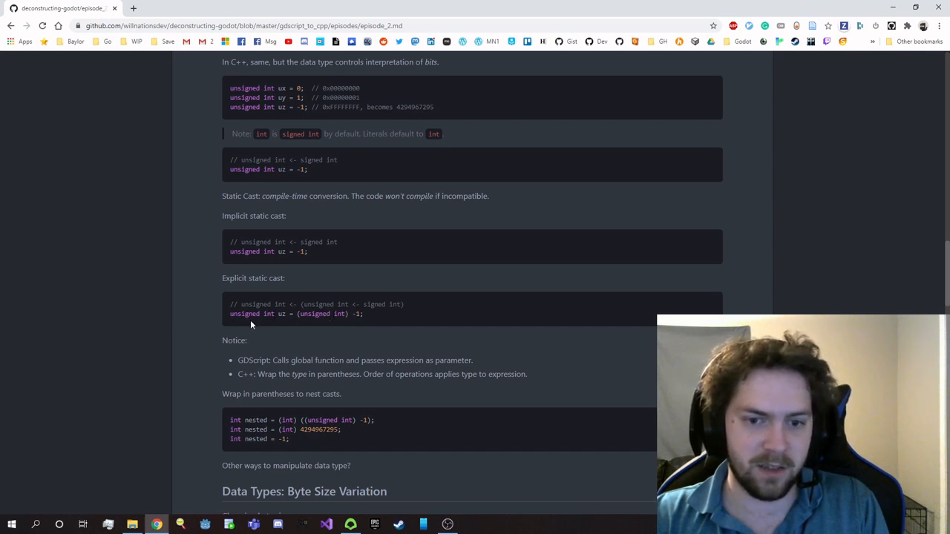
mouse_move(427, 332)
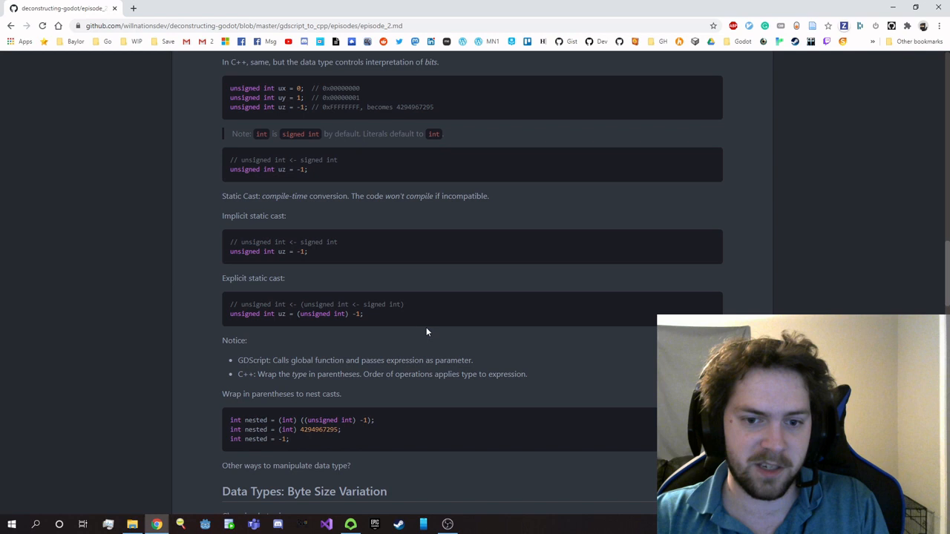
scroll(down, 3)
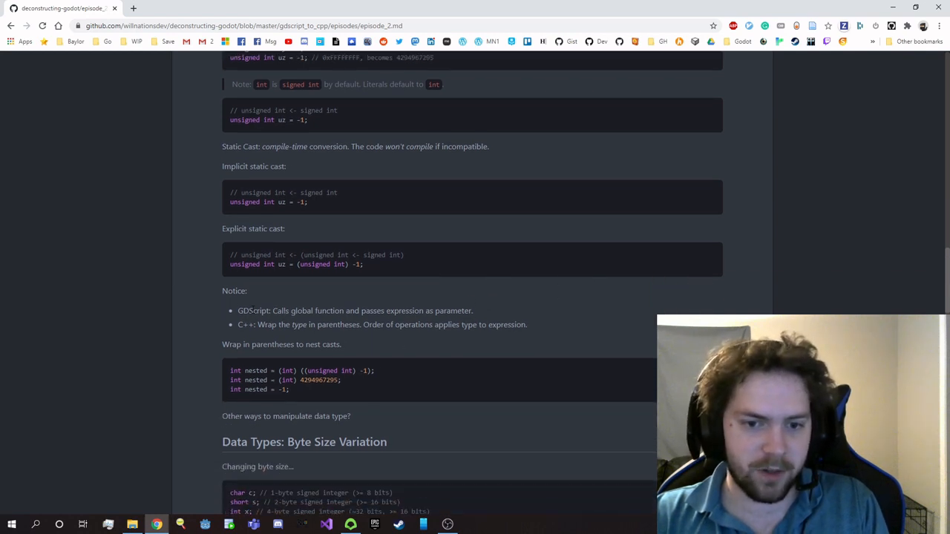
Scroll to the char-through-long long size examples, briefly marking the (int) cast
scroll(down, 3)
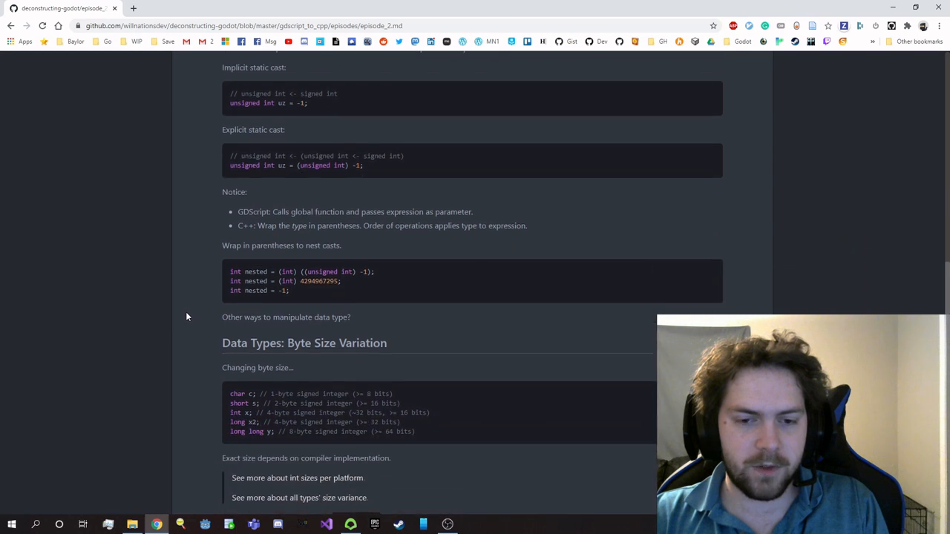
mouse_move(179, 290)
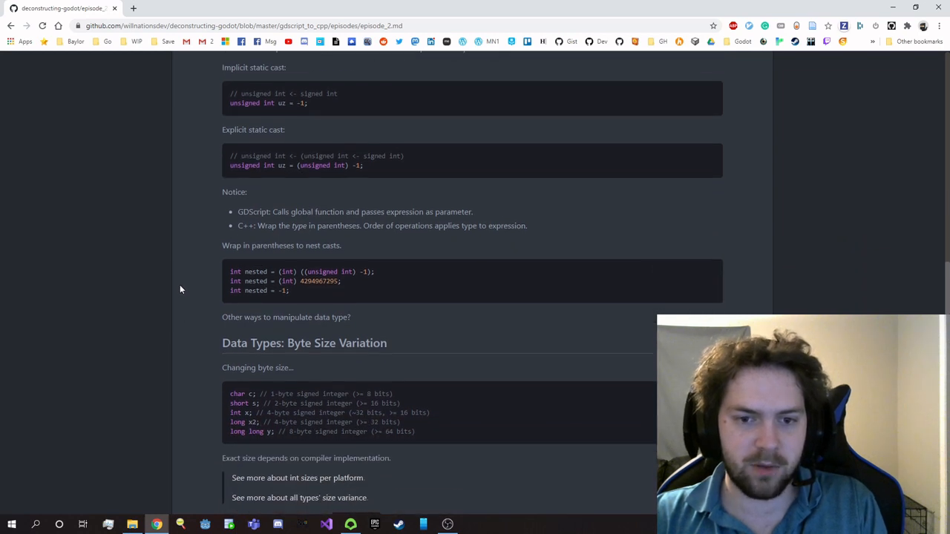
mouse_move(191, 281)
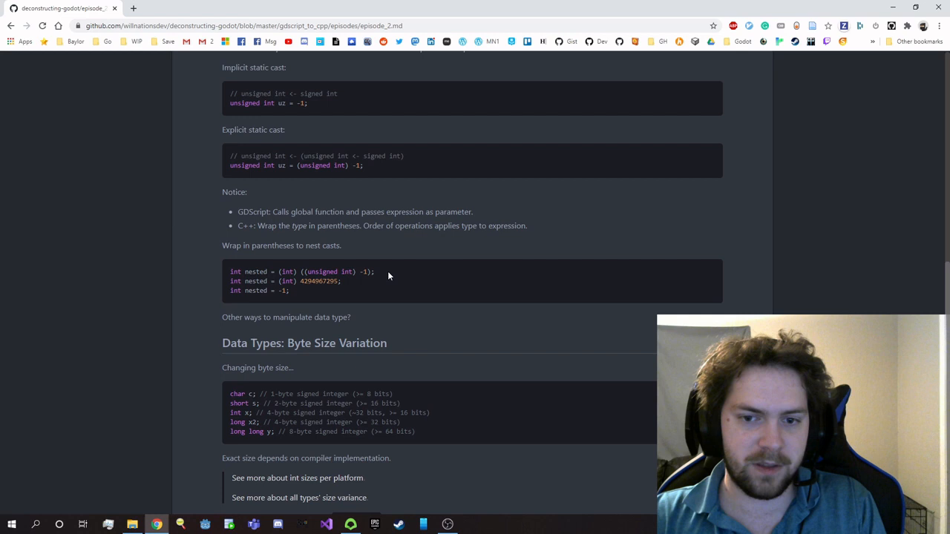
double_click(287, 271)
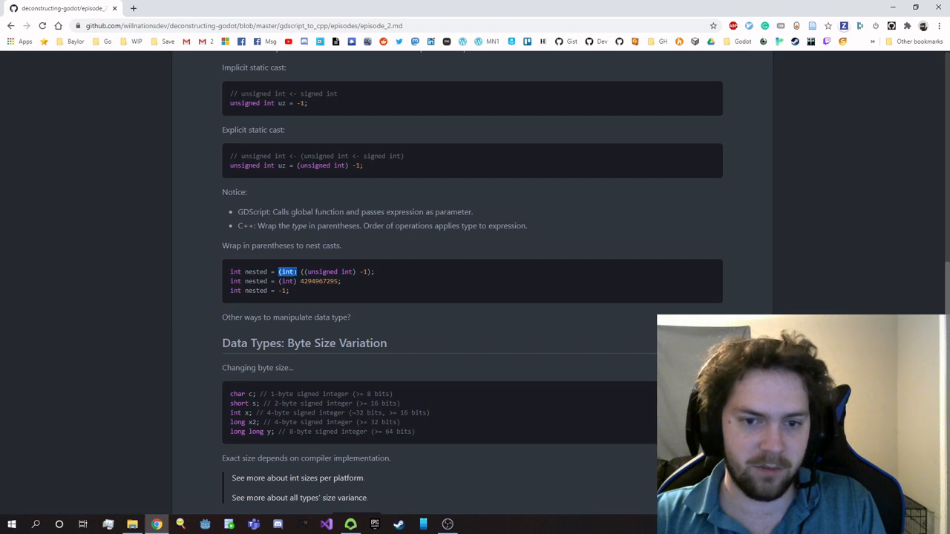
click(393, 276)
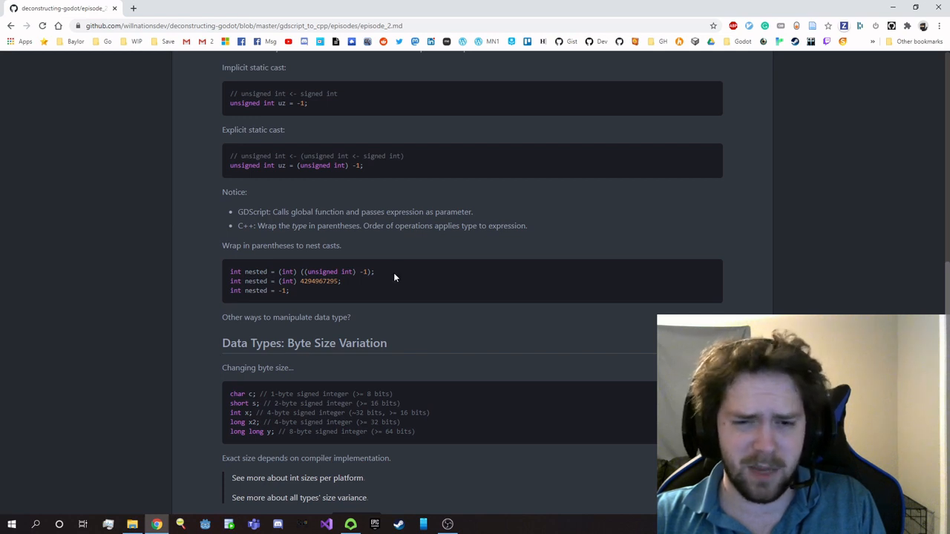
mouse_move(379, 291)
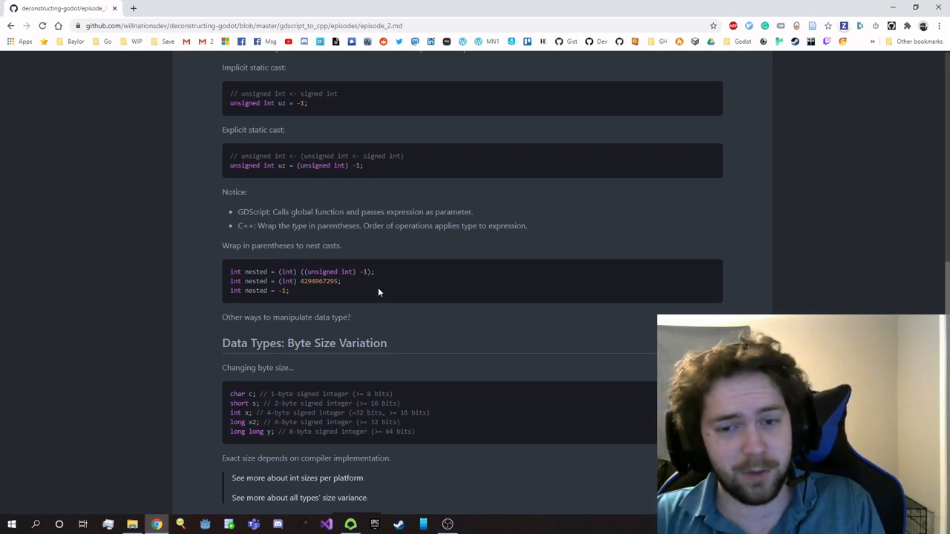
mouse_move(389, 277)
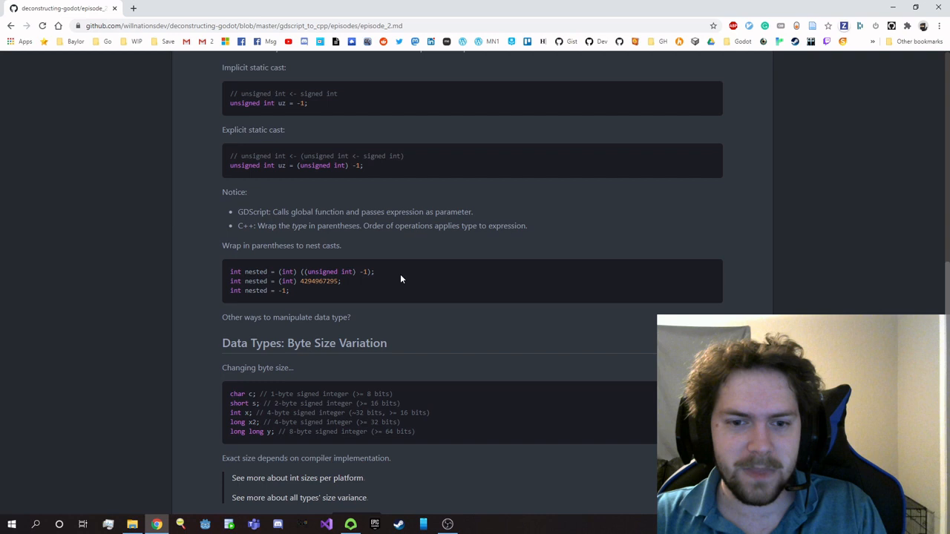
Scroll past the sizeof guidance to the GDScript 64-bit integers meme
scroll(down, 3)
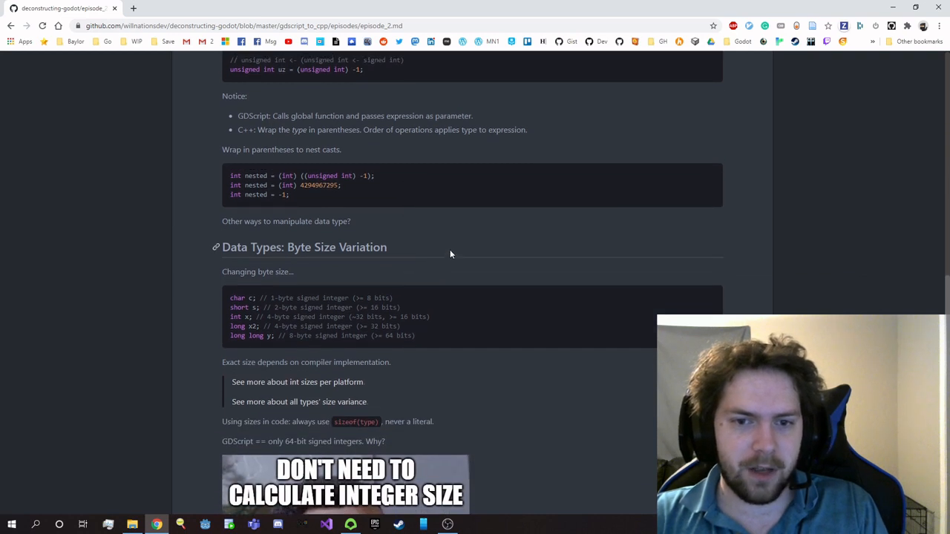
scroll(up, 3)
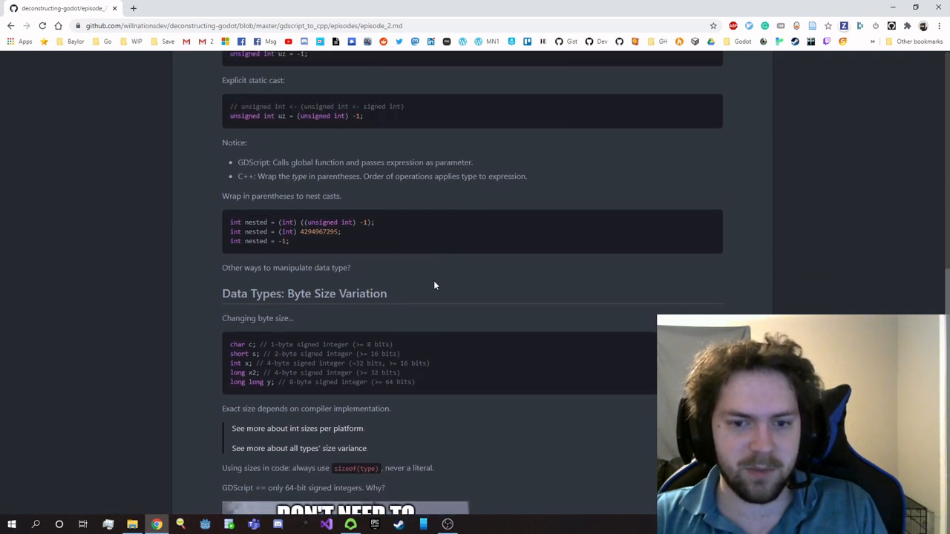
mouse_move(190, 338)
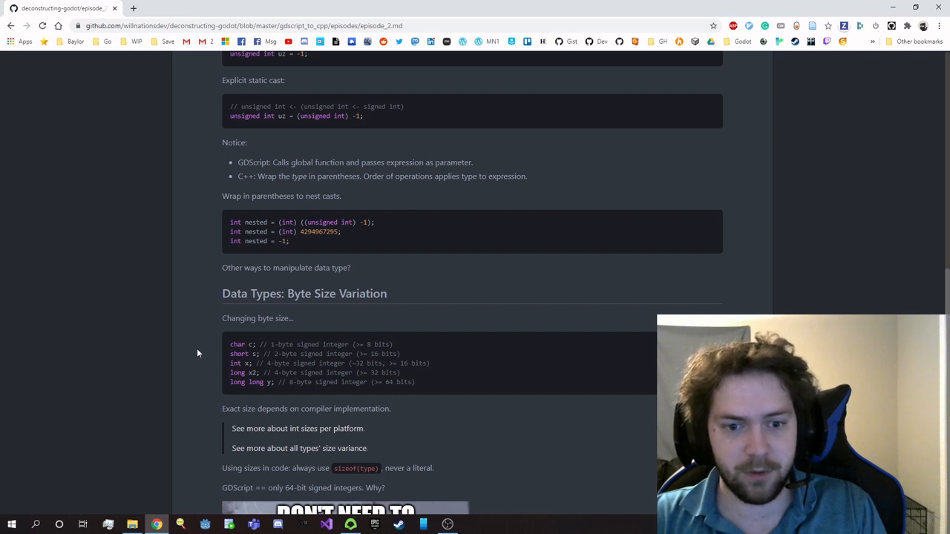
mouse_move(226, 349)
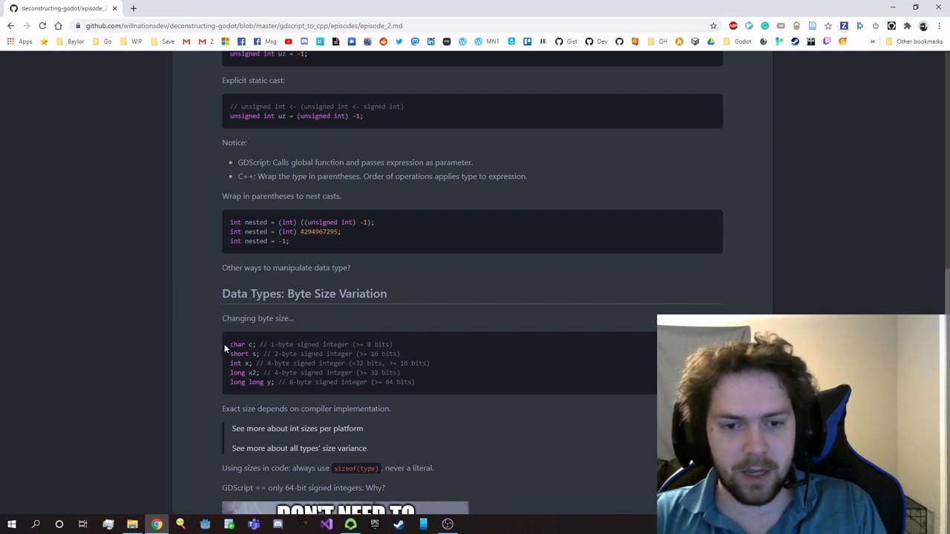
mouse_move(222, 391)
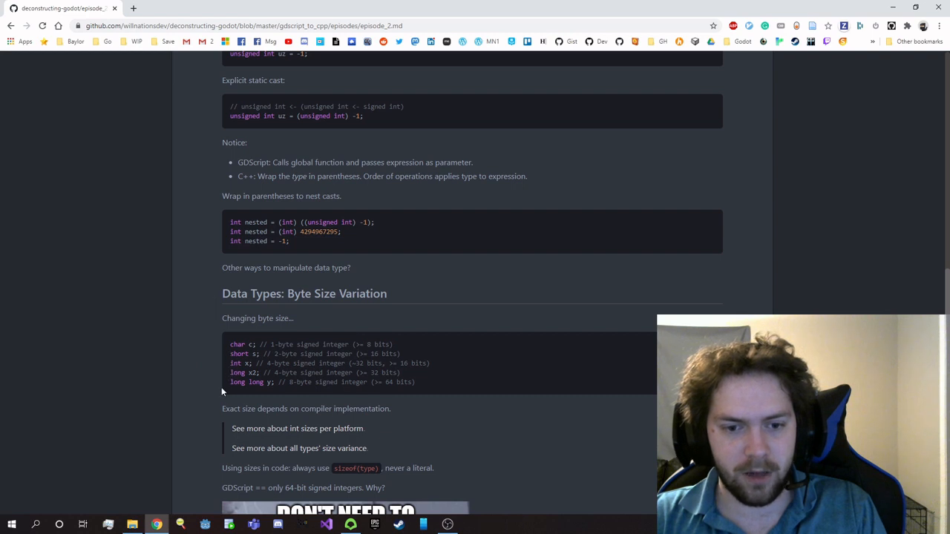
mouse_move(340, 354)
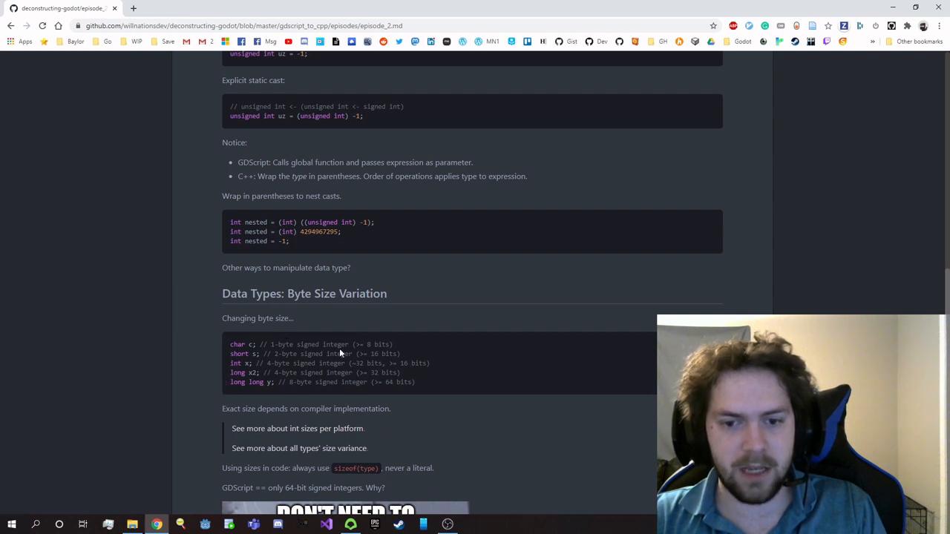
mouse_move(434, 367)
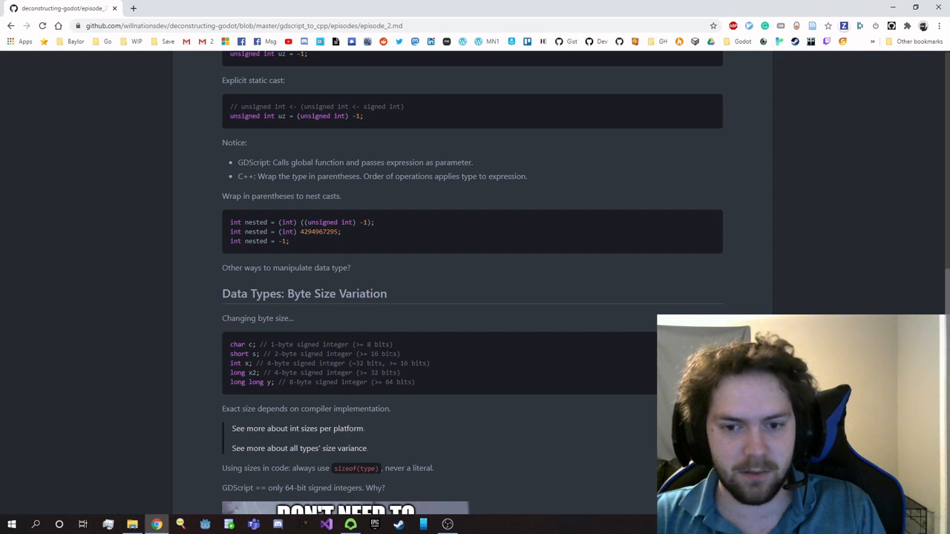
mouse_move(390, 397)
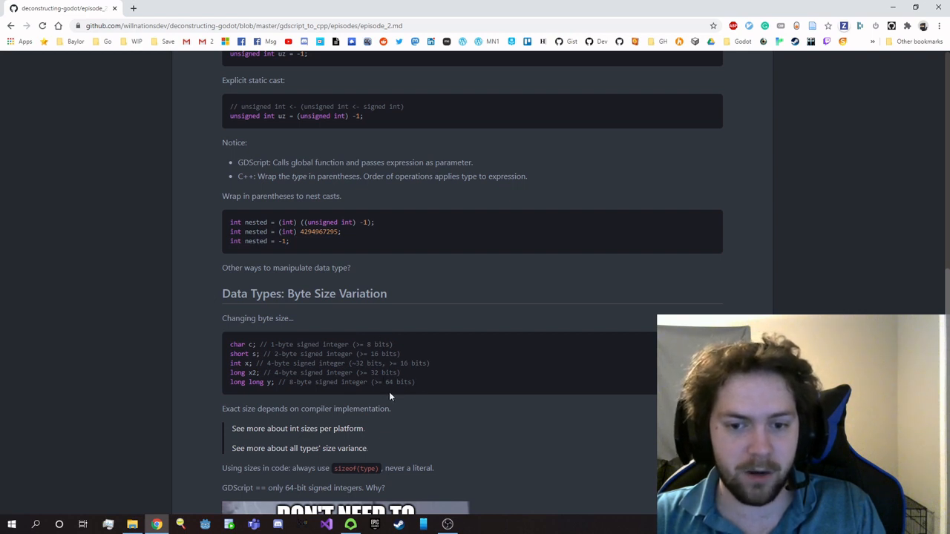
mouse_move(436, 386)
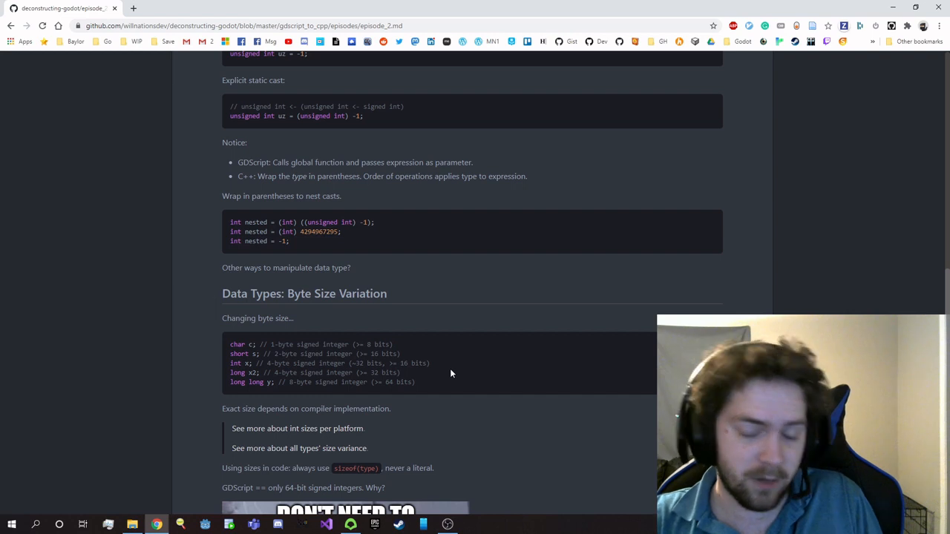
mouse_move(447, 362)
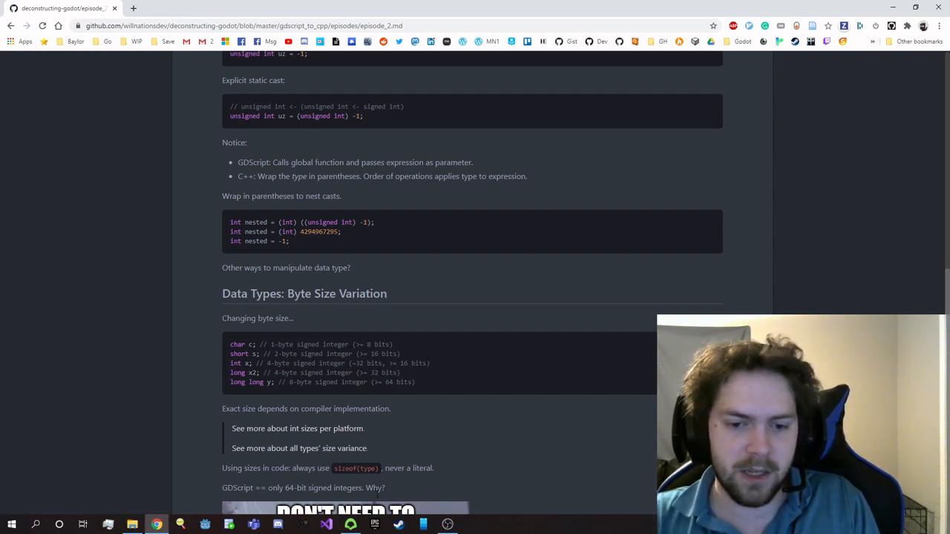
double_click(355, 468)
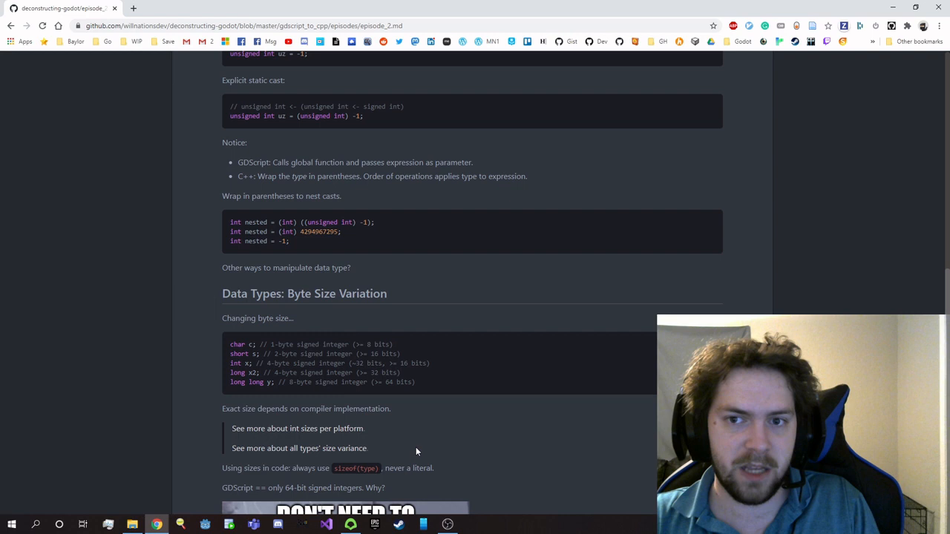
mouse_move(475, 433)
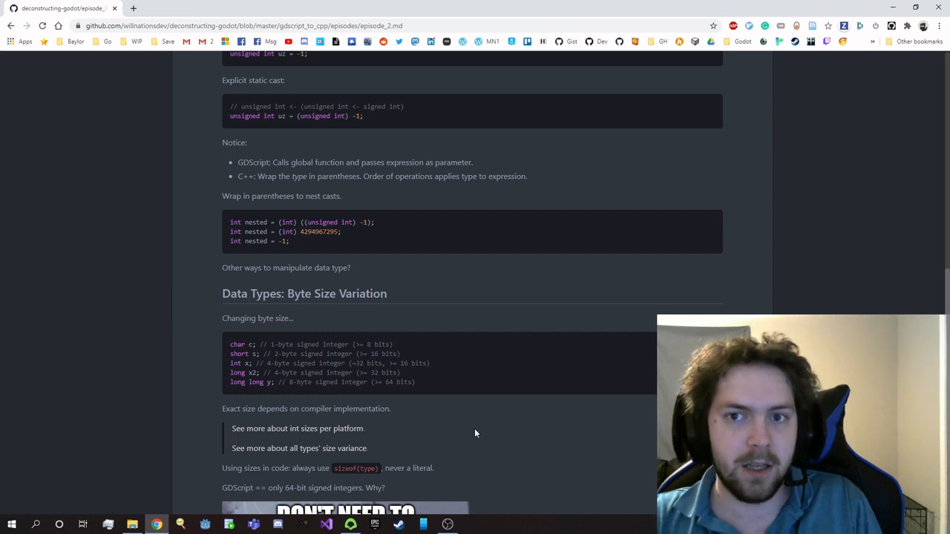
mouse_move(491, 438)
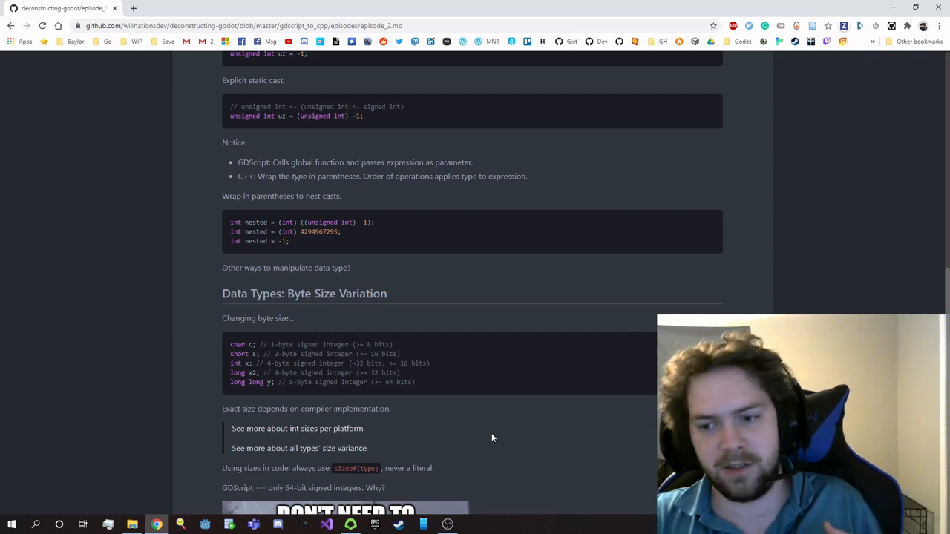
mouse_move(508, 427)
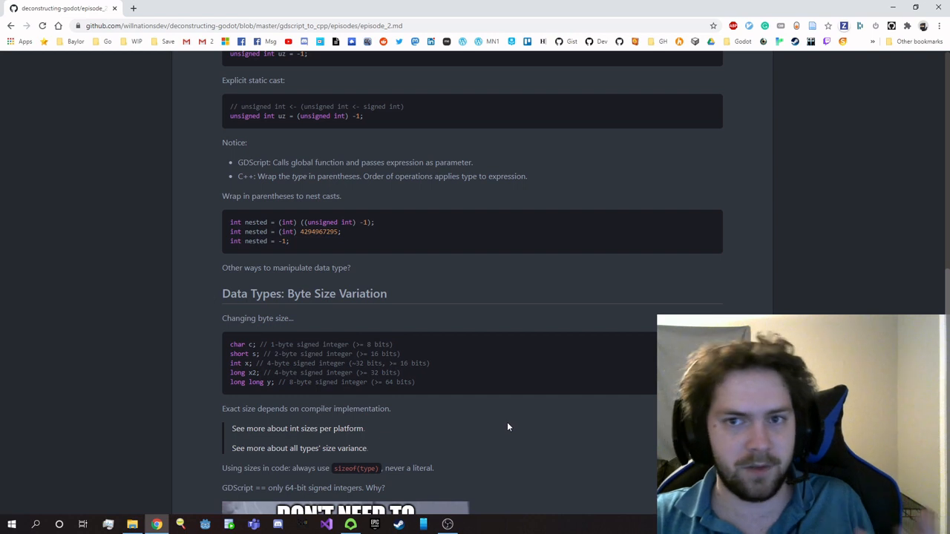
mouse_move(514, 431)
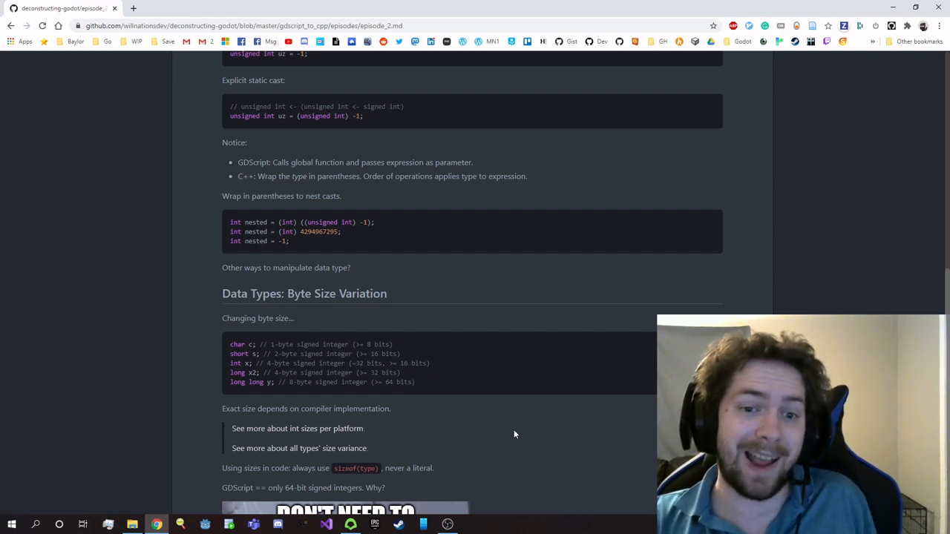
mouse_move(503, 435)
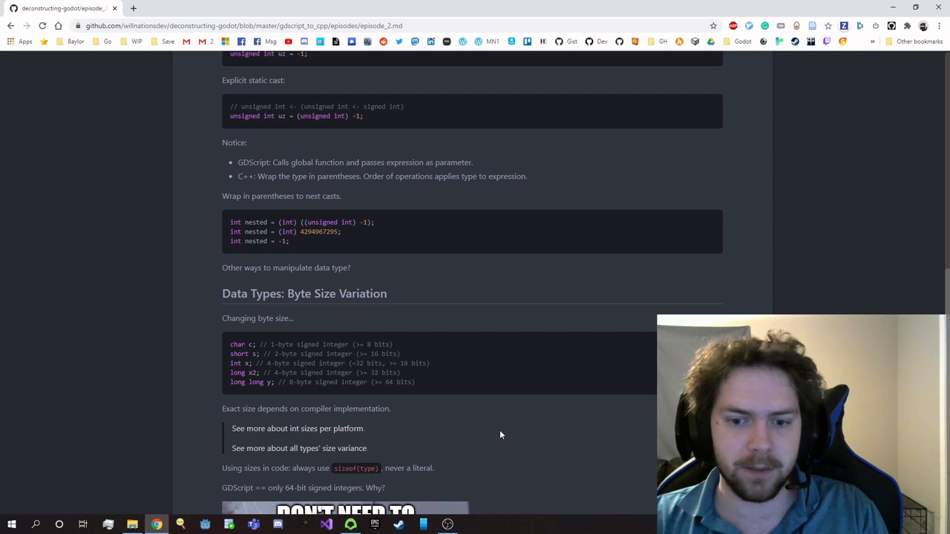
mouse_move(471, 436)
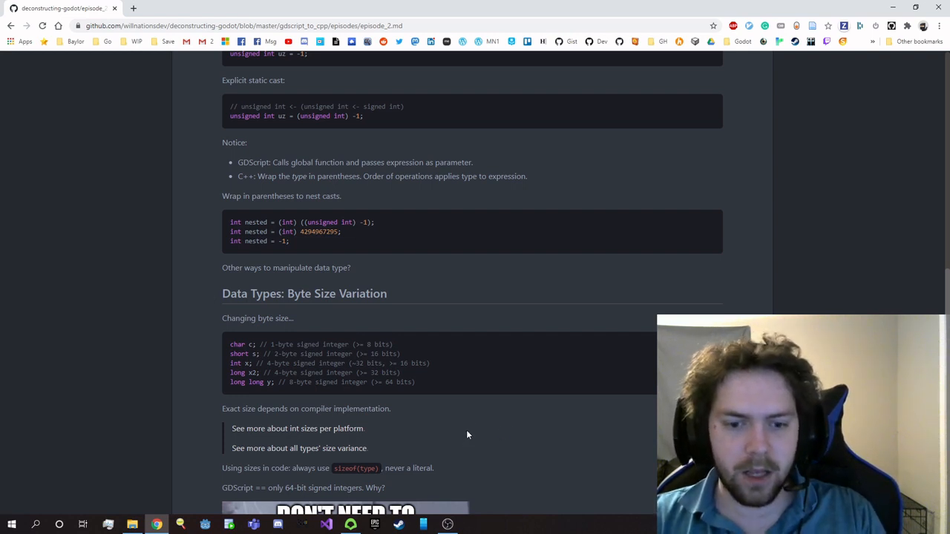
scroll(down, 3)
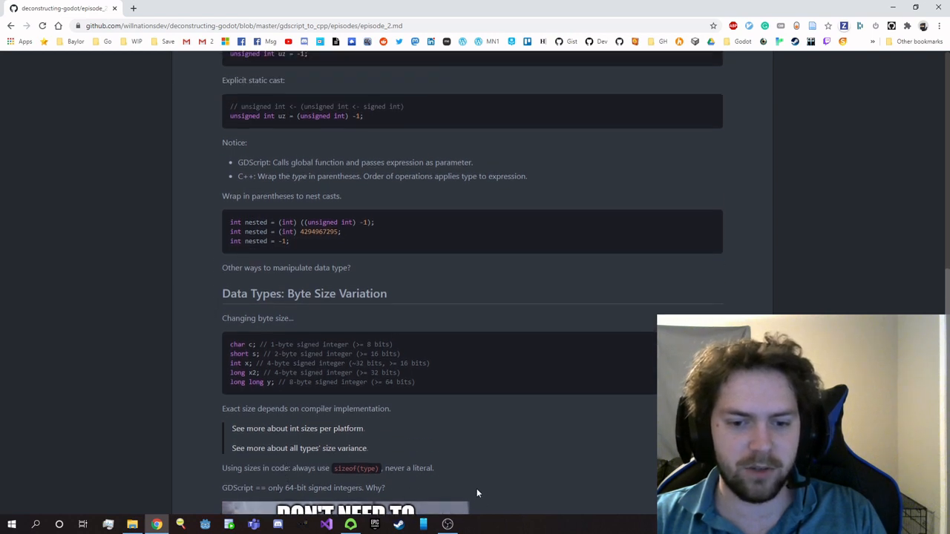
mouse_move(490, 489)
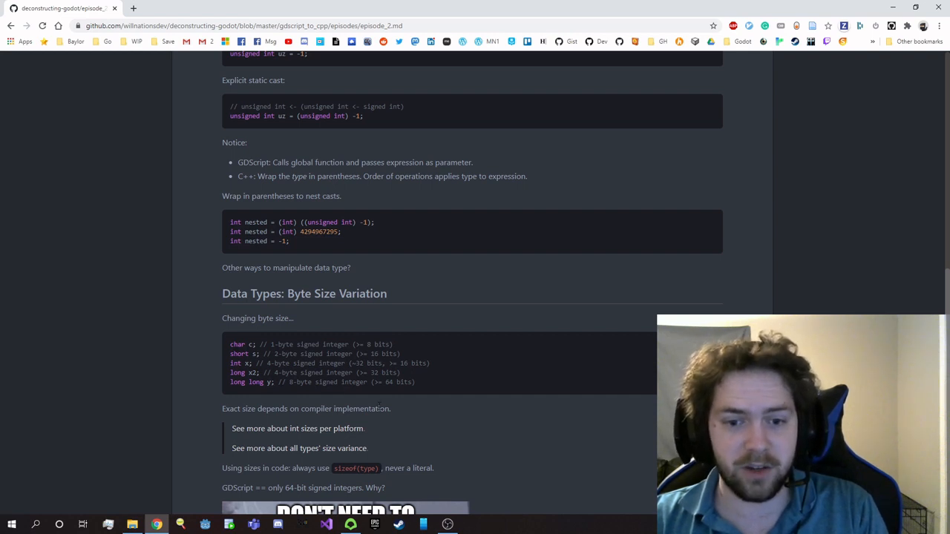
mouse_move(508, 451)
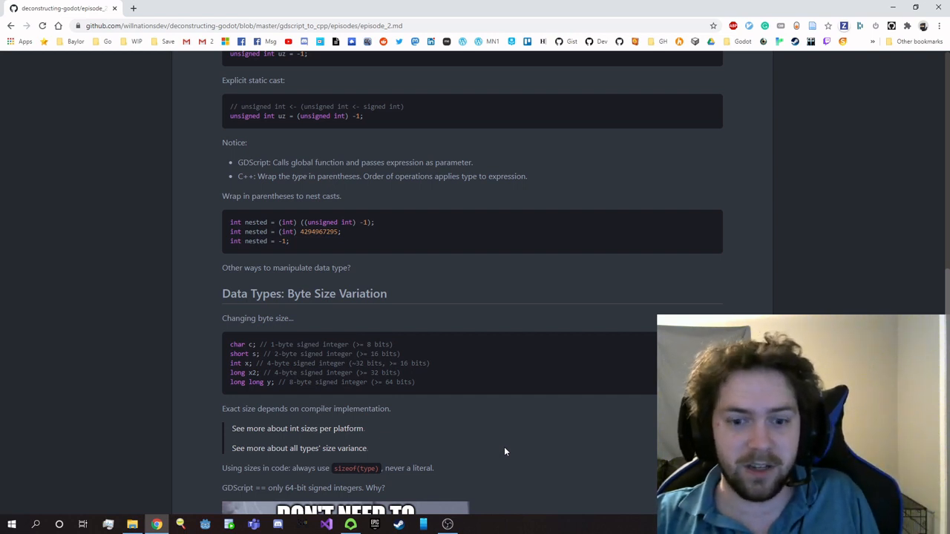
scroll(down, 3)
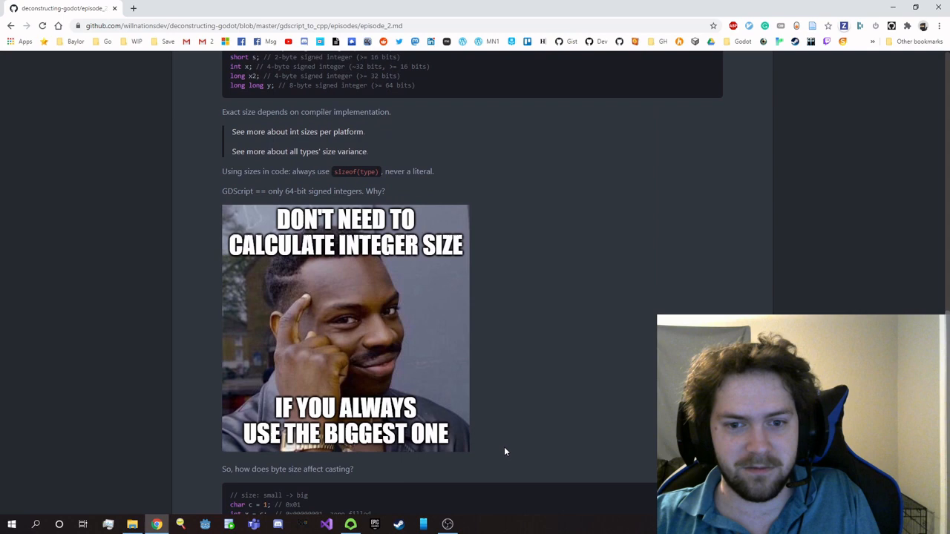
mouse_move(532, 254)
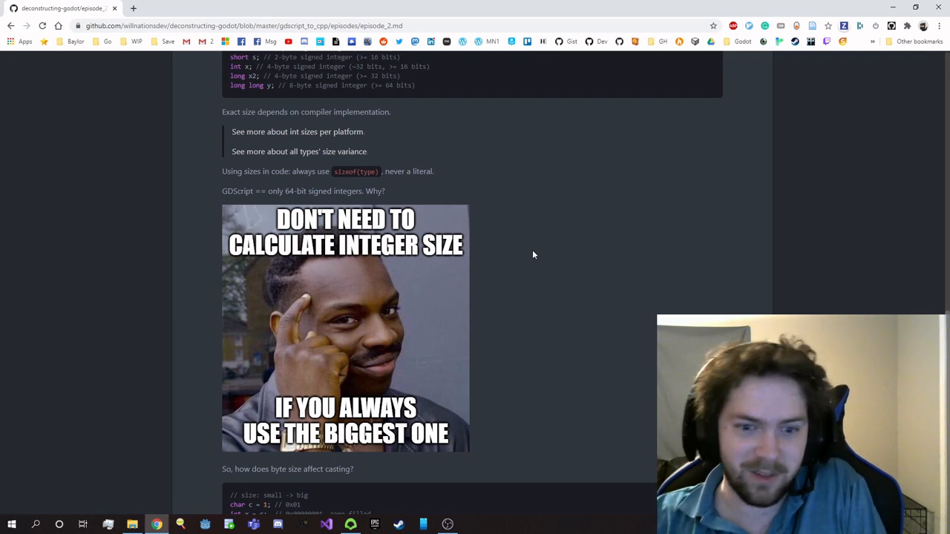
Scroll past the meme to the casting and underflow/overflow code blocks
scroll(down, 3)
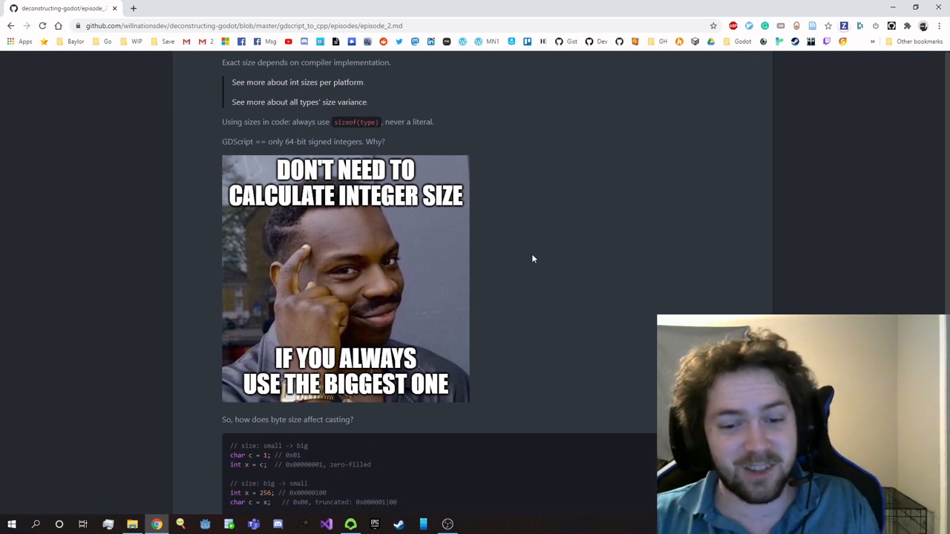
mouse_move(557, 236)
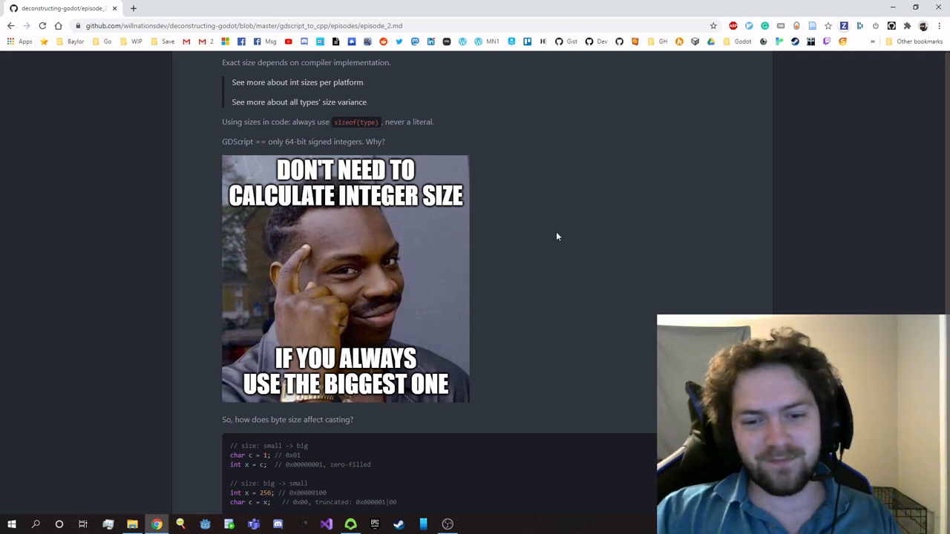
scroll(down, 3)
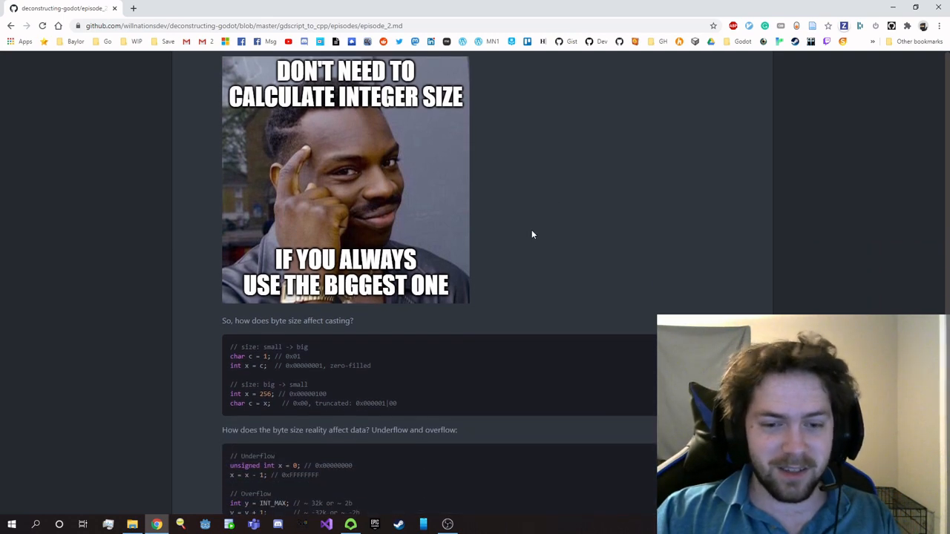
scroll(down, 3)
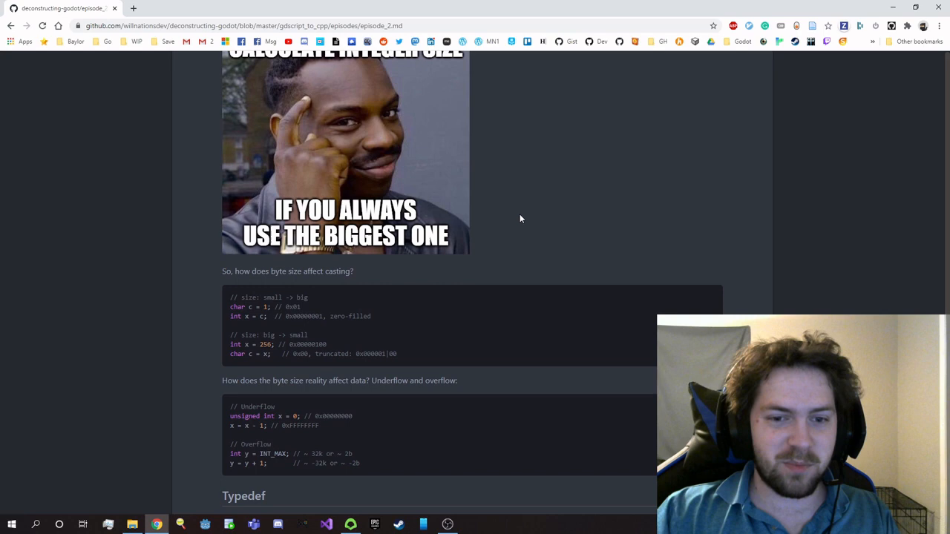
mouse_move(515, 171)
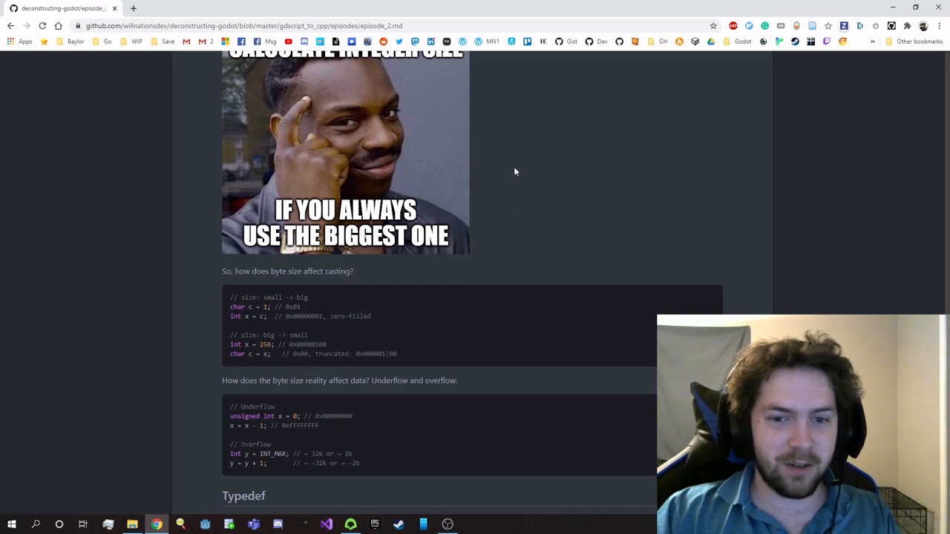
mouse_move(509, 158)
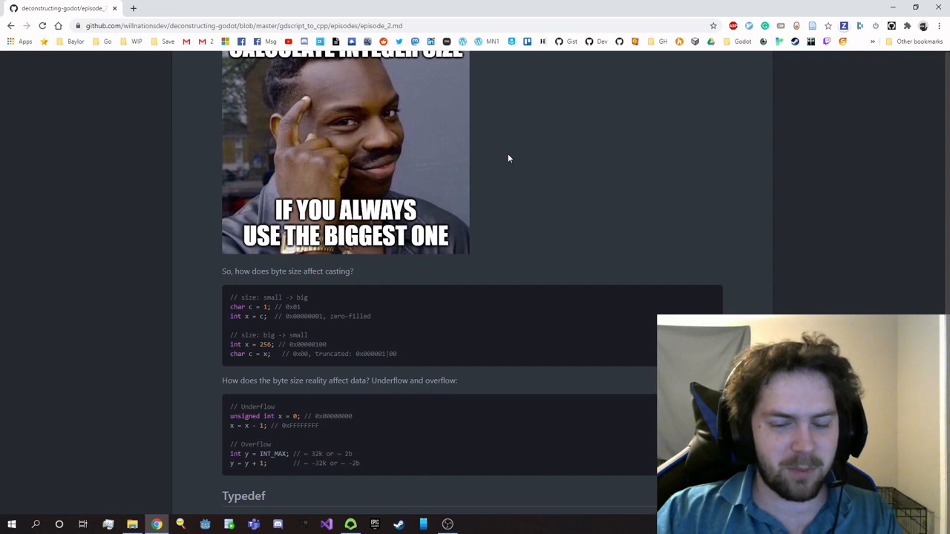
mouse_move(490, 314)
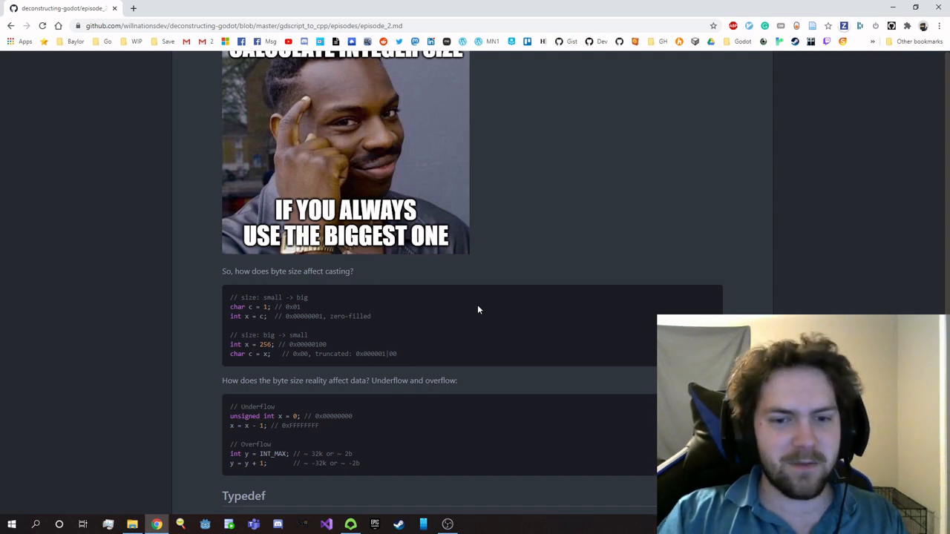
mouse_move(487, 310)
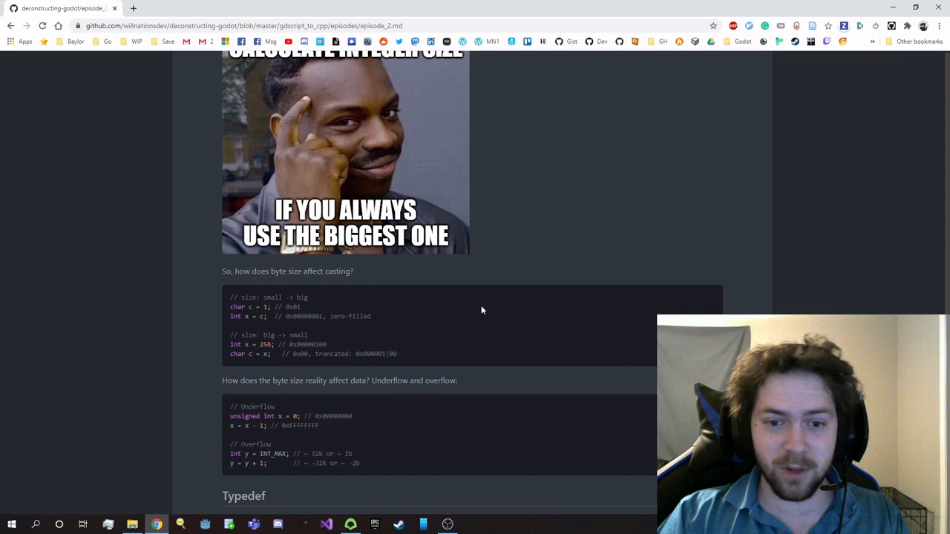
mouse_move(397, 297)
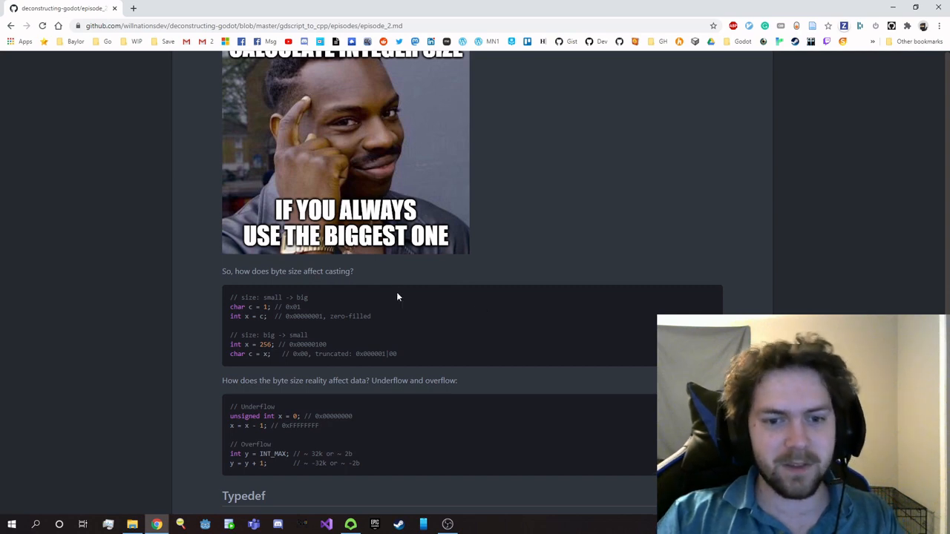
mouse_move(304, 312)
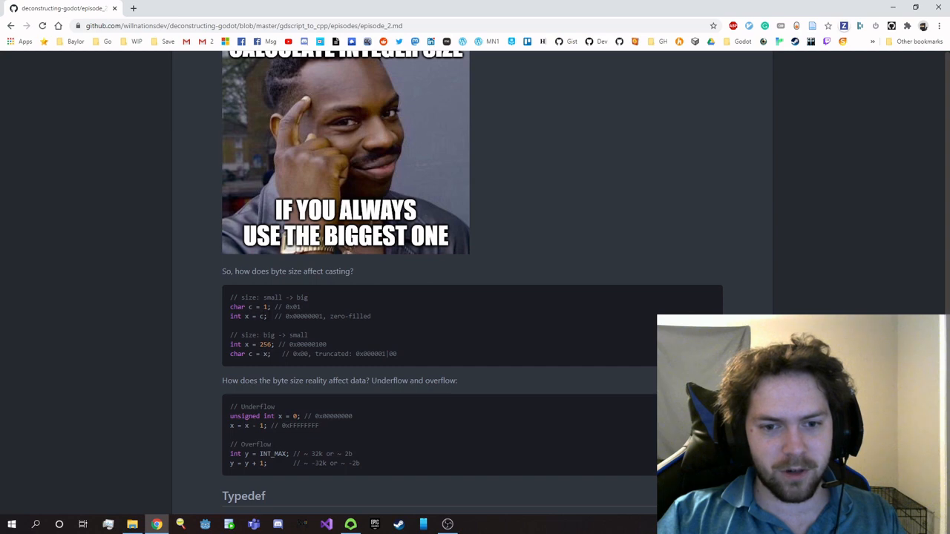
mouse_move(272, 334)
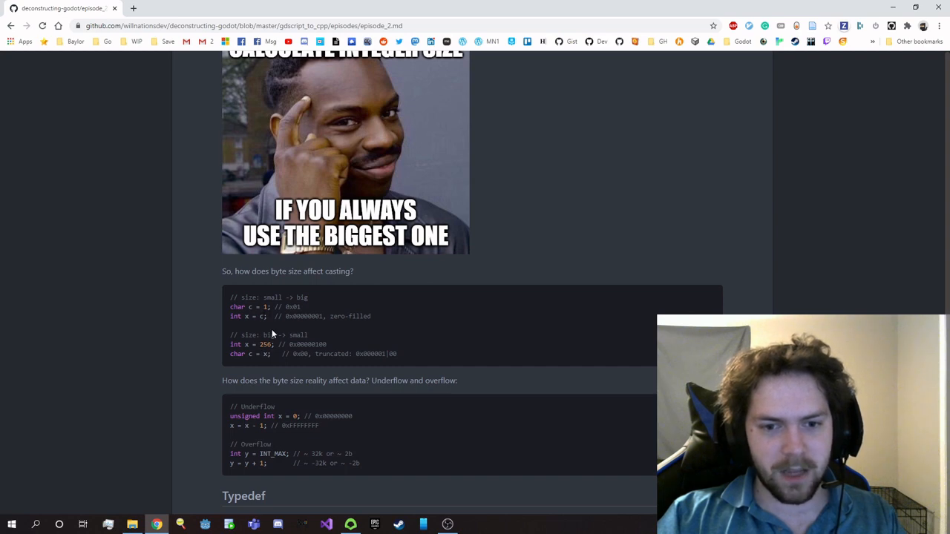
mouse_move(312, 325)
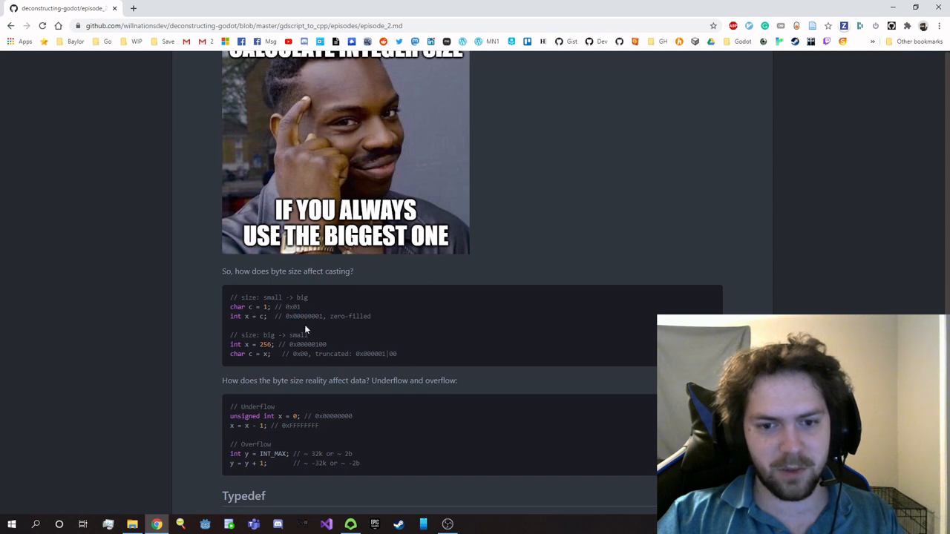
mouse_move(310, 334)
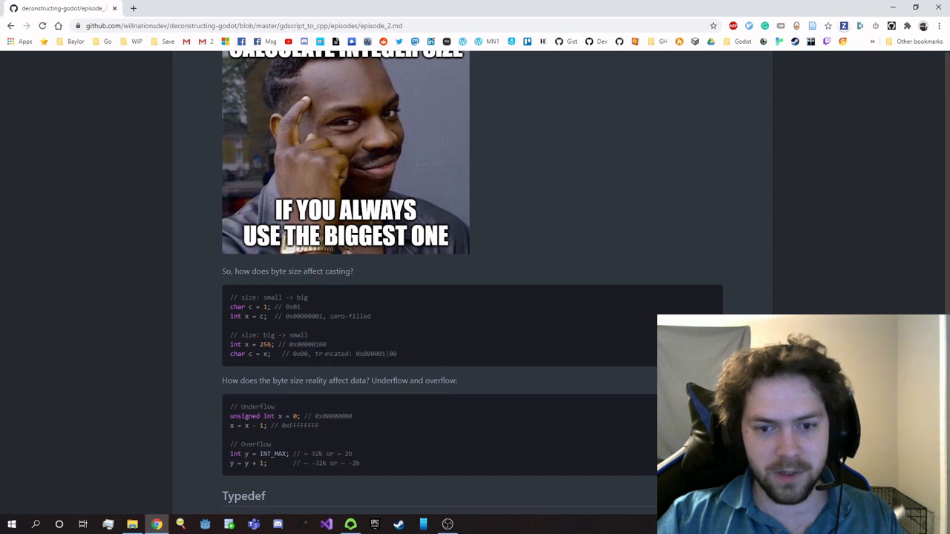
mouse_move(303, 361)
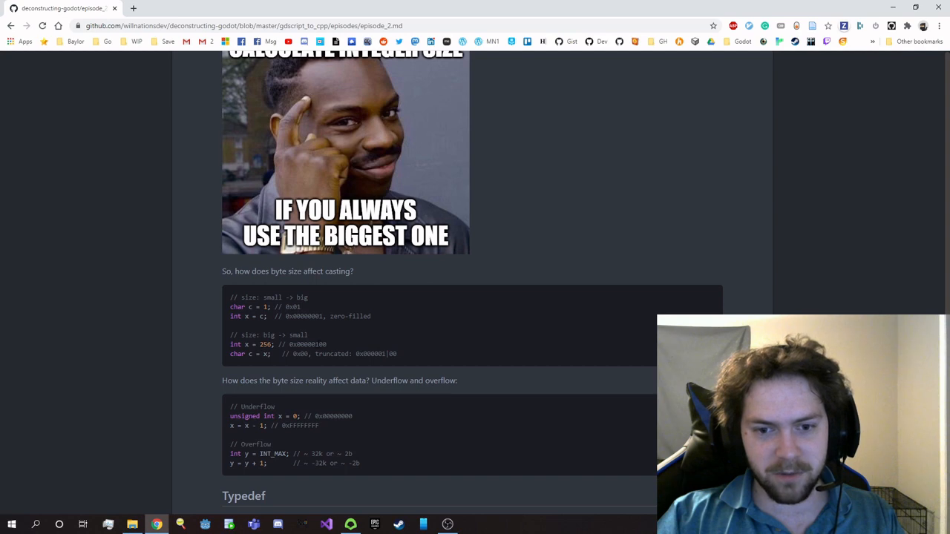
mouse_move(384, 363)
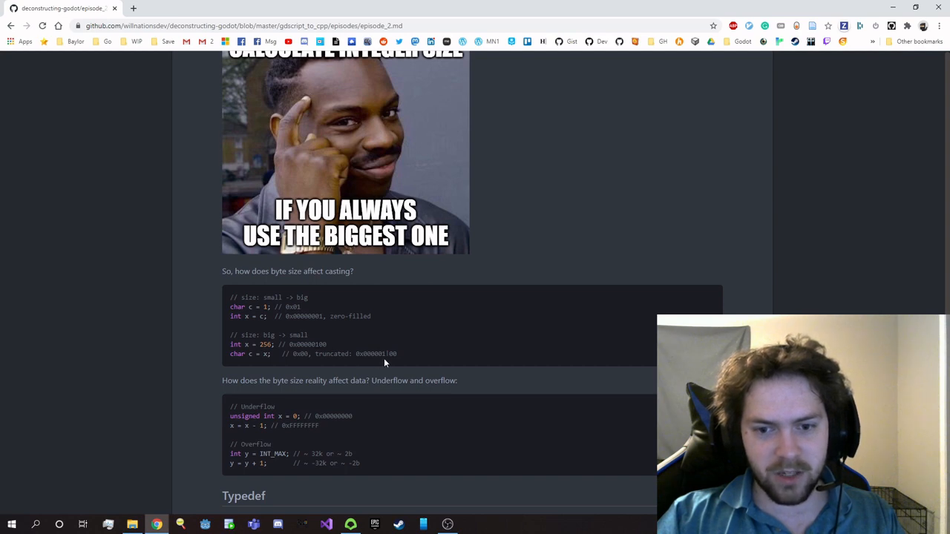
mouse_move(359, 362)
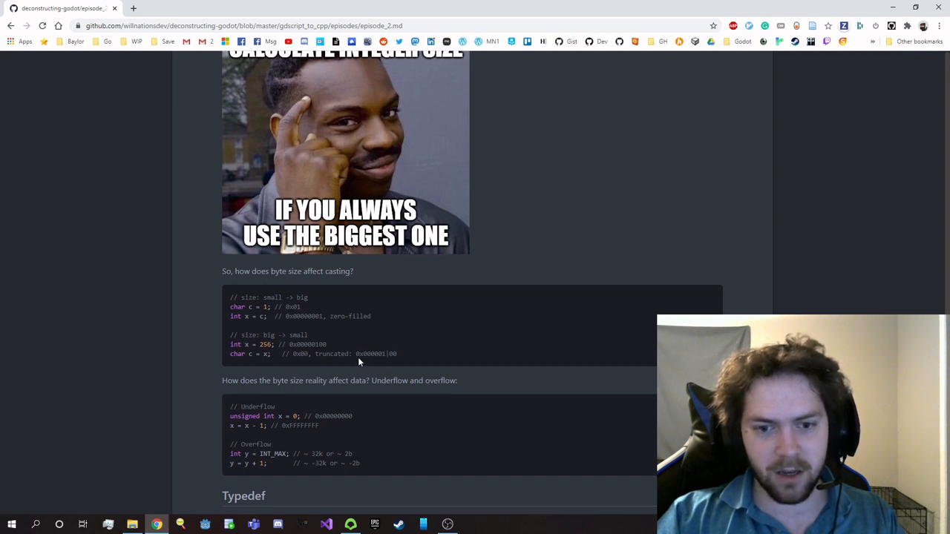
mouse_move(418, 362)
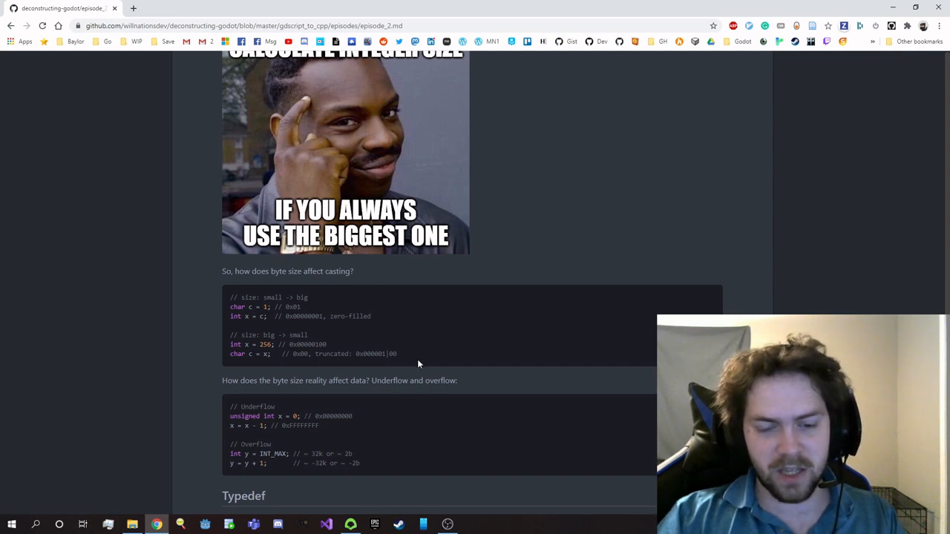
mouse_move(186, 348)
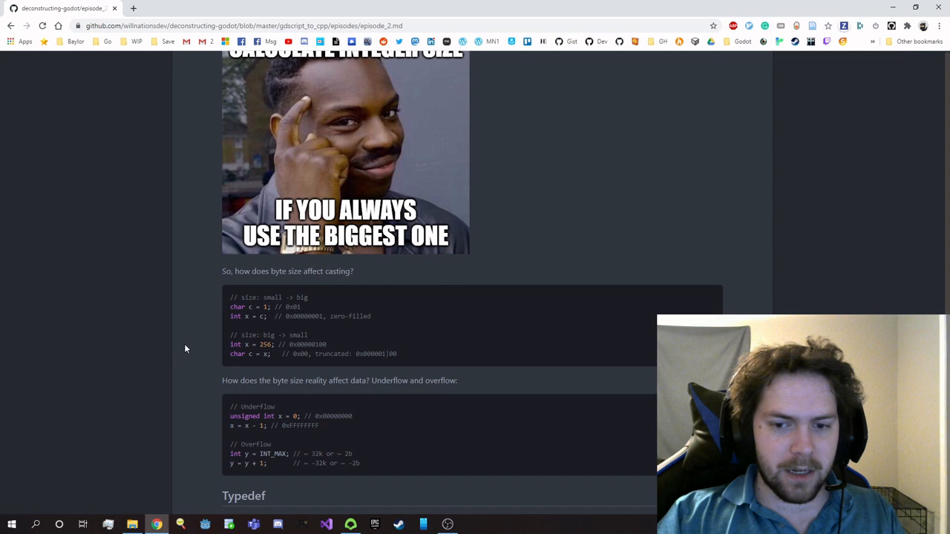
Scroll down to the Typedef section's GDScript class-alias example
scroll(down, 3)
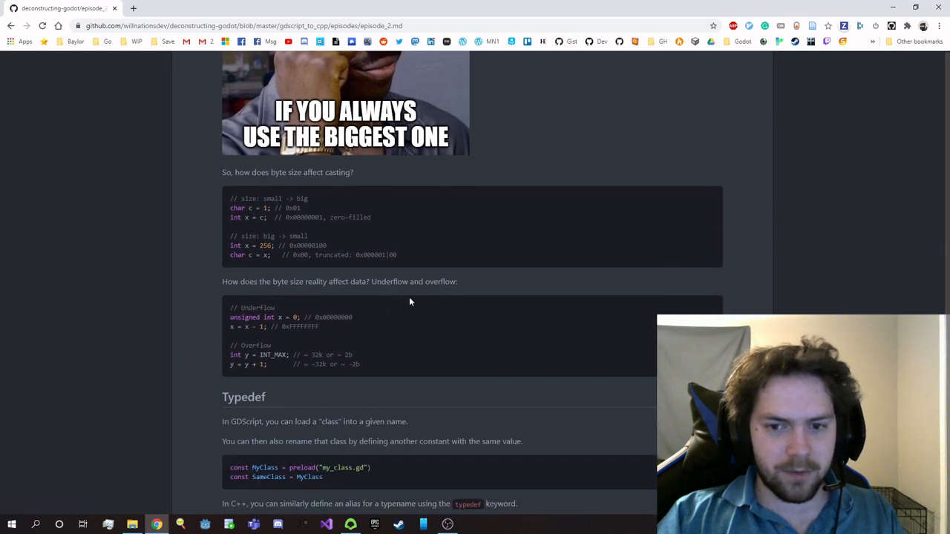
mouse_move(366, 323)
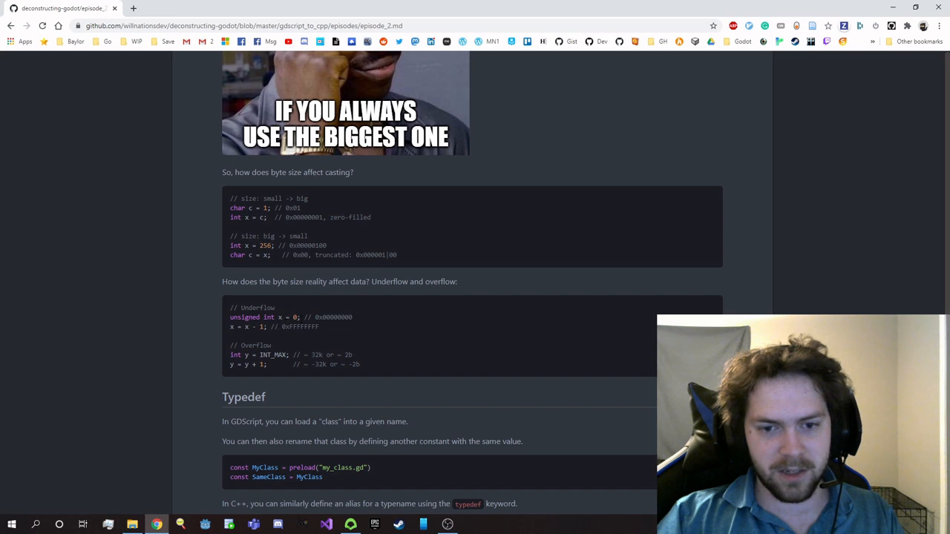
mouse_move(376, 325)
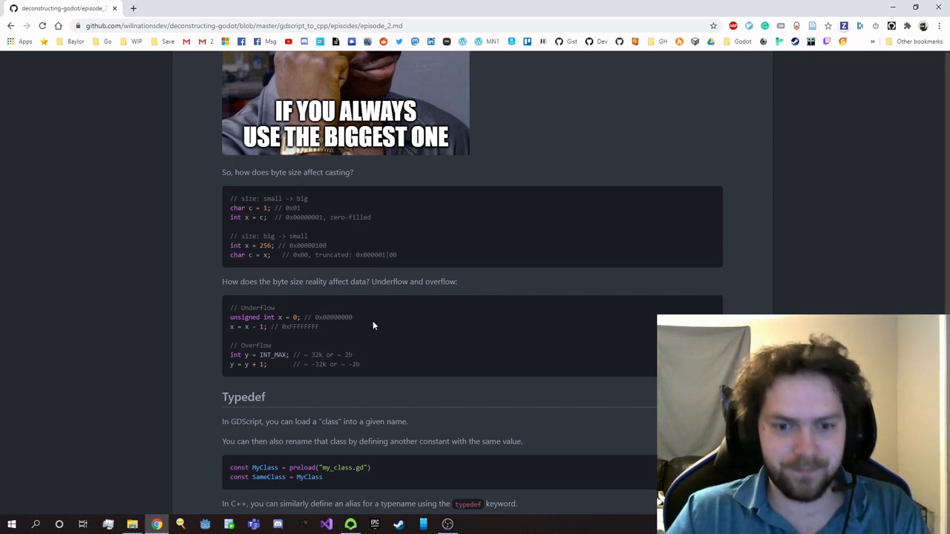
mouse_move(367, 352)
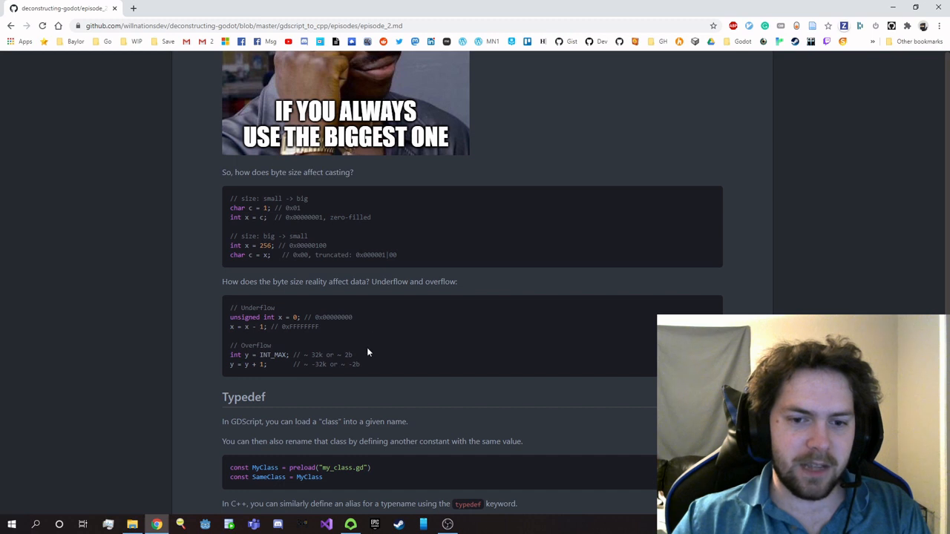
Scroll to the Typedef heading and its class A alias AA example
scroll(down, 3)
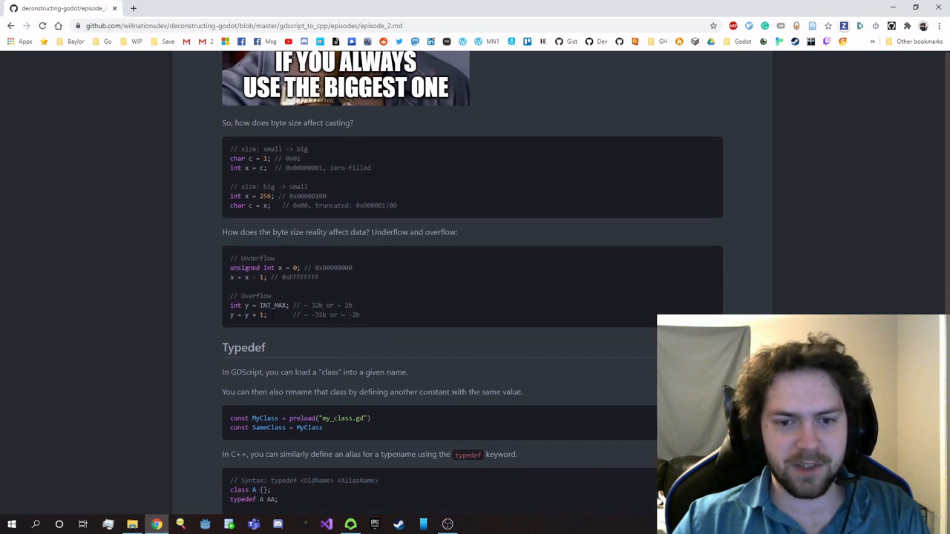
mouse_move(393, 317)
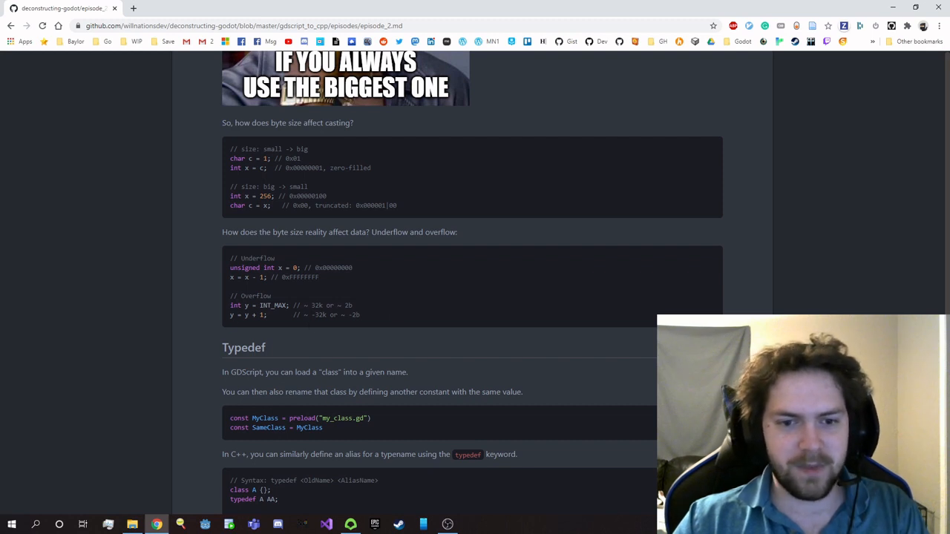
mouse_move(189, 289)
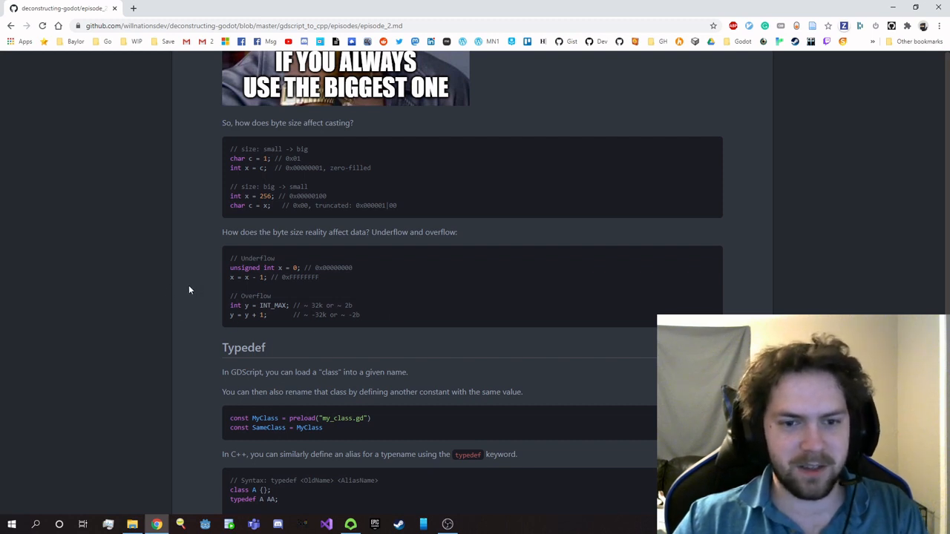
Scroll through the C++ typedef example and fixed-width integer list to the Enum heading
scroll(down, 3)
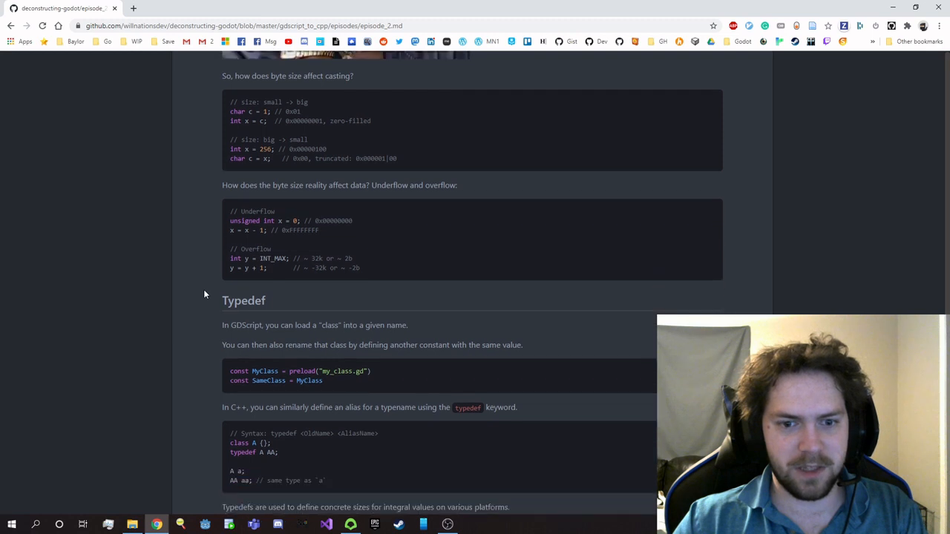
scroll(down, 3)
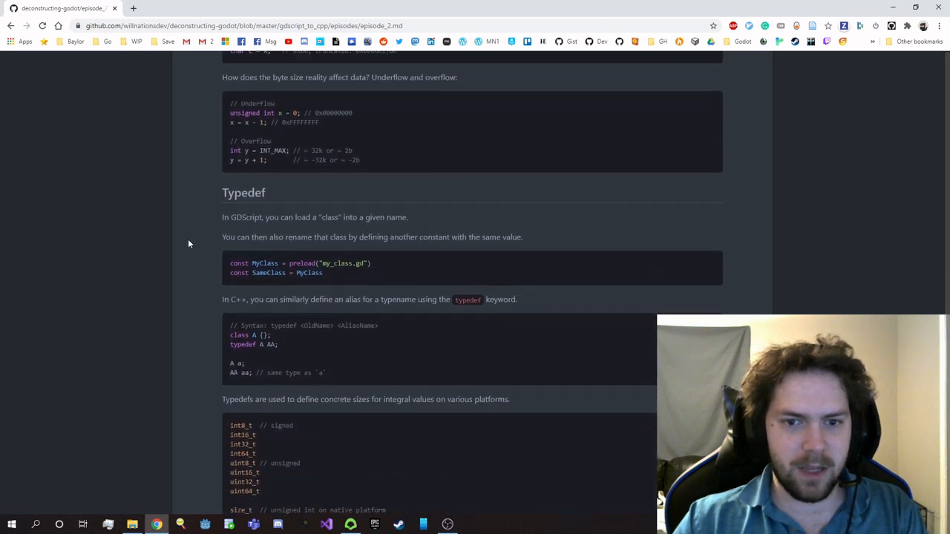
scroll(down, 3)
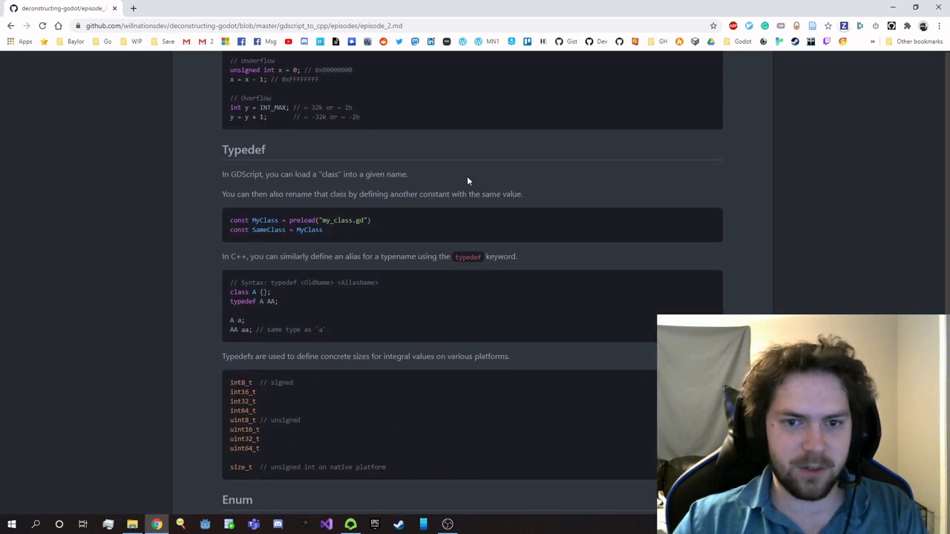
mouse_move(384, 224)
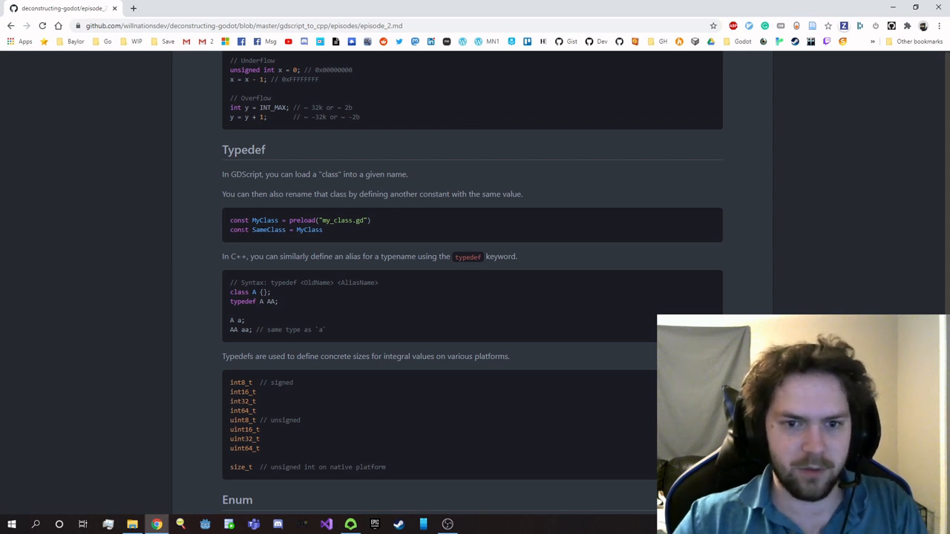
mouse_move(332, 251)
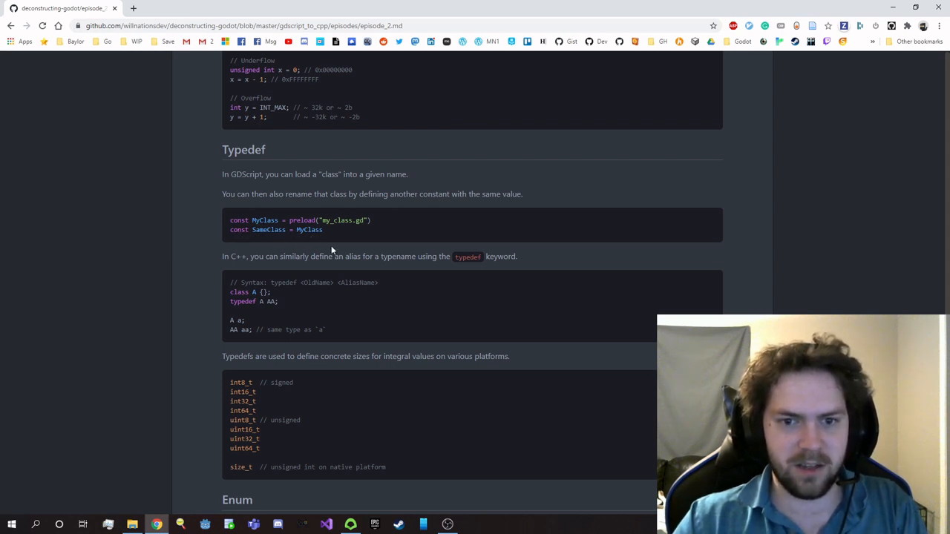
mouse_move(281, 241)
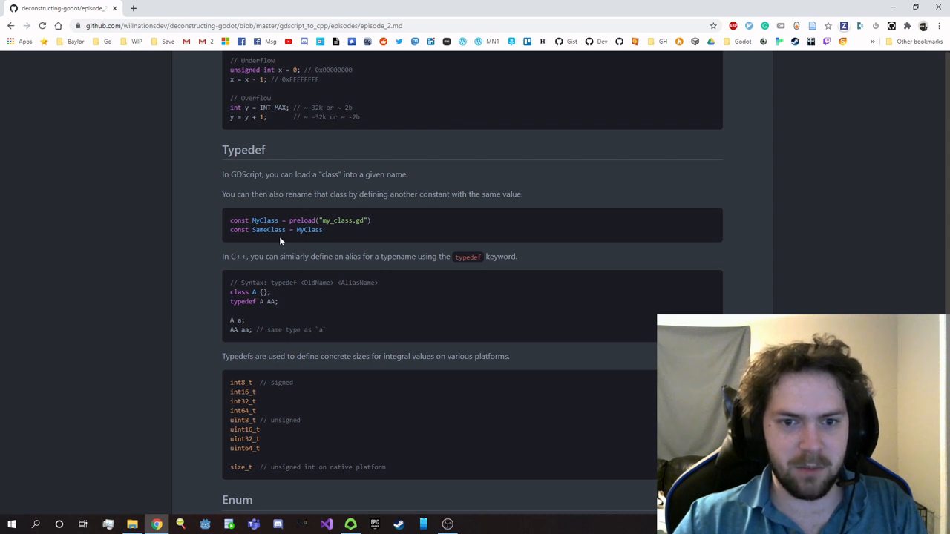
mouse_move(344, 232)
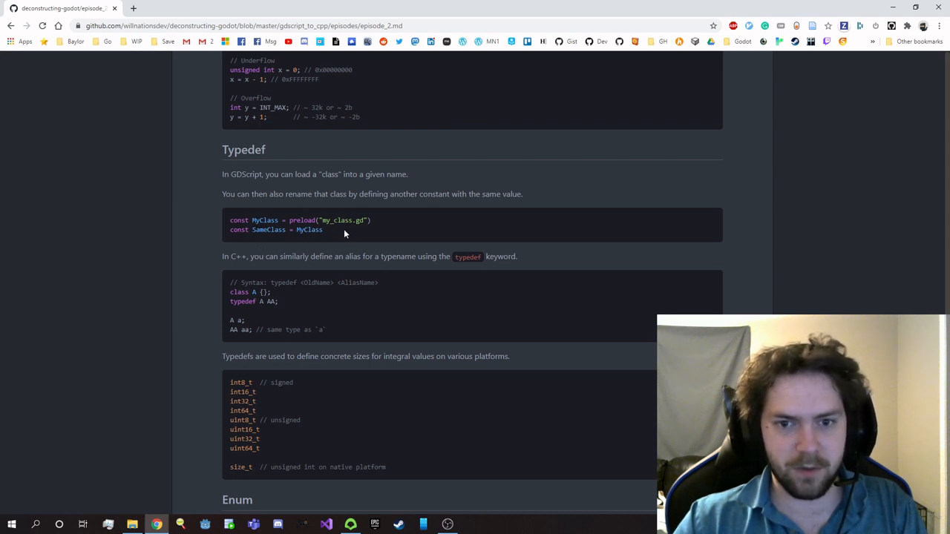
mouse_move(387, 223)
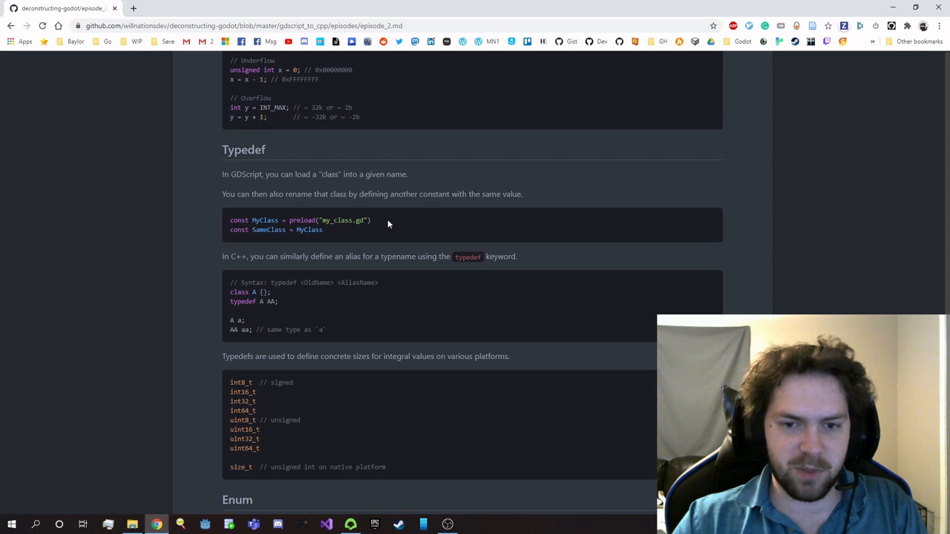
mouse_move(400, 222)
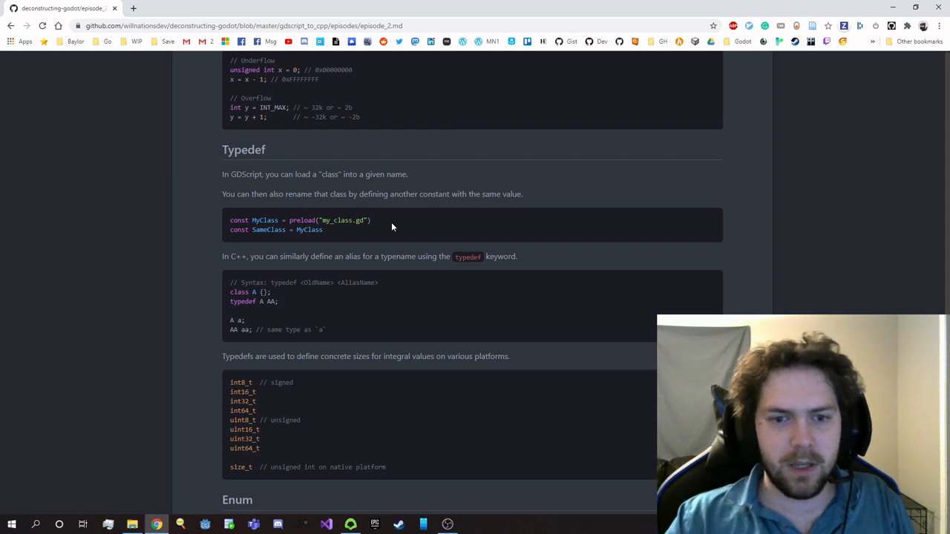
mouse_move(319, 297)
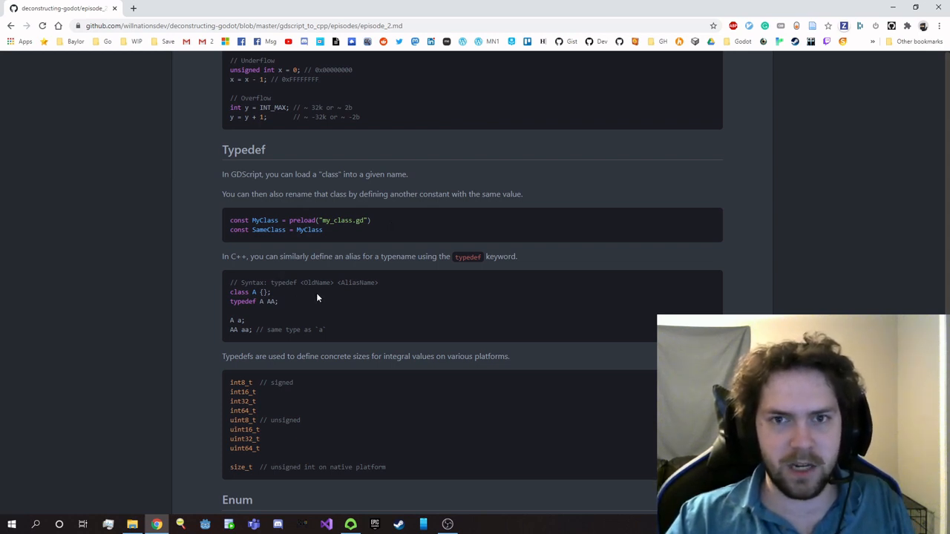
mouse_move(300, 293)
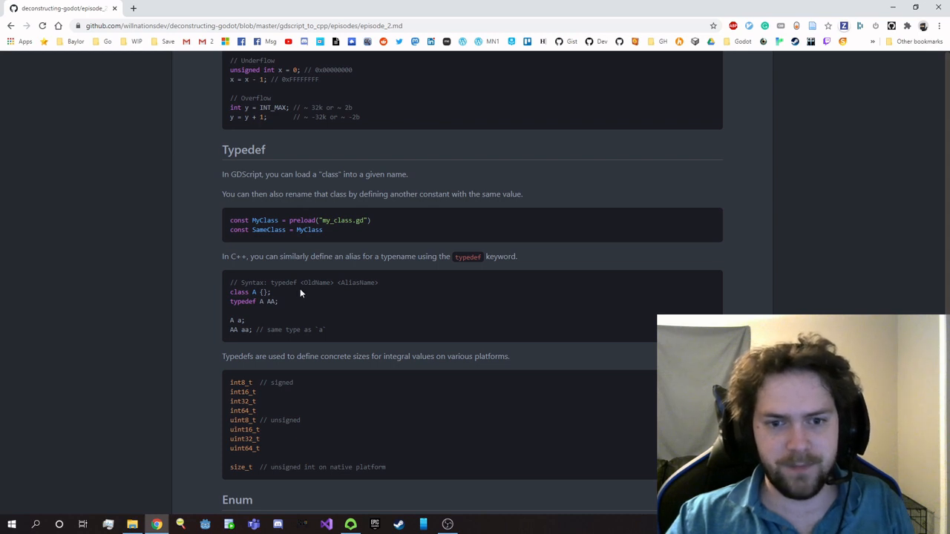
mouse_move(264, 310)
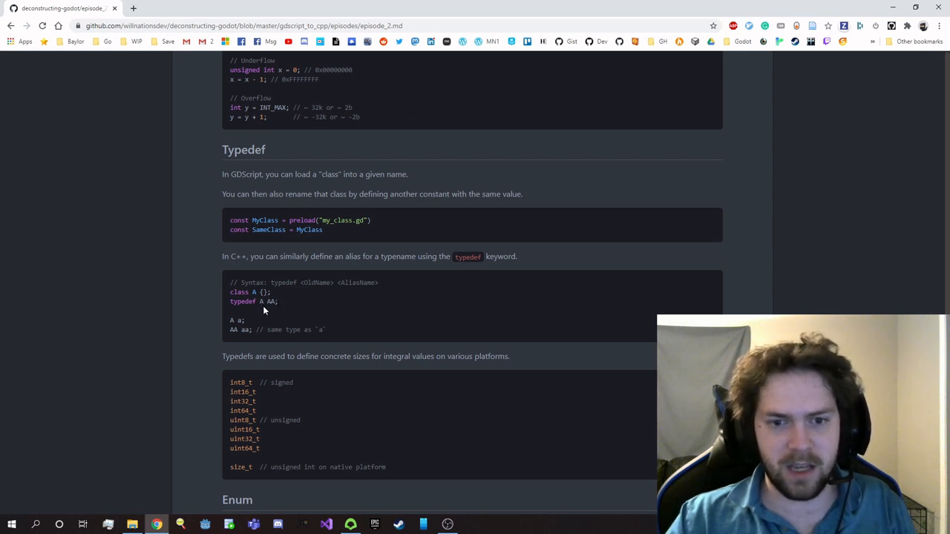
mouse_move(271, 310)
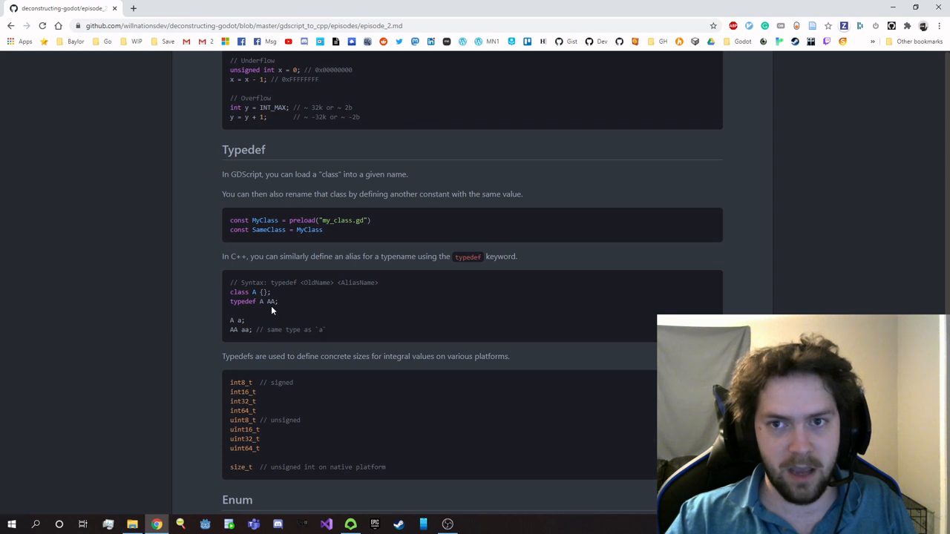
mouse_move(266, 311)
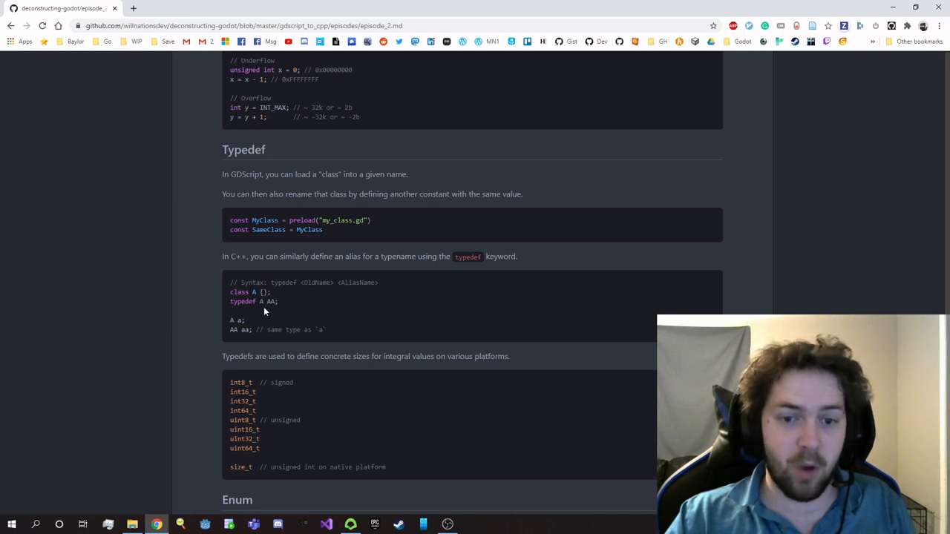
mouse_move(275, 313)
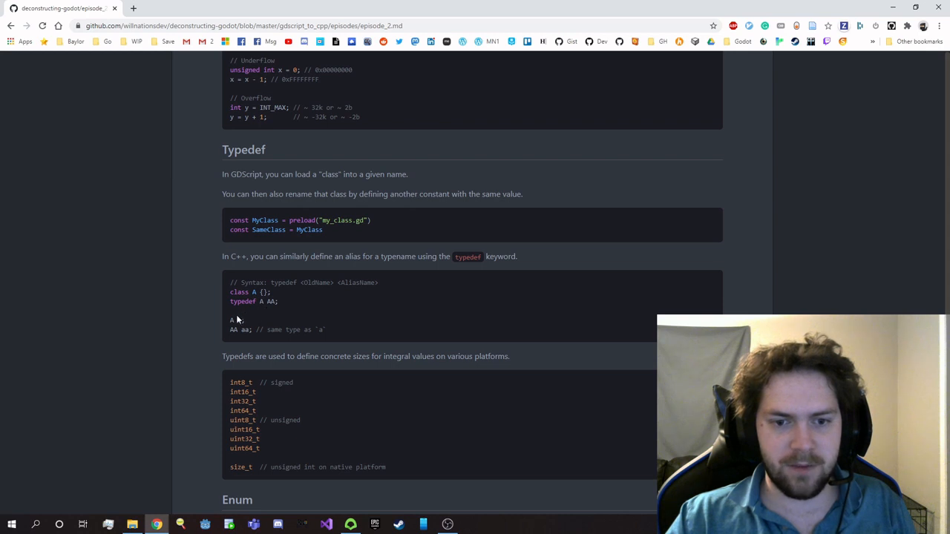
mouse_move(241, 348)
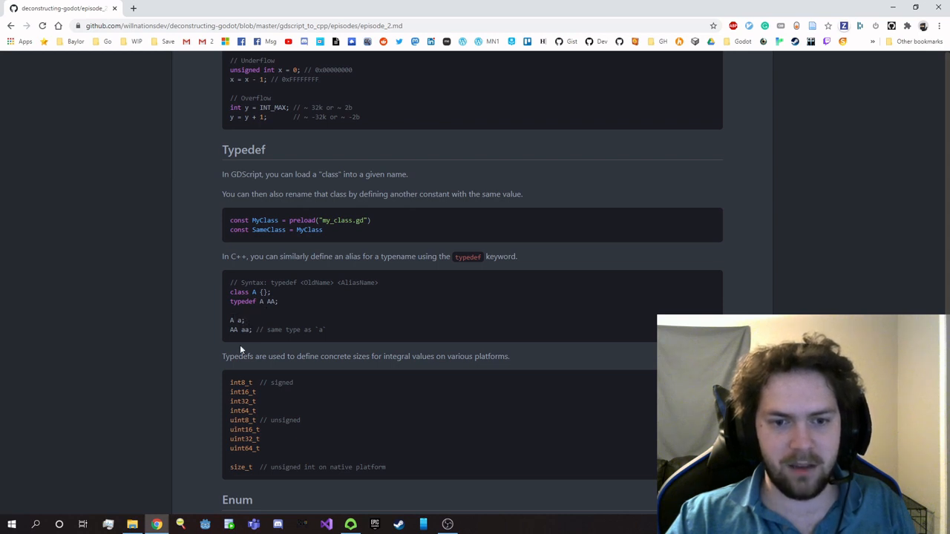
mouse_move(248, 327)
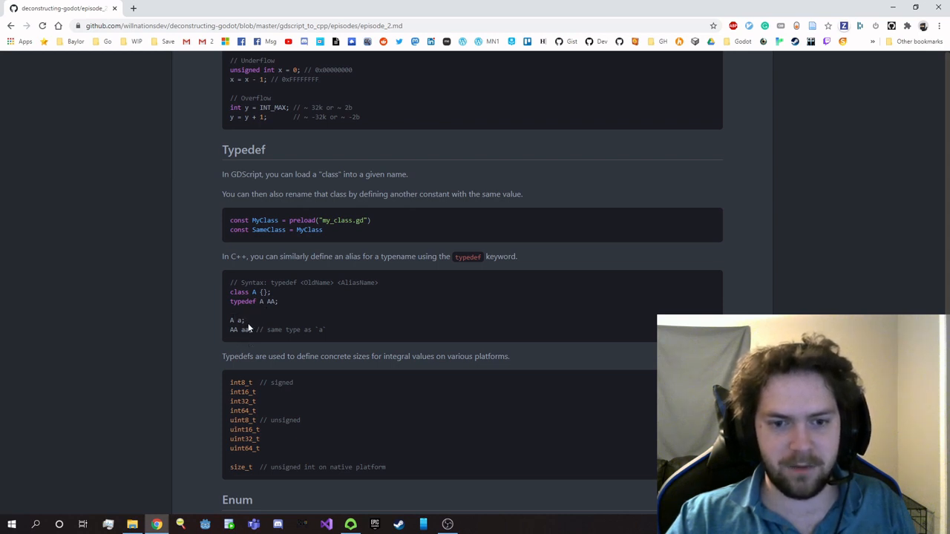
mouse_move(256, 338)
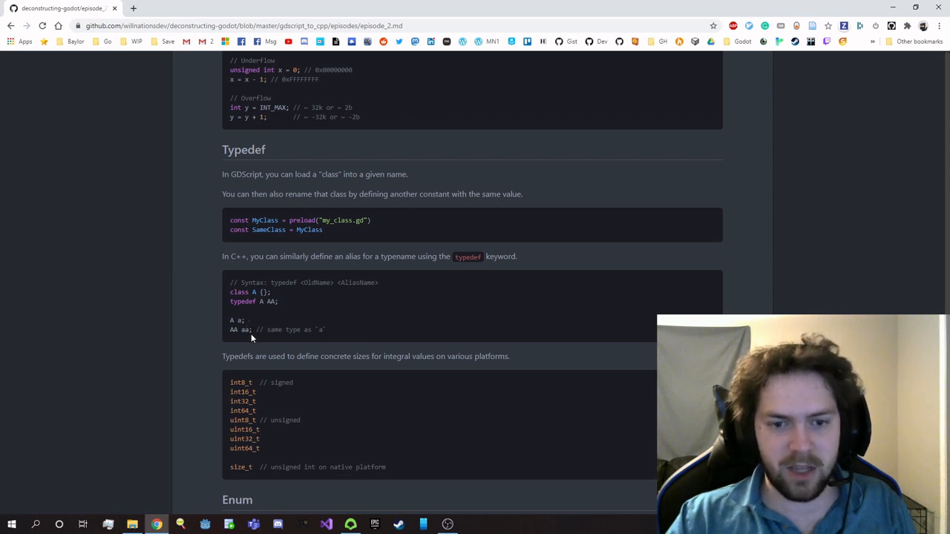
mouse_move(377, 334)
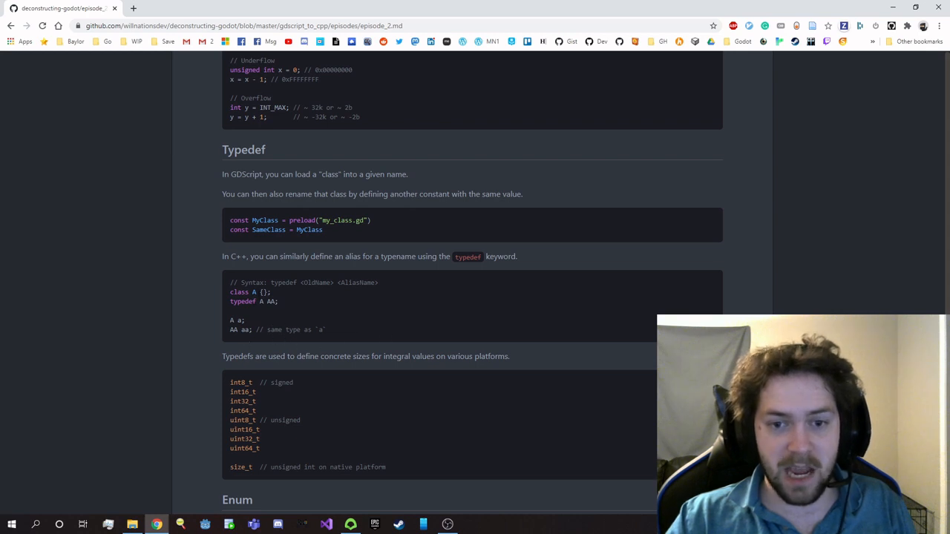
double_click(234, 329)
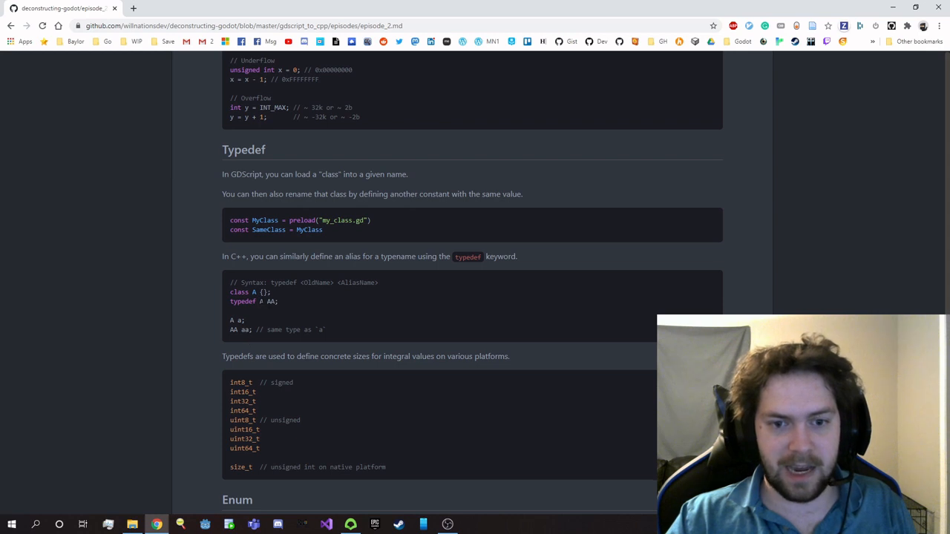
mouse_move(355, 318)
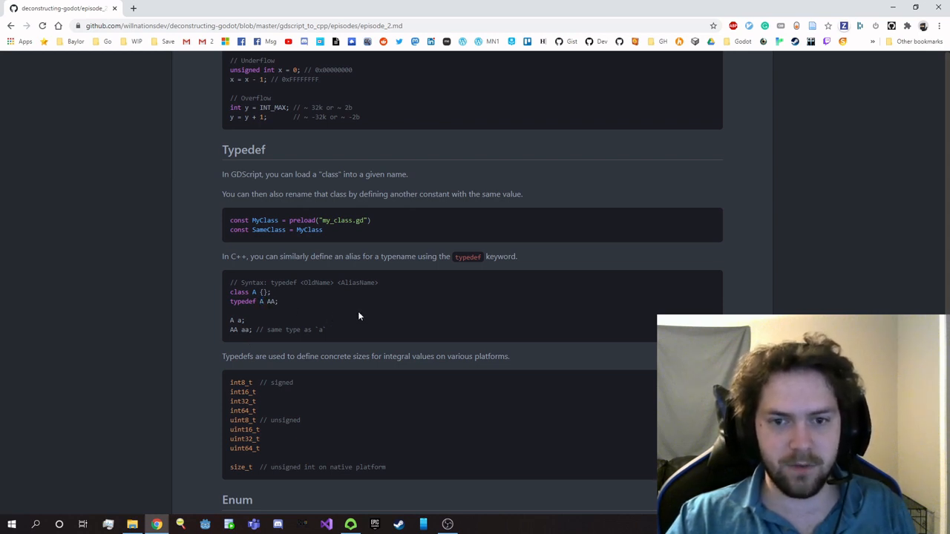
scroll(down, 3)
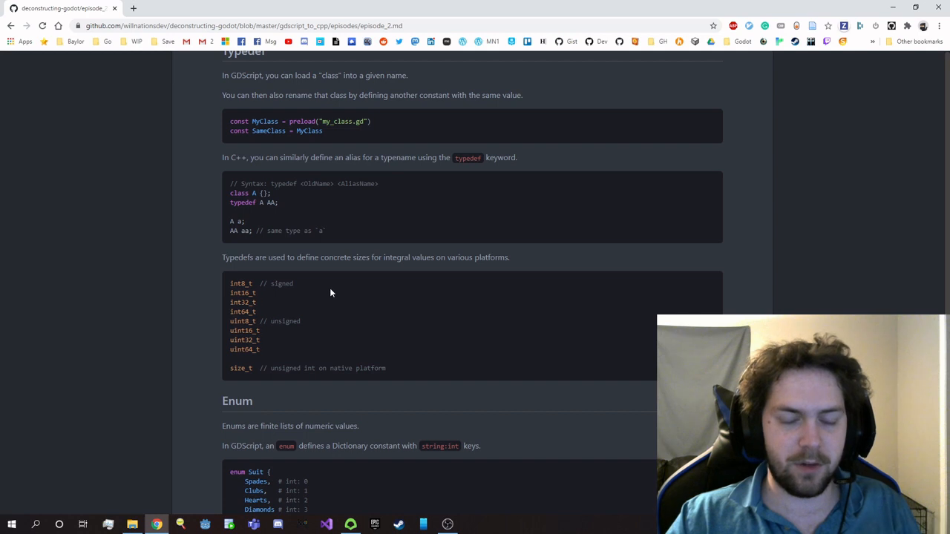
mouse_move(338, 291)
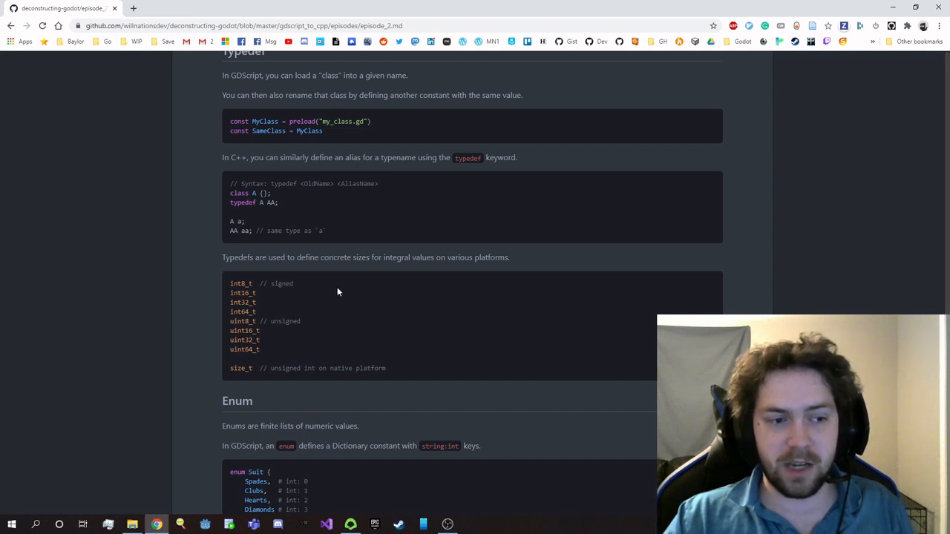
mouse_move(286, 293)
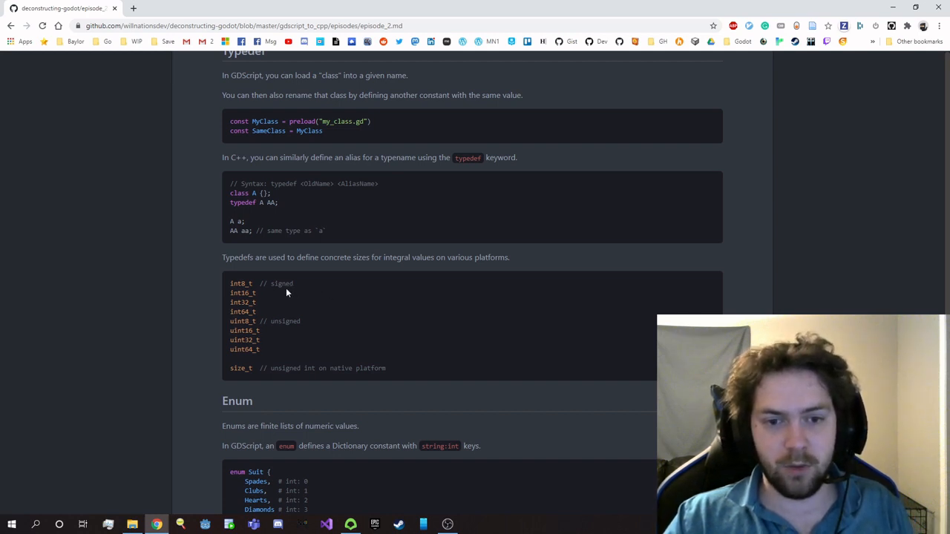
mouse_move(334, 289)
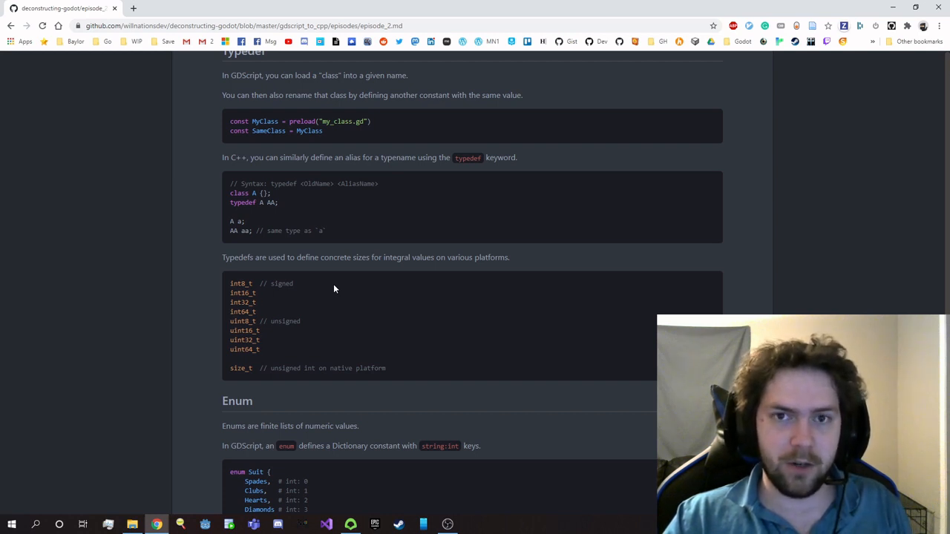
mouse_move(336, 351)
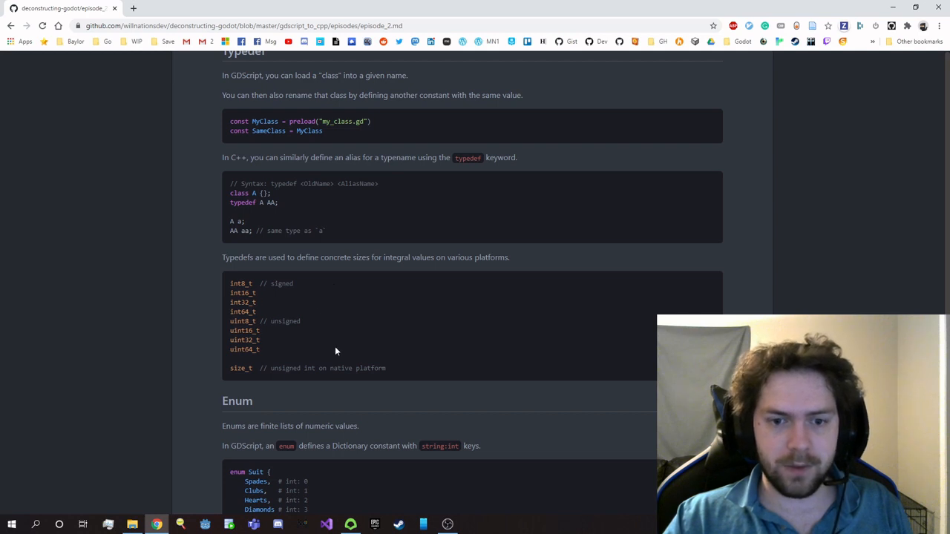
mouse_move(419, 368)
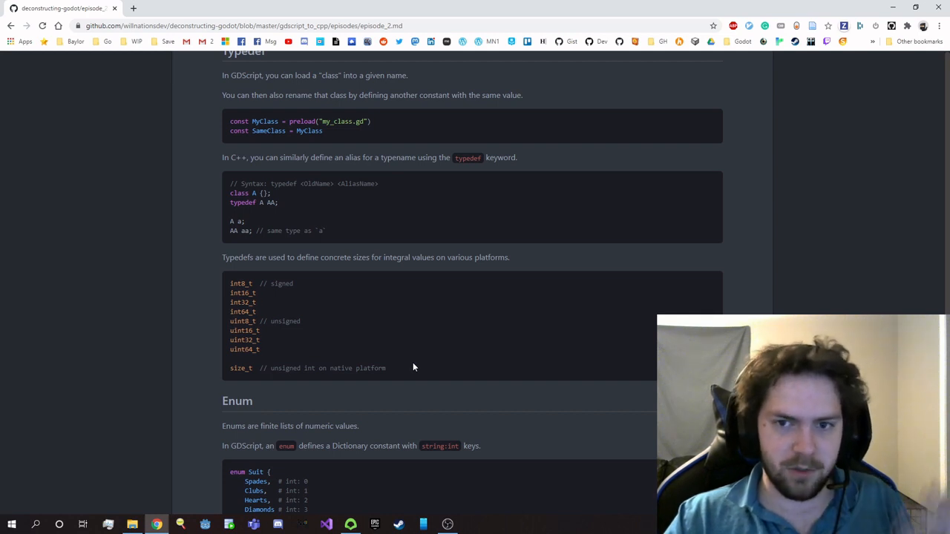
mouse_move(404, 373)
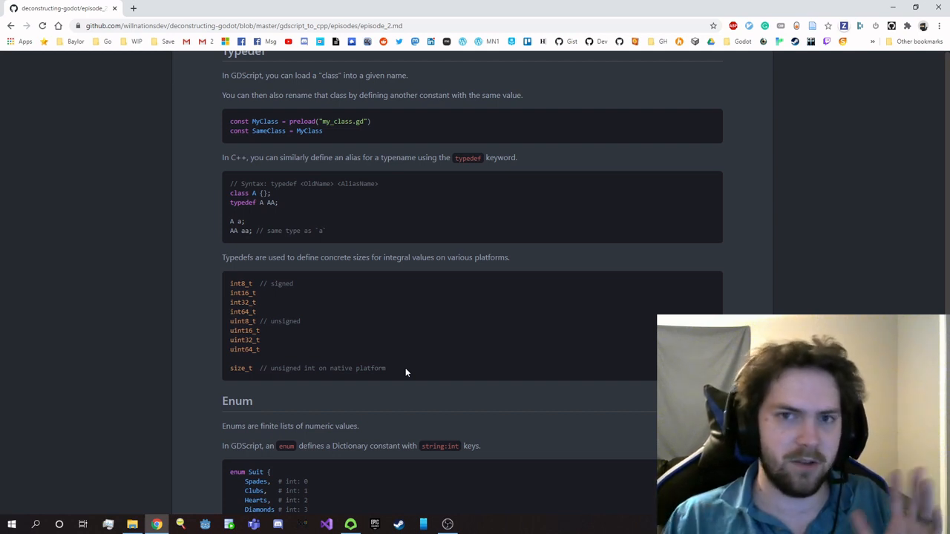
mouse_move(399, 389)
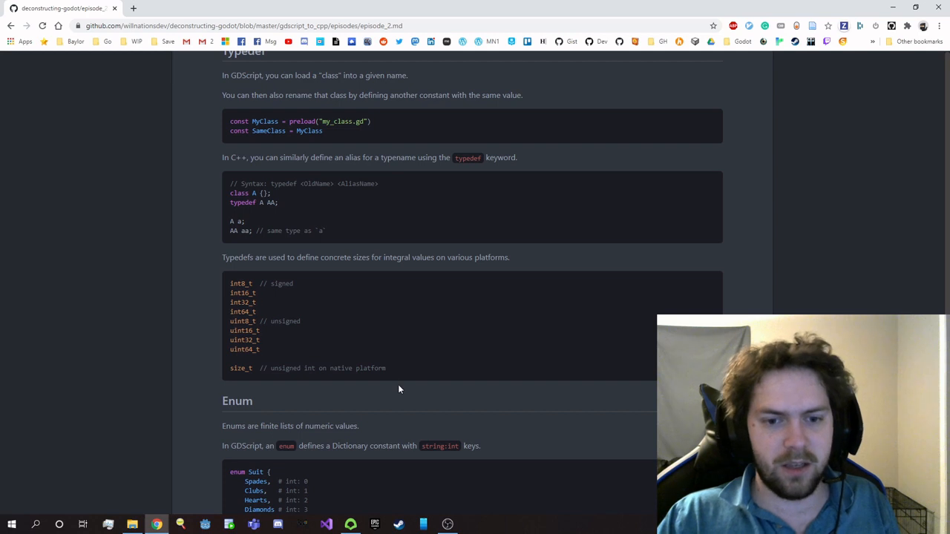
mouse_move(344, 379)
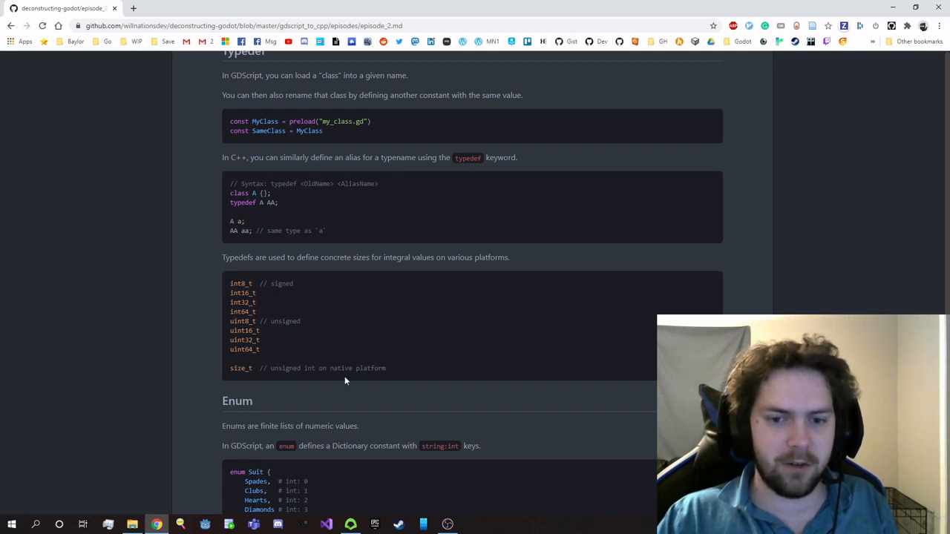
mouse_move(344, 390)
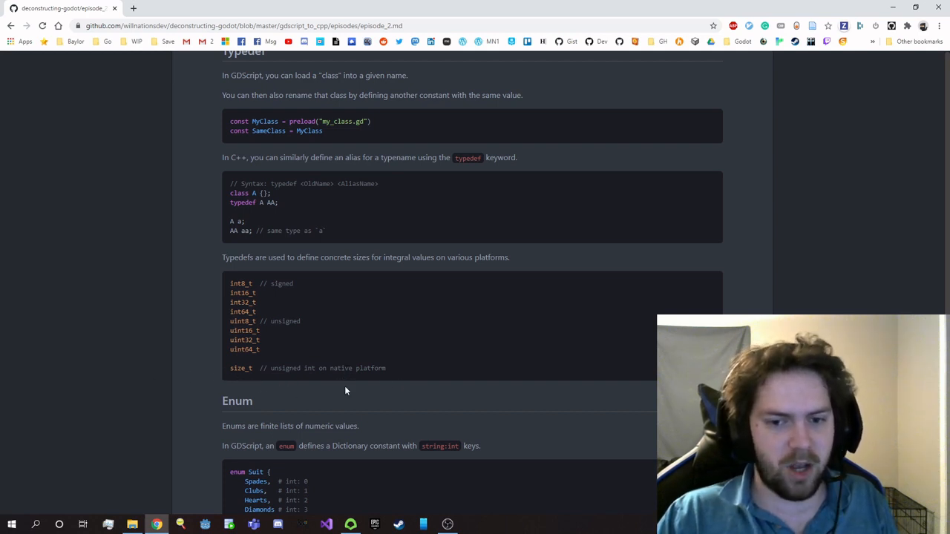
mouse_move(433, 378)
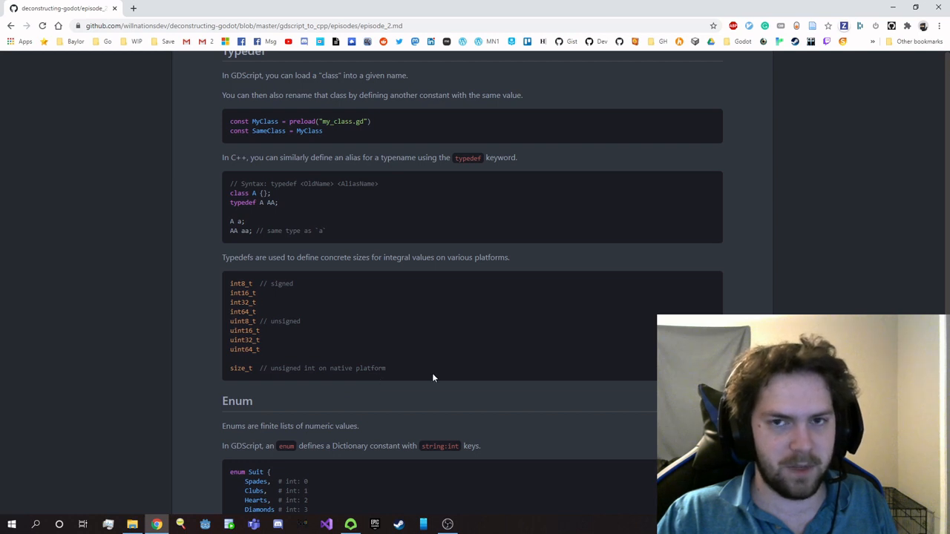
mouse_move(192, 345)
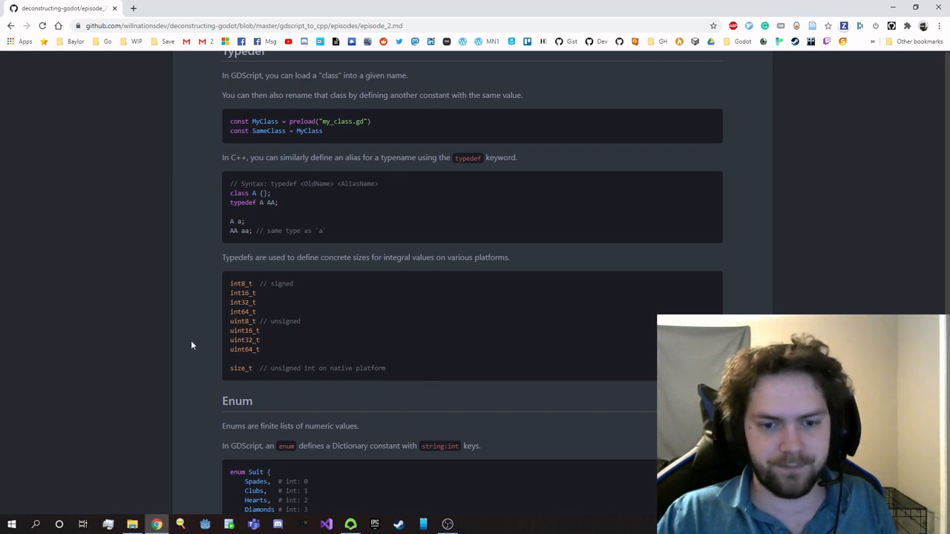
Scroll to the GDScript and C++ Suit enum examples and highlight Suit in C++
scroll(down, 3)
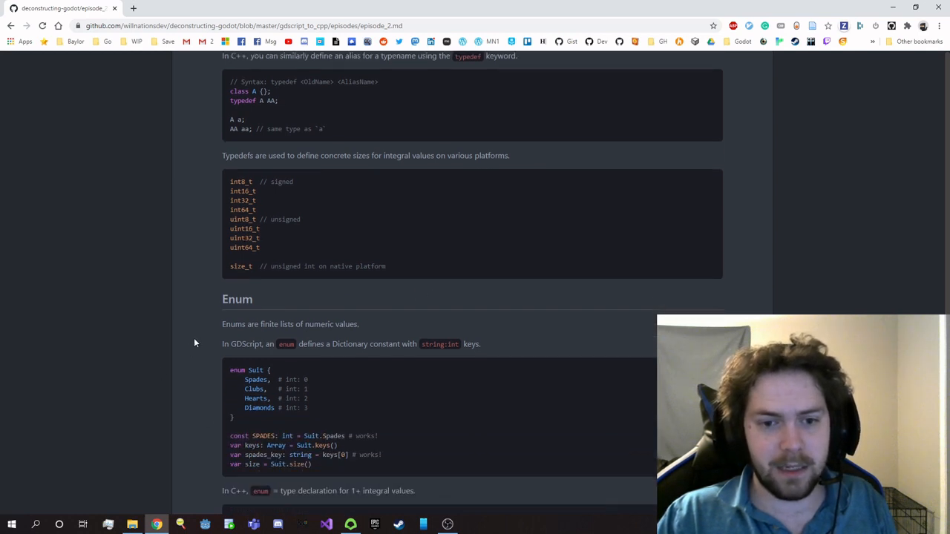
scroll(down, 3)
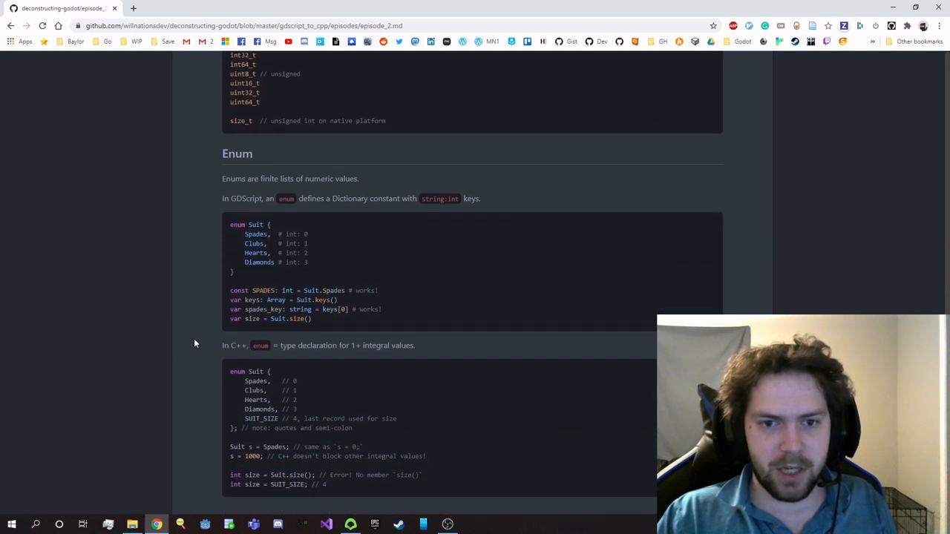
scroll(down, 3)
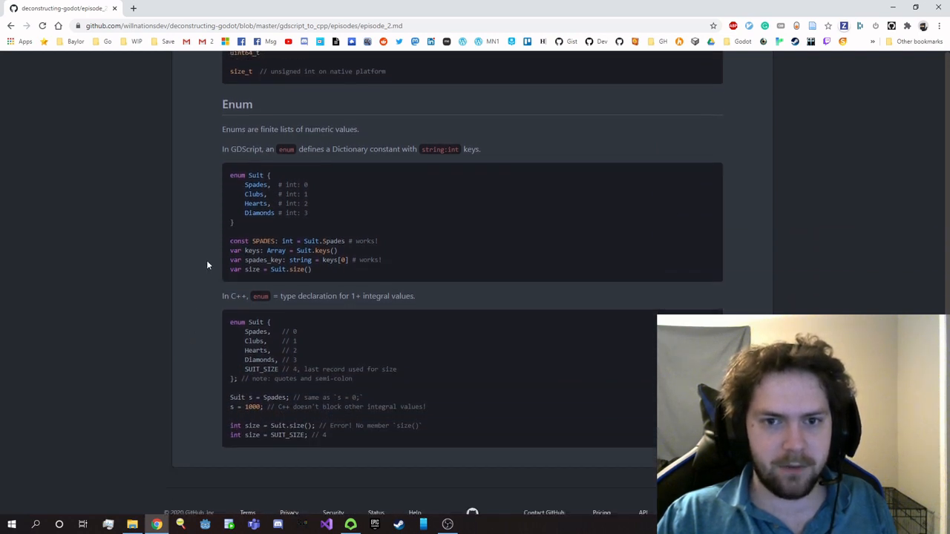
mouse_move(199, 240)
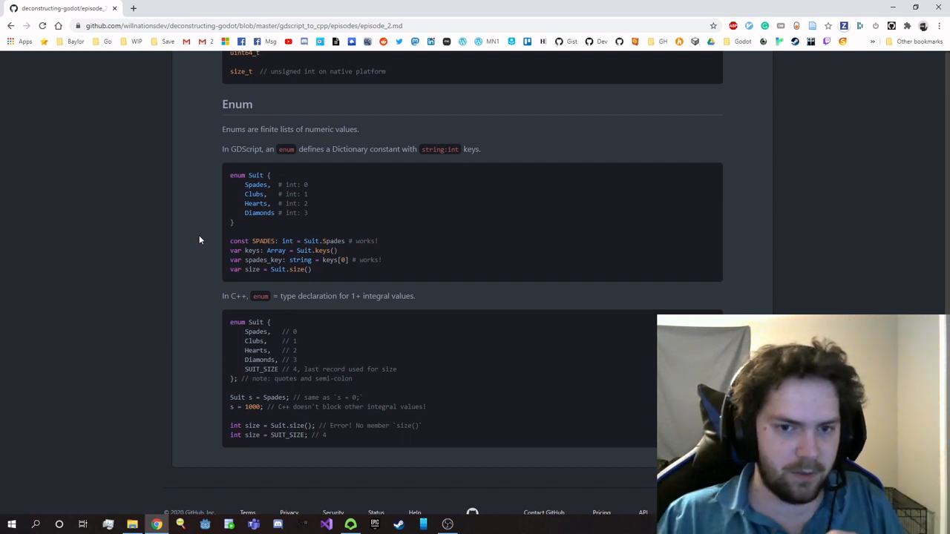
mouse_move(317, 273)
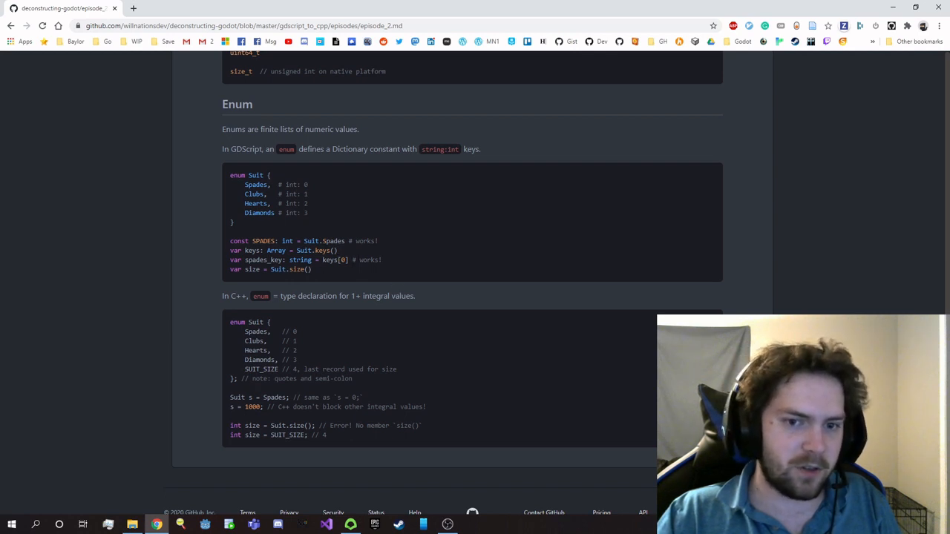
mouse_move(191, 261)
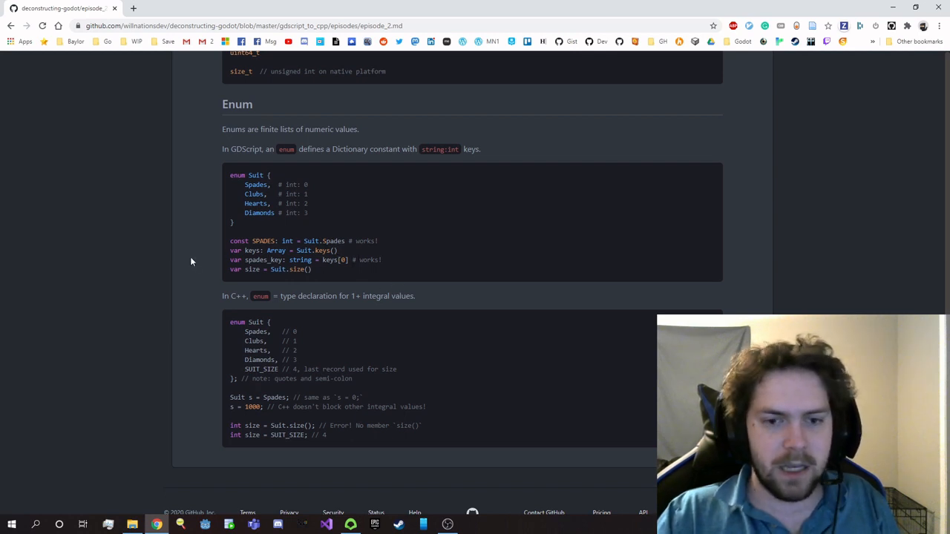
mouse_move(329, 331)
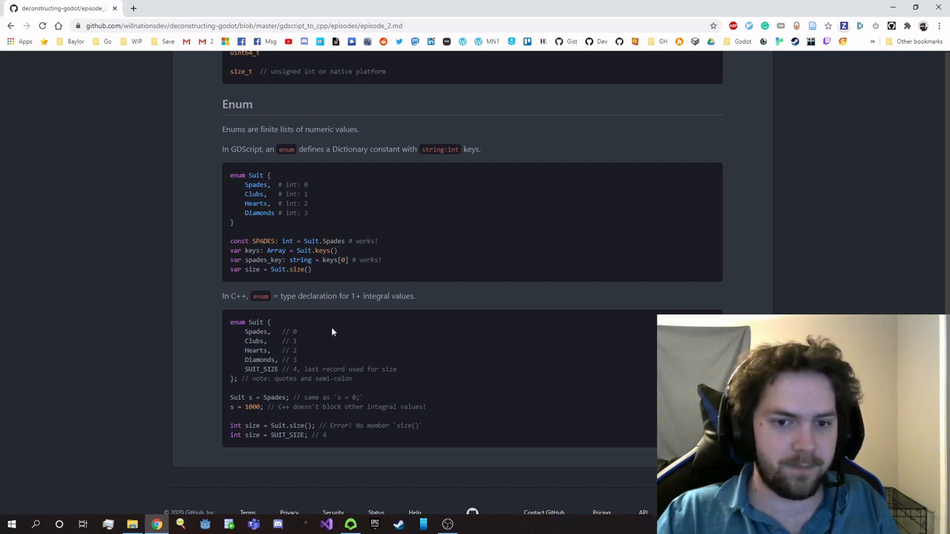
mouse_move(339, 332)
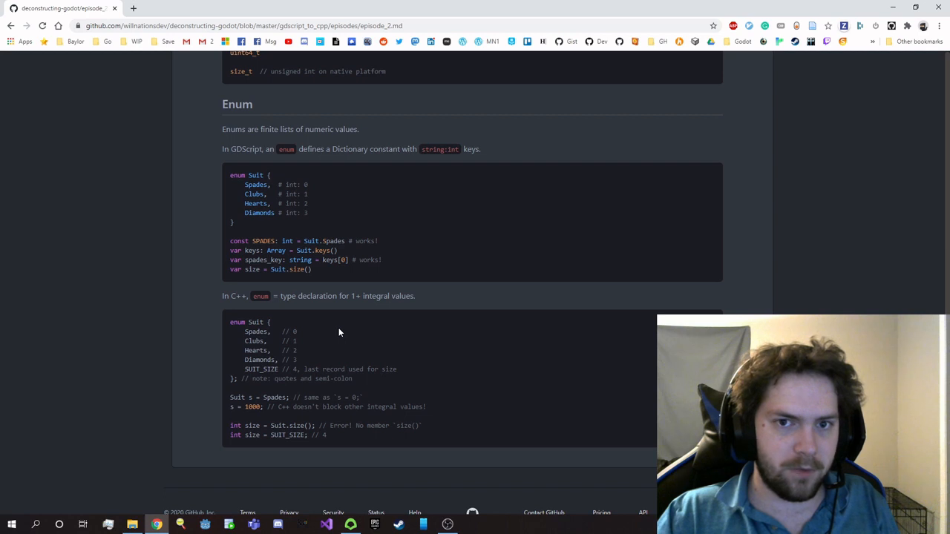
mouse_move(316, 335)
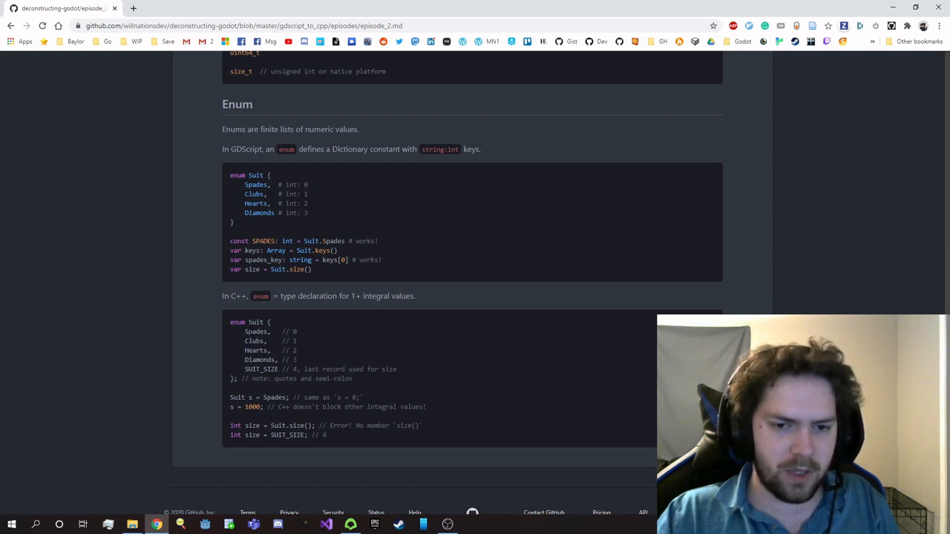
double_click(255, 331)
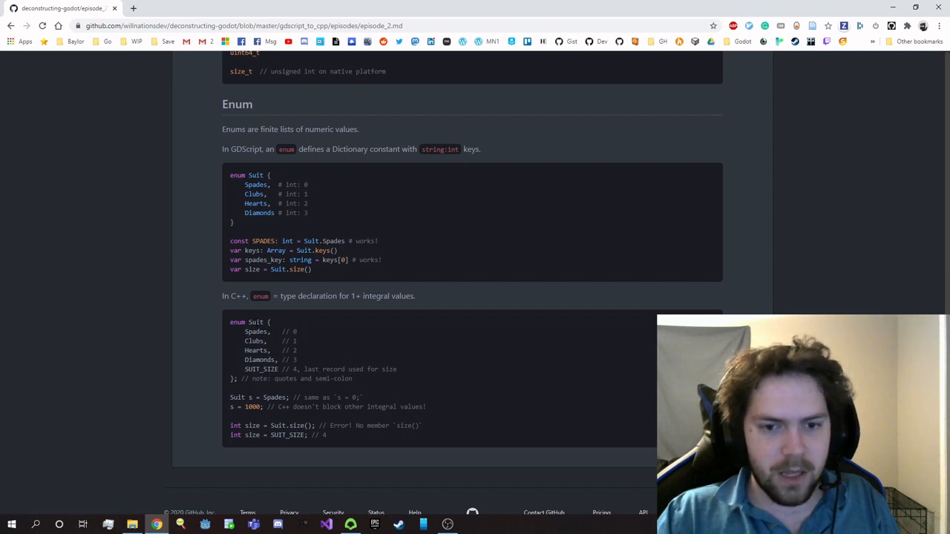
double_click(255, 321)
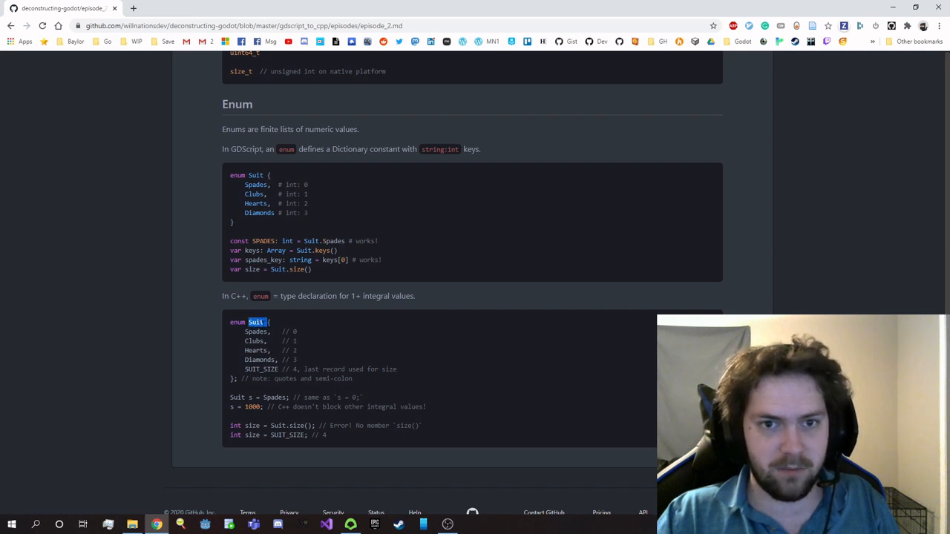
scroll(down, 3)
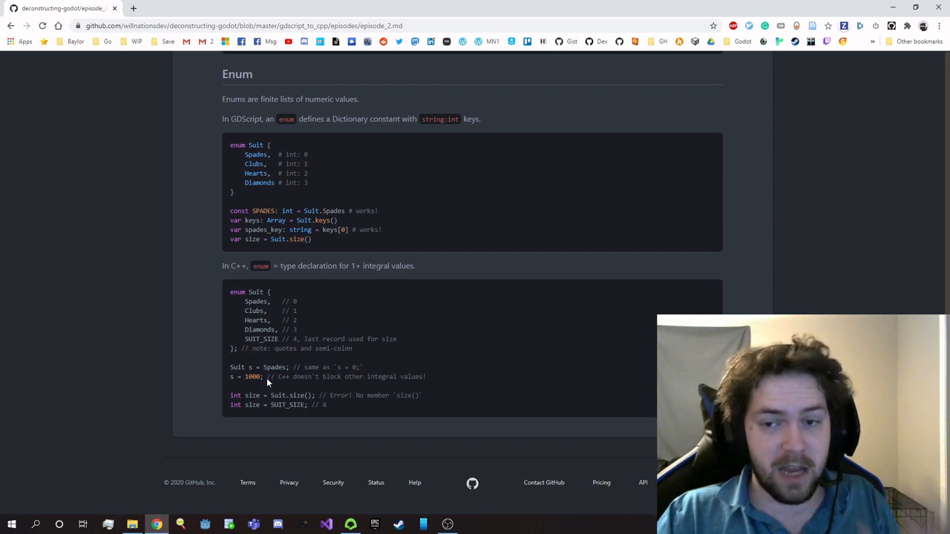
mouse_move(409, 374)
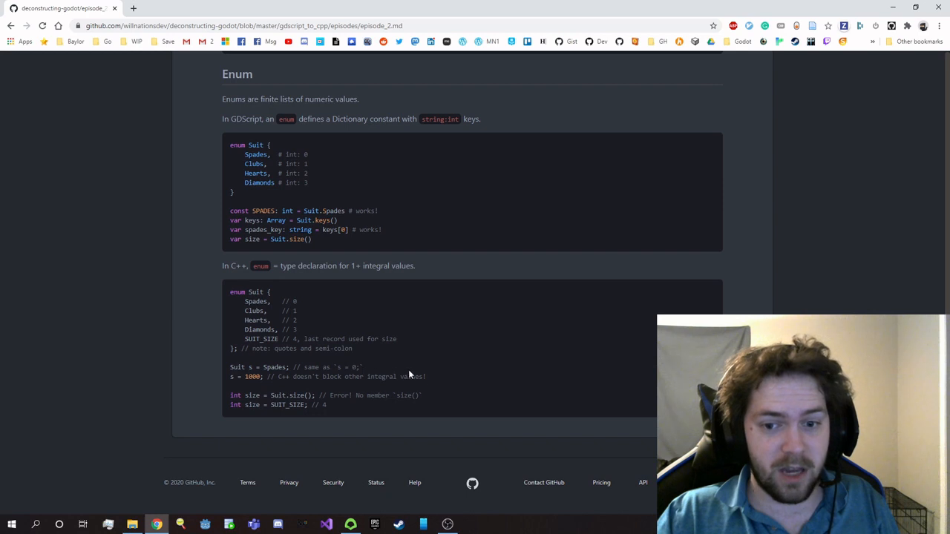
mouse_move(434, 393)
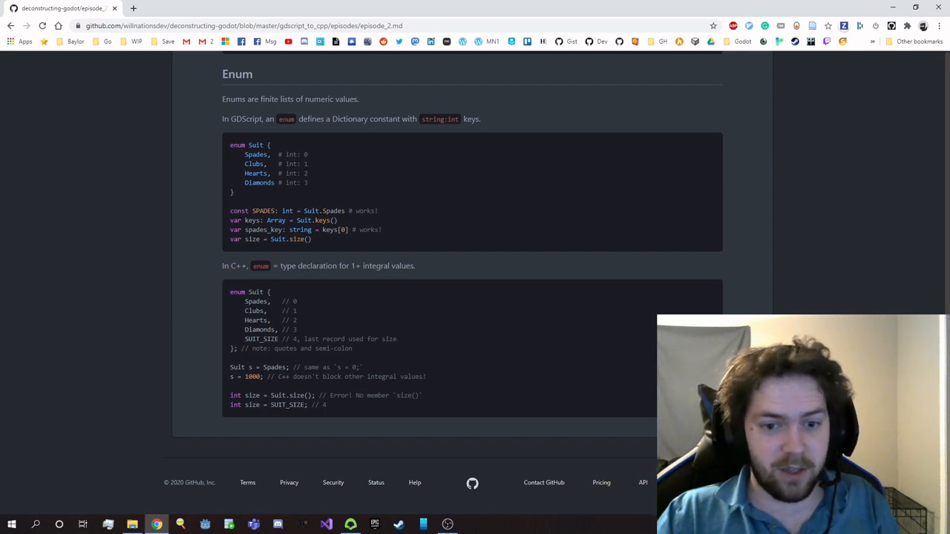
mouse_move(442, 383)
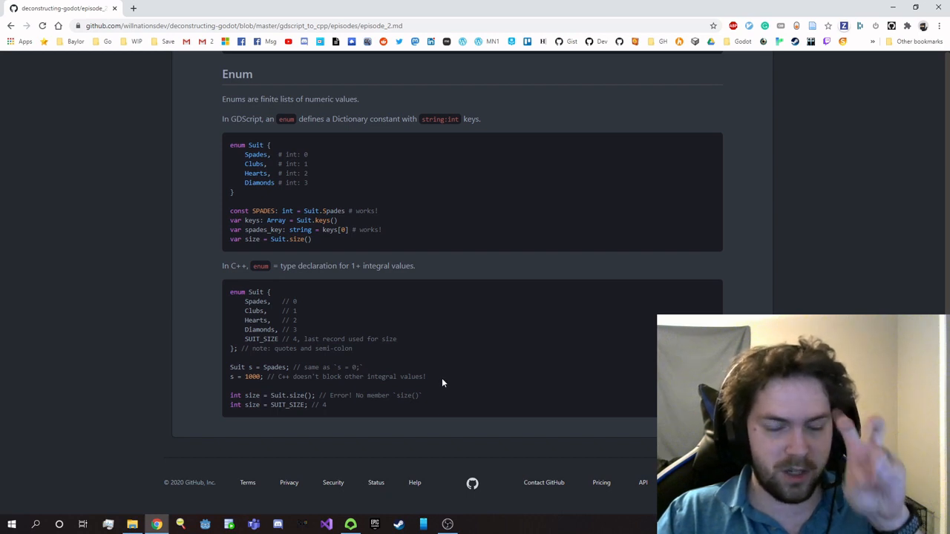
mouse_move(445, 378)
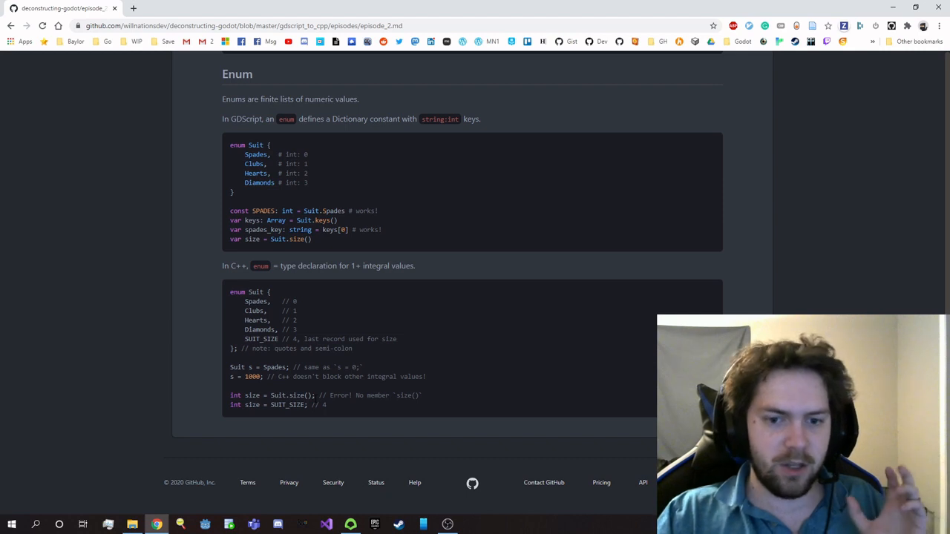
mouse_move(312, 394)
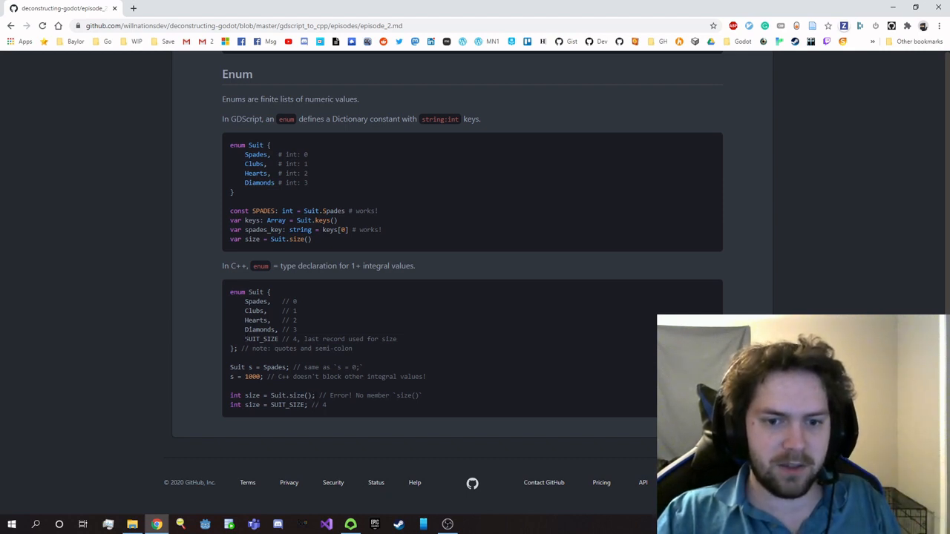
double_click(261, 339)
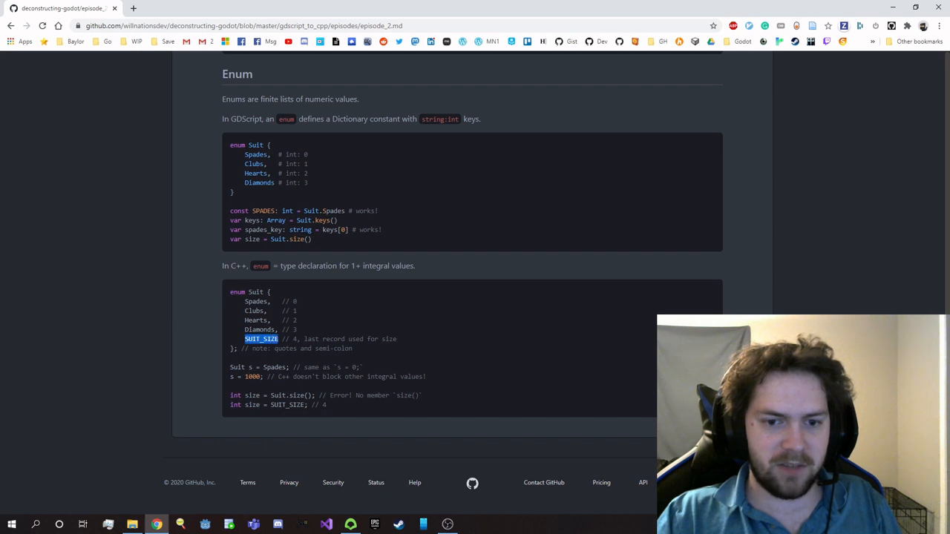
mouse_move(420, 345)
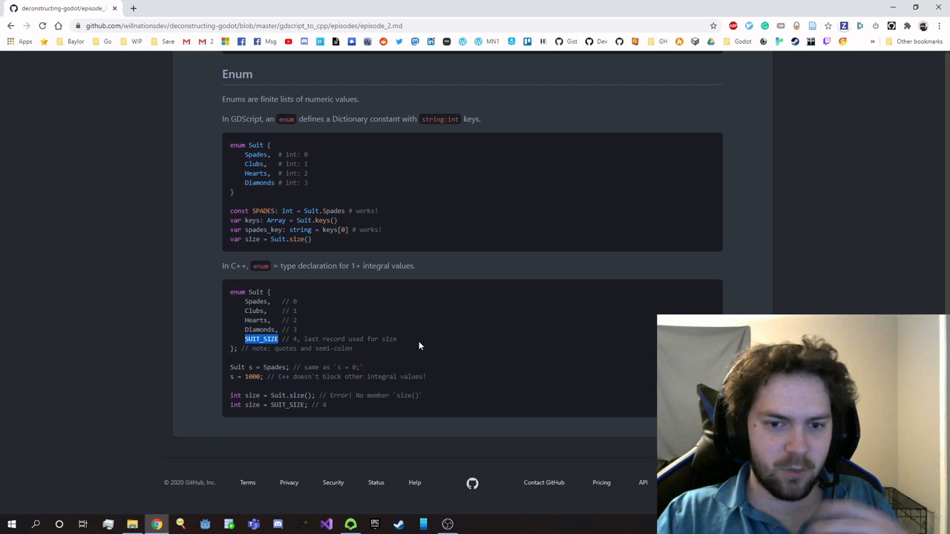
mouse_move(315, 310)
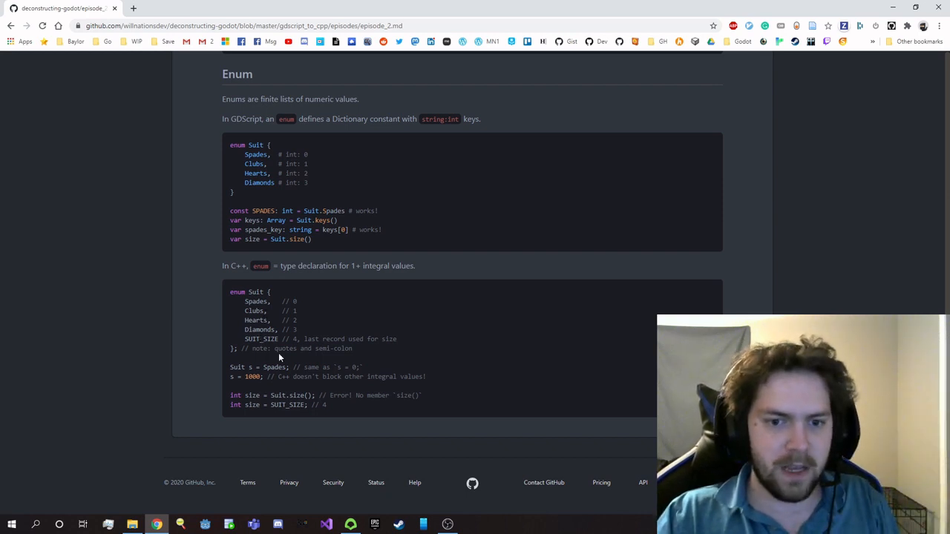
mouse_move(333, 412)
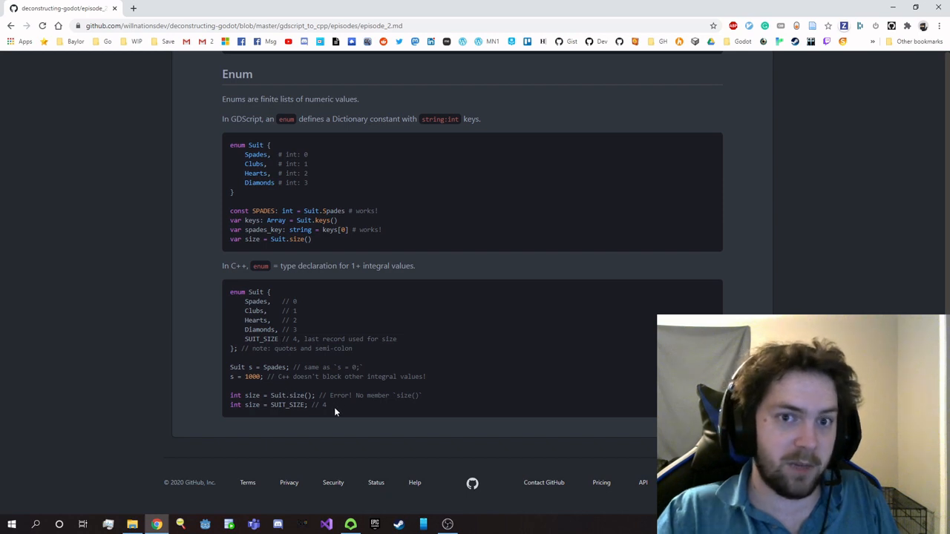
mouse_move(198, 341)
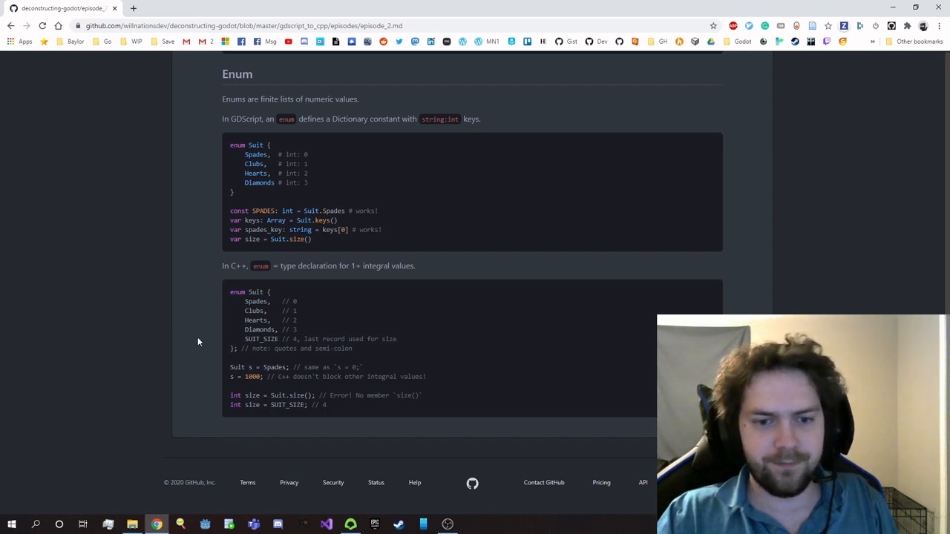